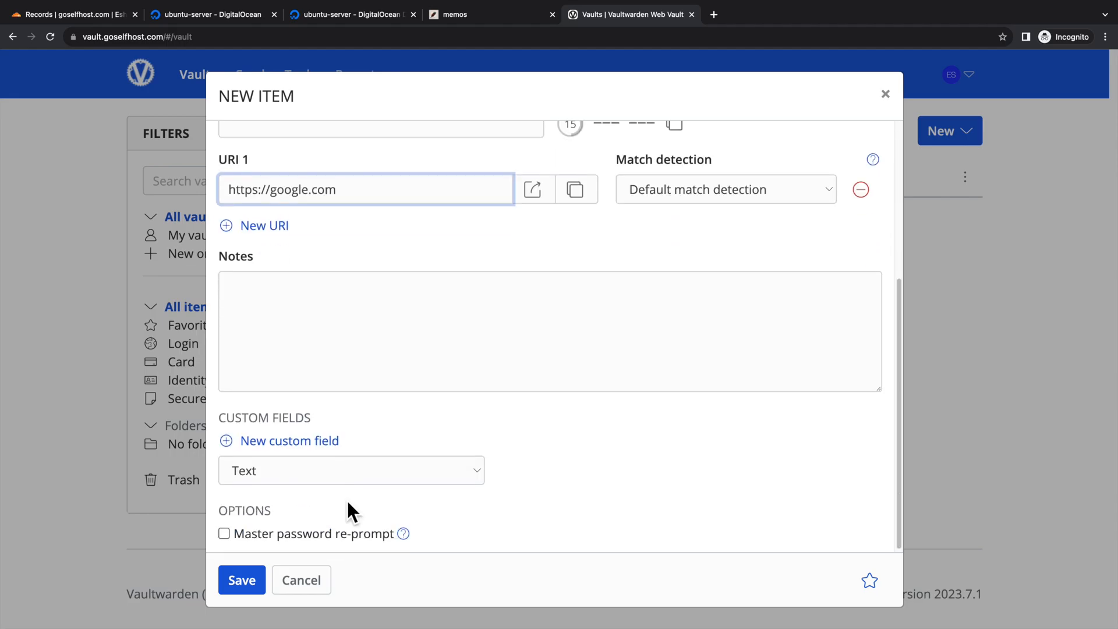
Step: Save the new Google login item with its URI to the Vaultwarden vault
click(242, 580)
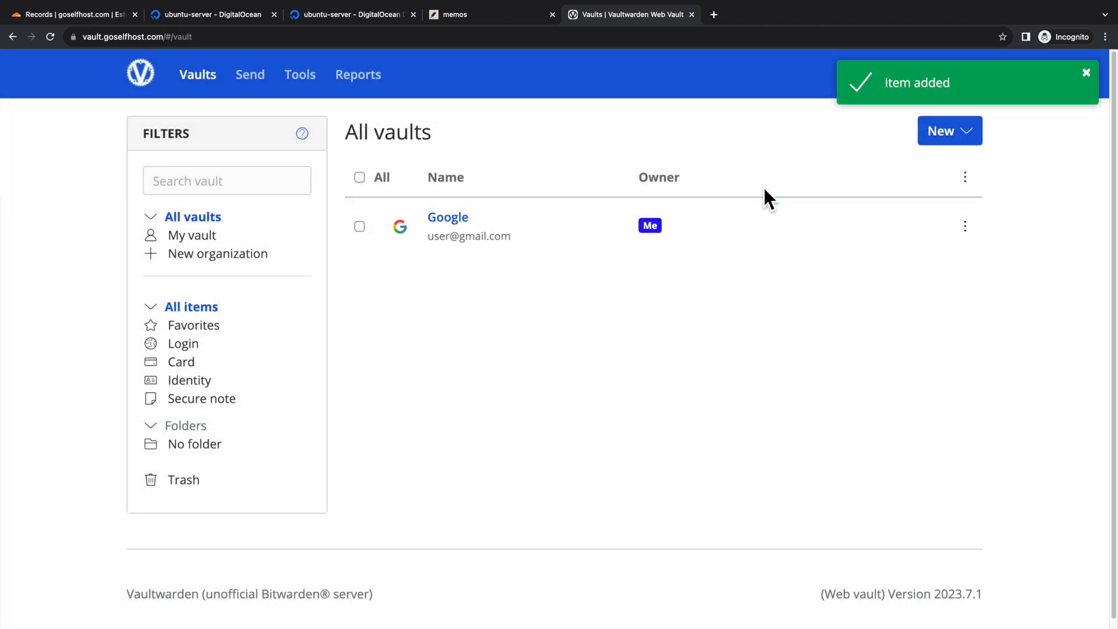
Step: Extend the memos volume line in docker-compose.yml to map to /var/opt/memos
click(903, 14)
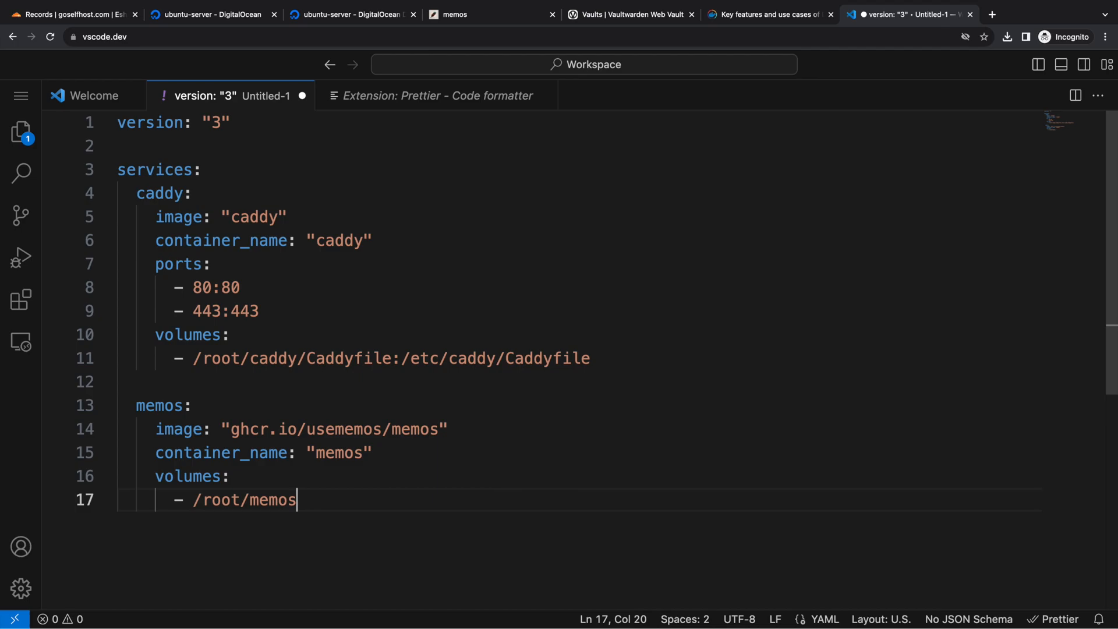
text(:/var/opt/)
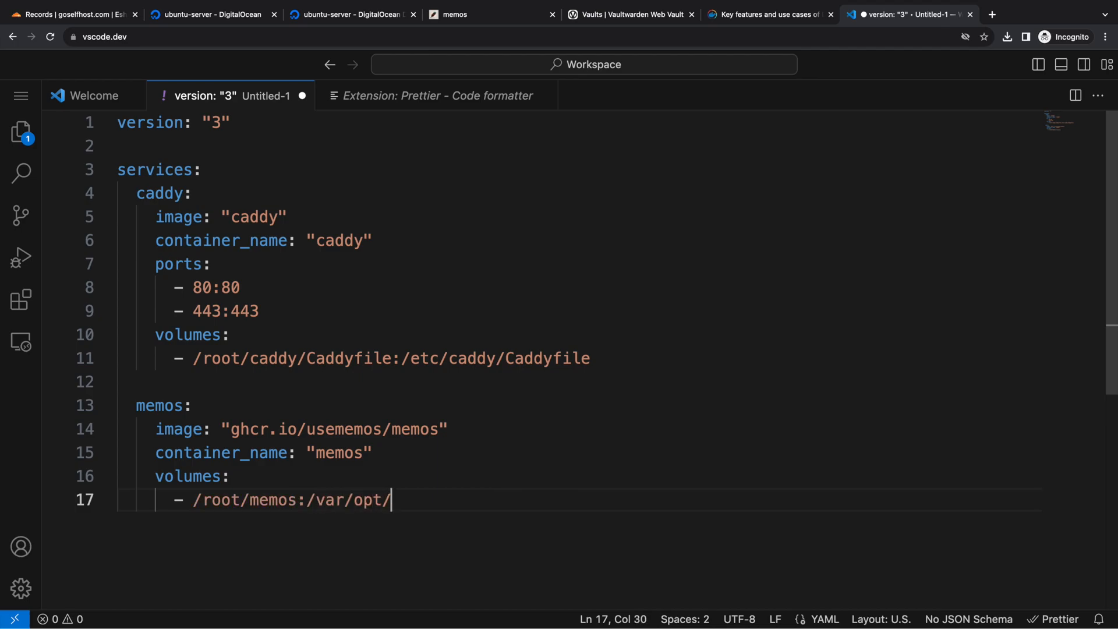
text(memos)
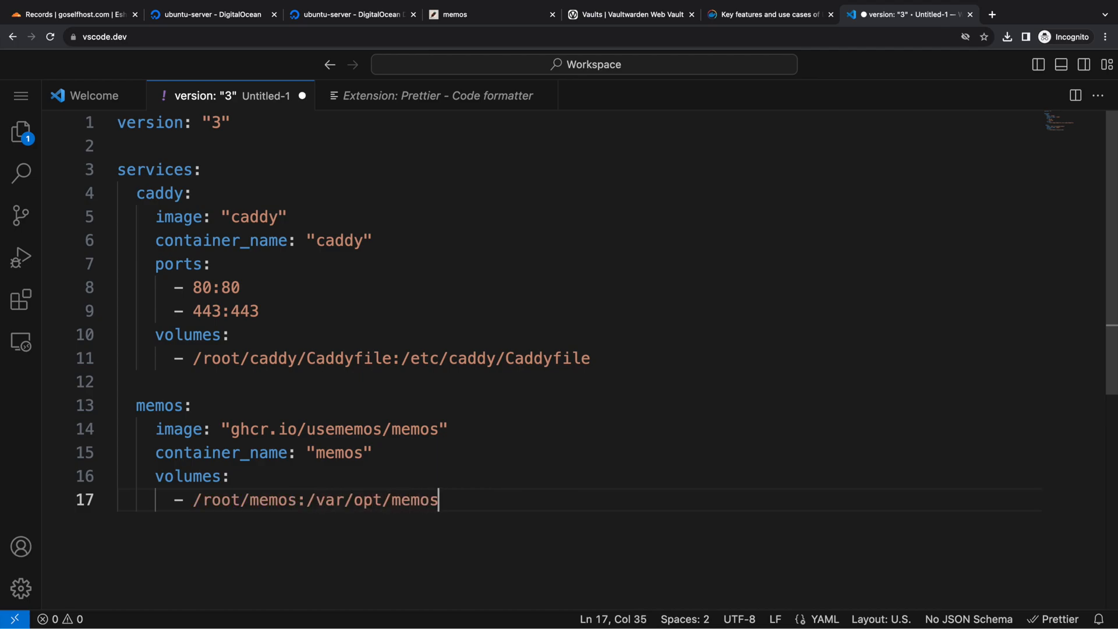
Step: Compare the droplet's IP with the memos A record in goselfhost.com's Cloudflare DNS records
key(Enter)
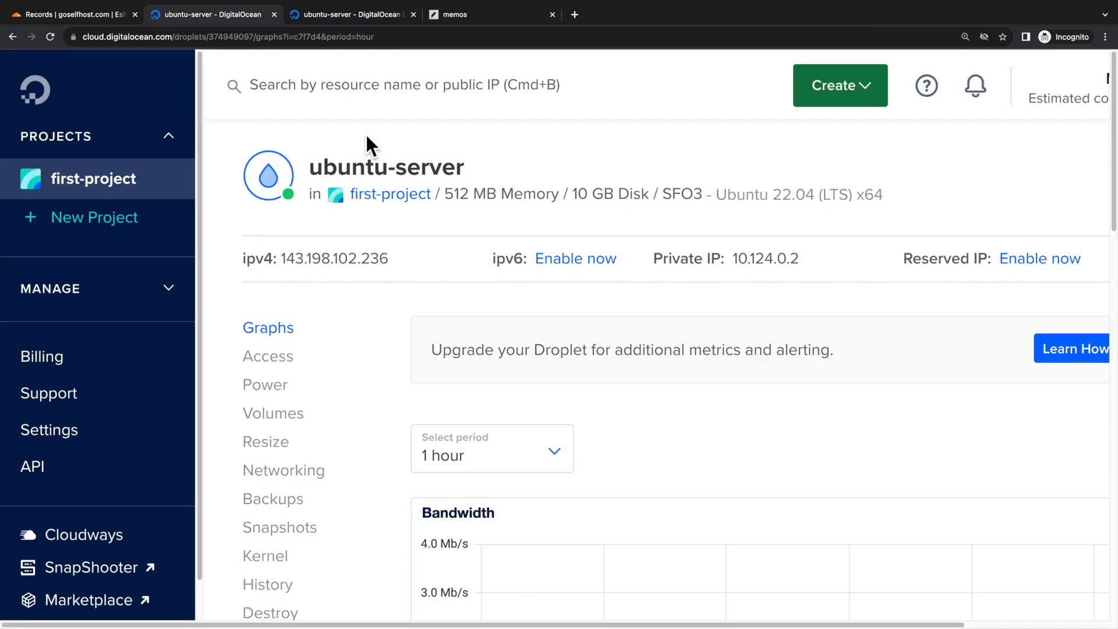
mouse_move(515, 172)
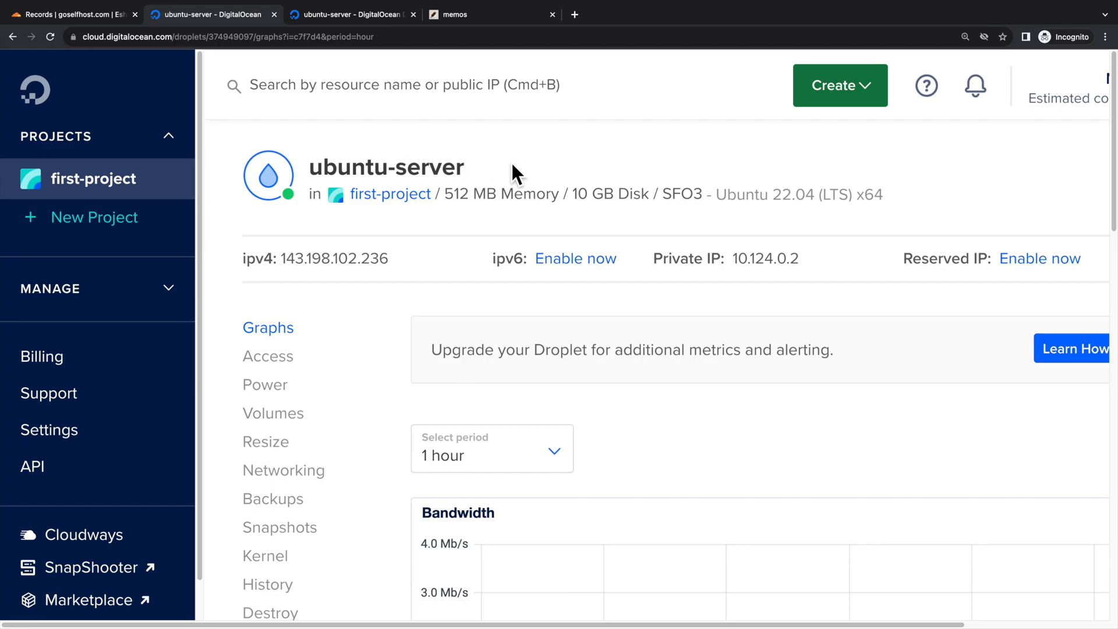
click(385, 167)
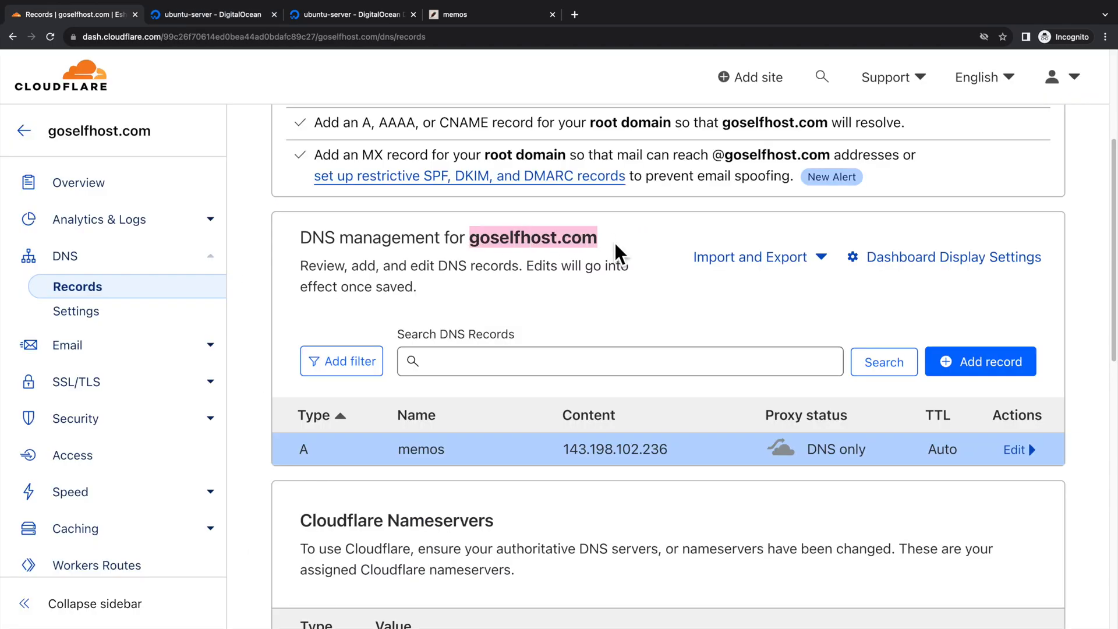
scroll(down, 3)
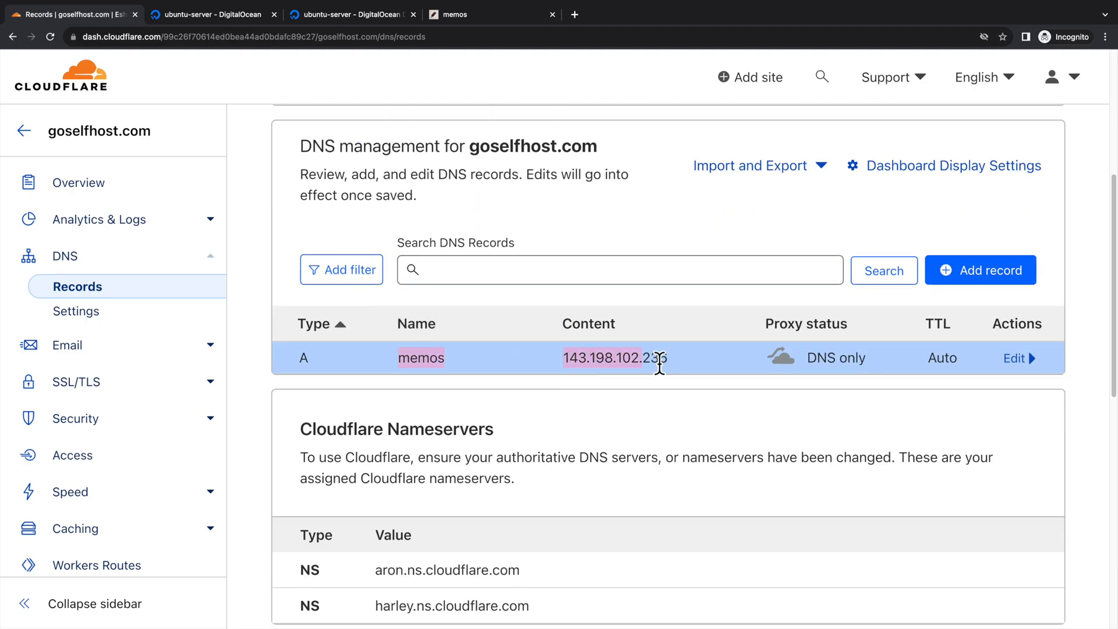
click(350, 14)
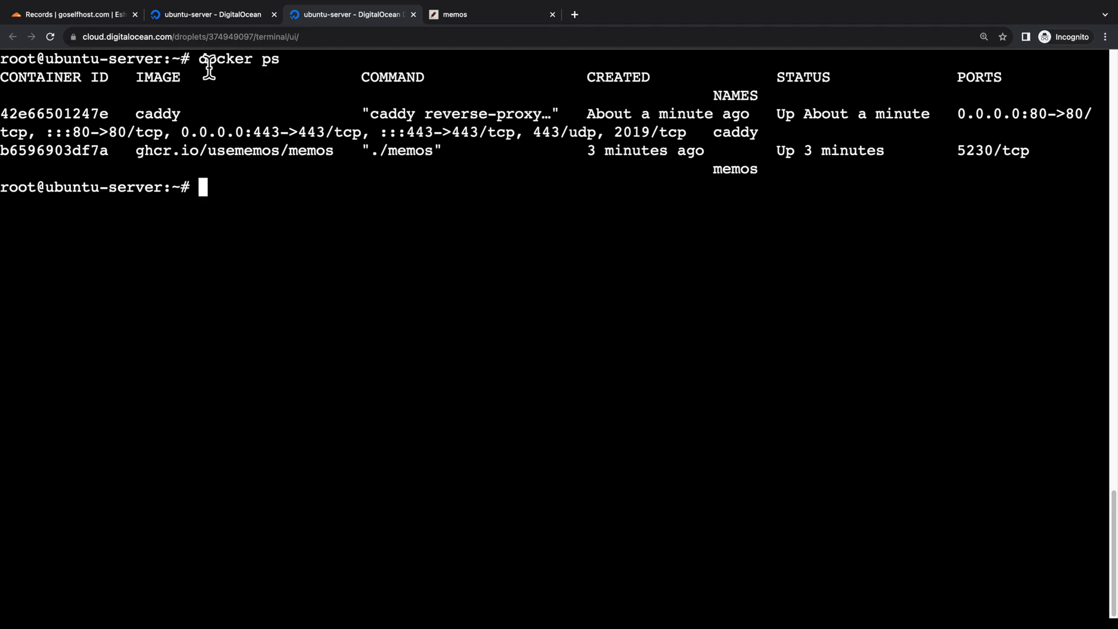
mouse_move(291, 83)
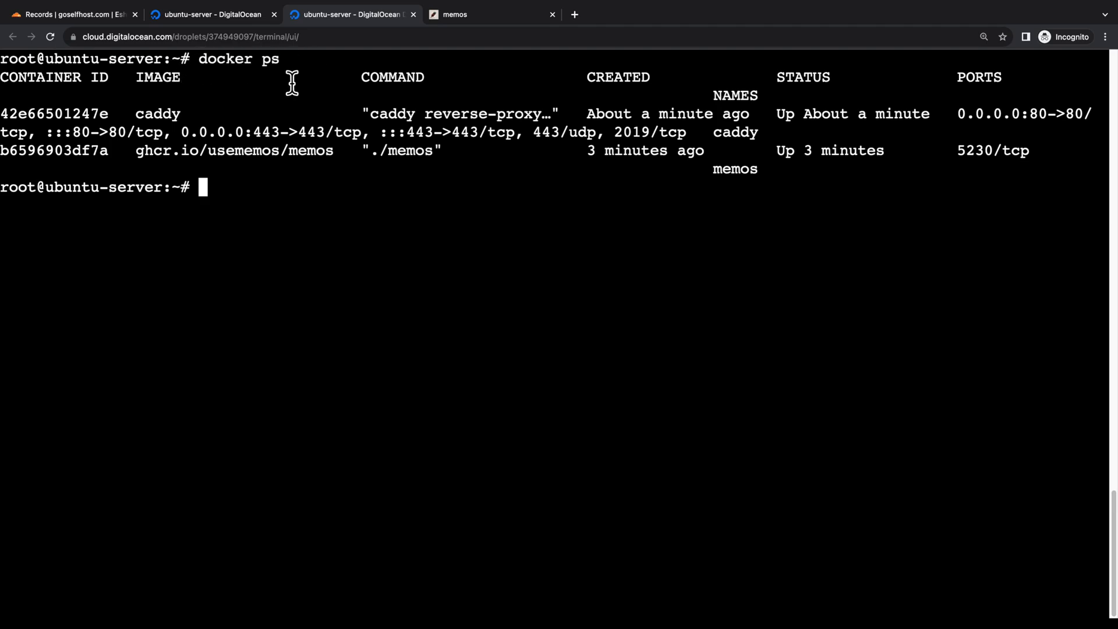
double_click(233, 151)
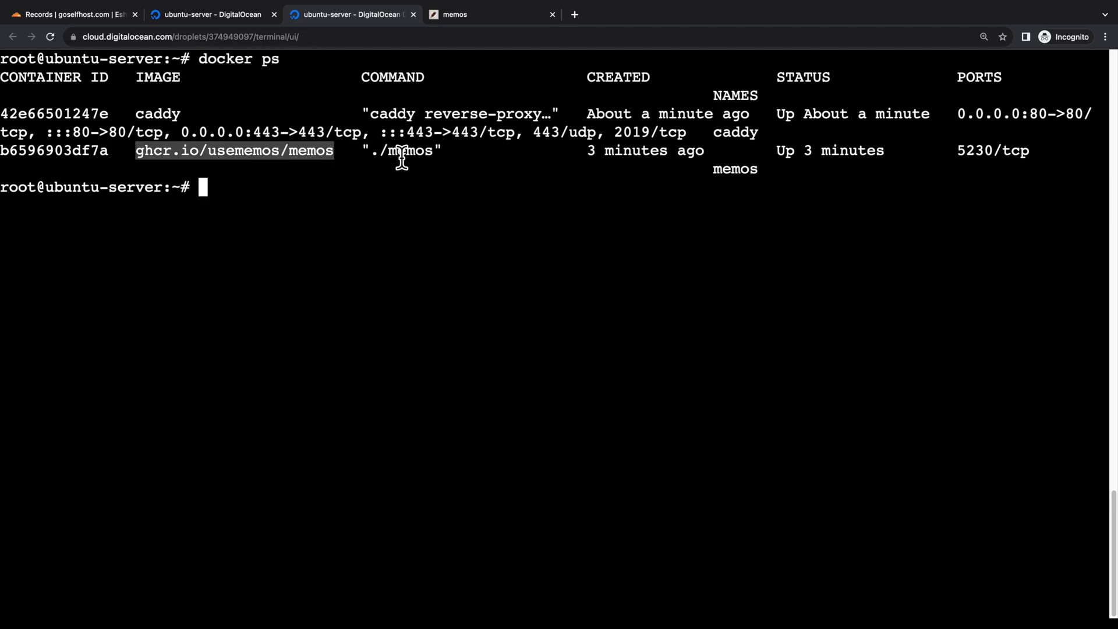
double_click(156, 114)
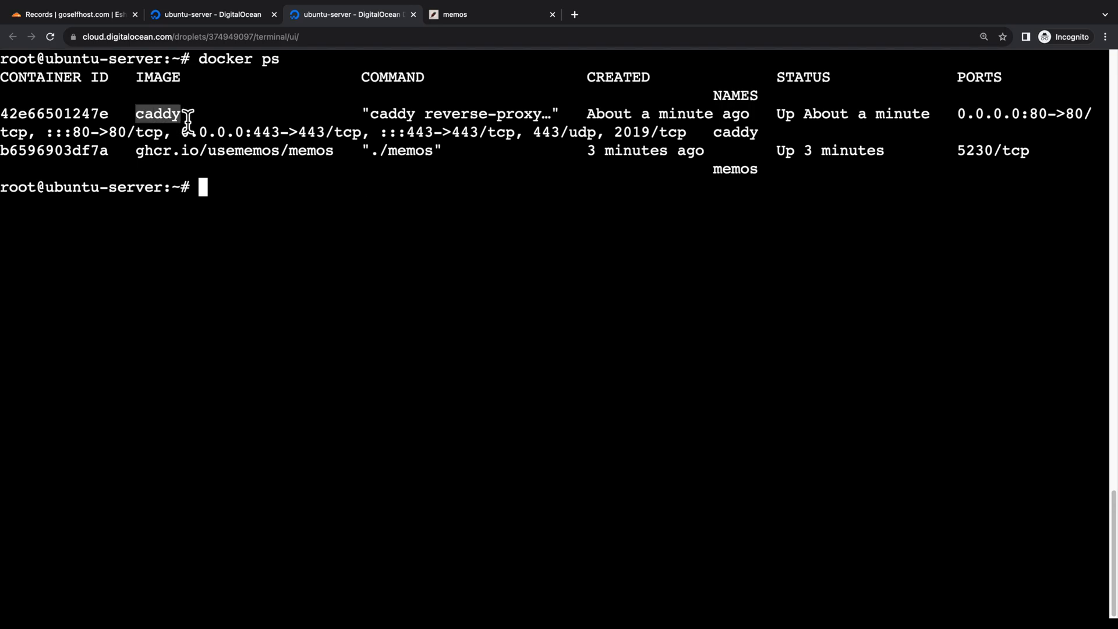
mouse_move(140, 162)
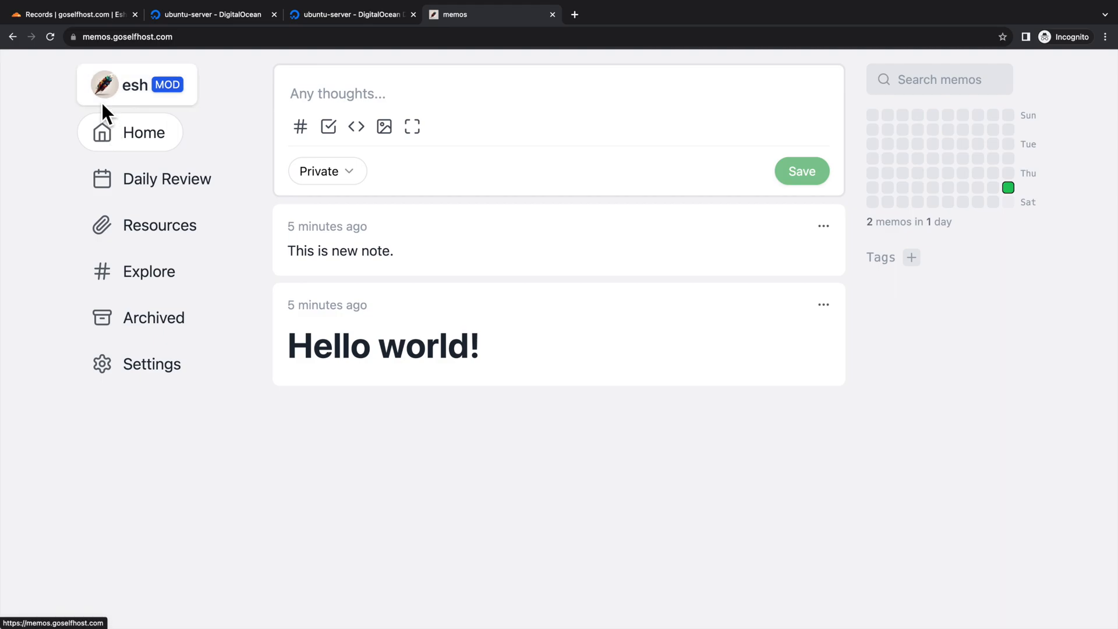
Step: View the connection details confirming memos.goselfhost.com is served securely
click(74, 37)
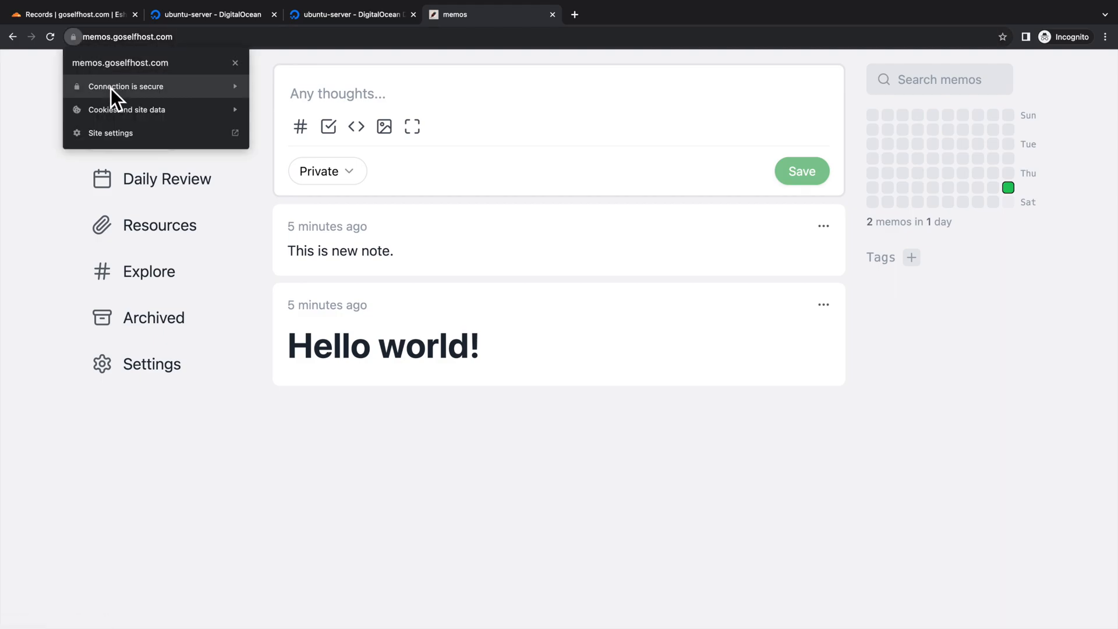
click(337, 13)
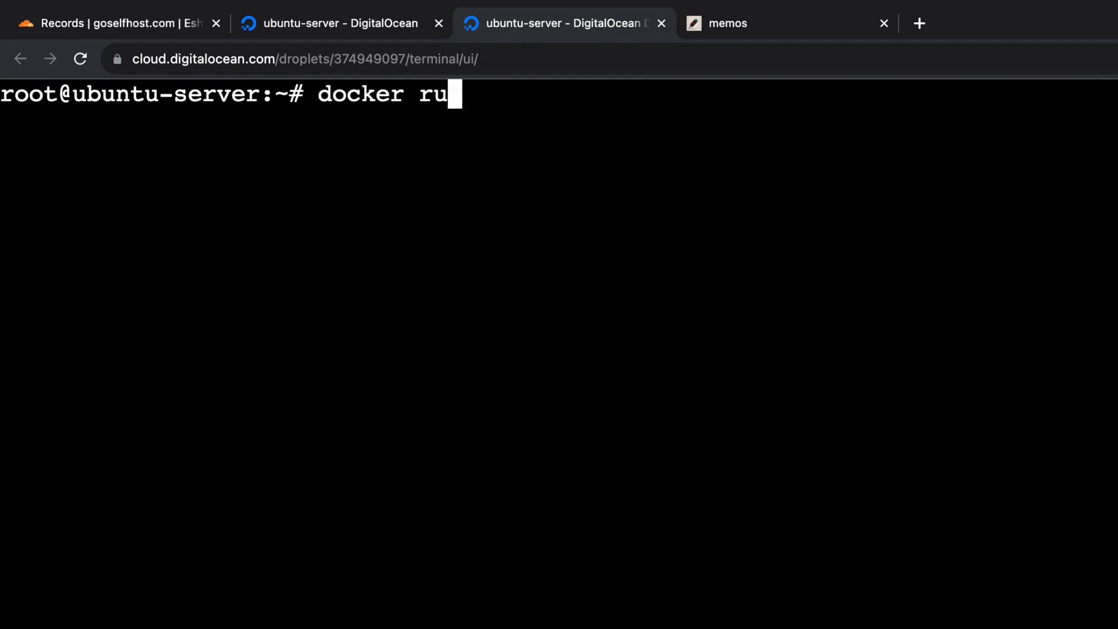
Step: Run a detached vaultwarden/server container named vaultwarden on proxy-net, mounting ./vaultwarden:/data
text(n --name va)
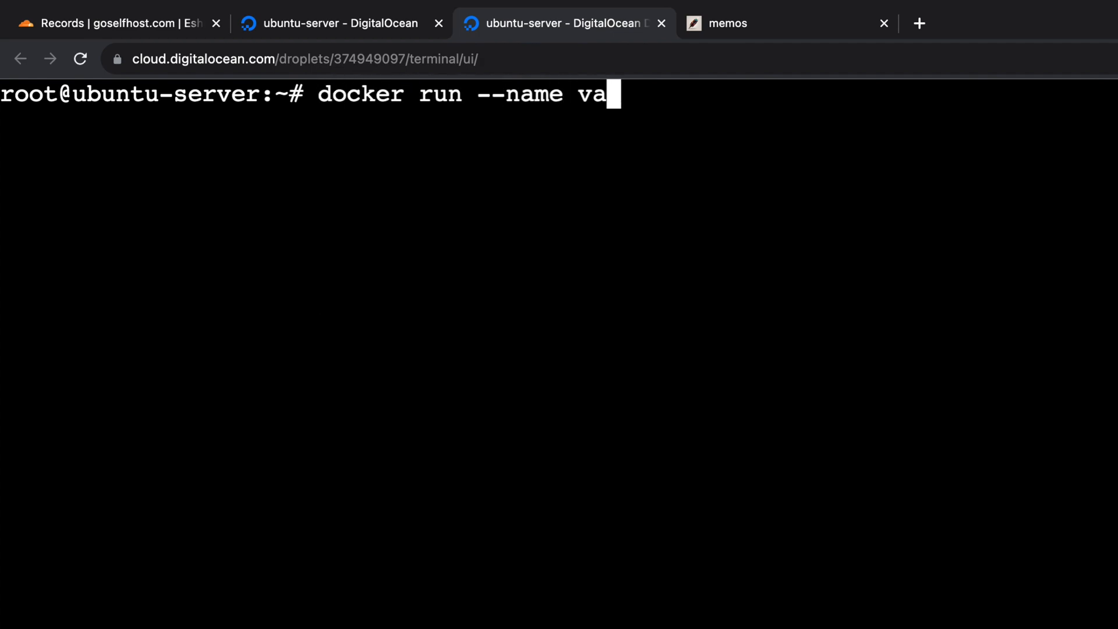
text(ultwarden)
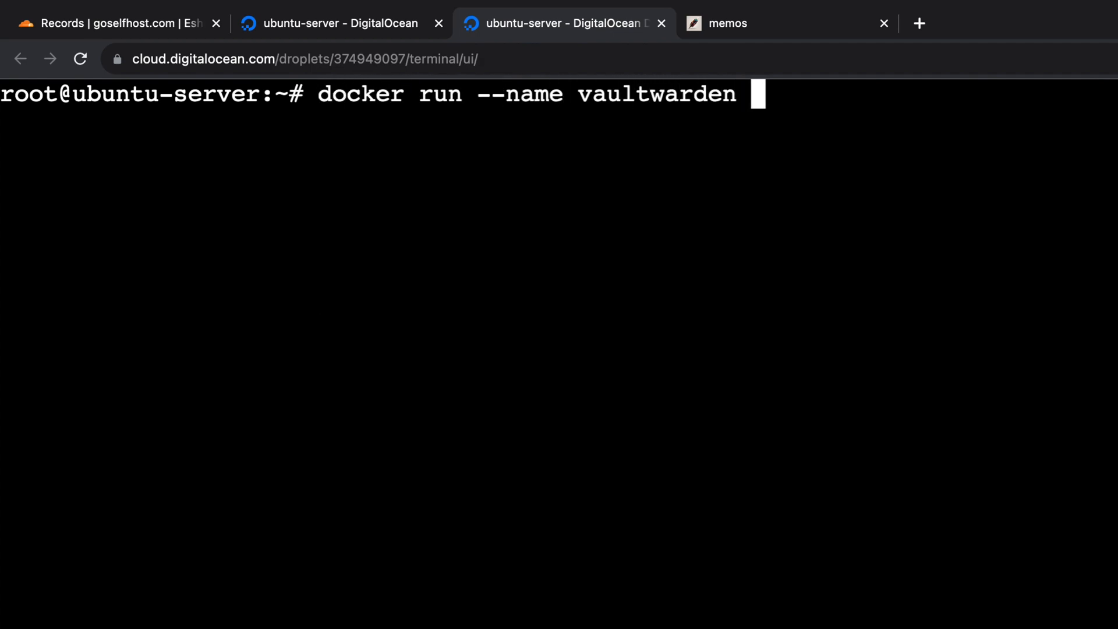
text(--hostname vaultward)
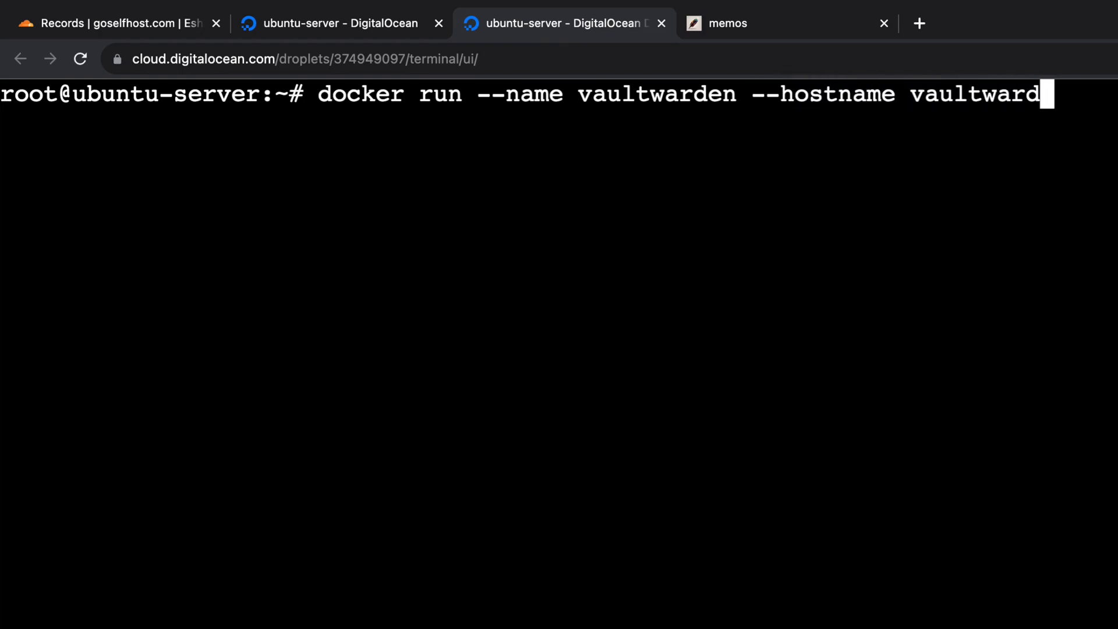
text(en \)
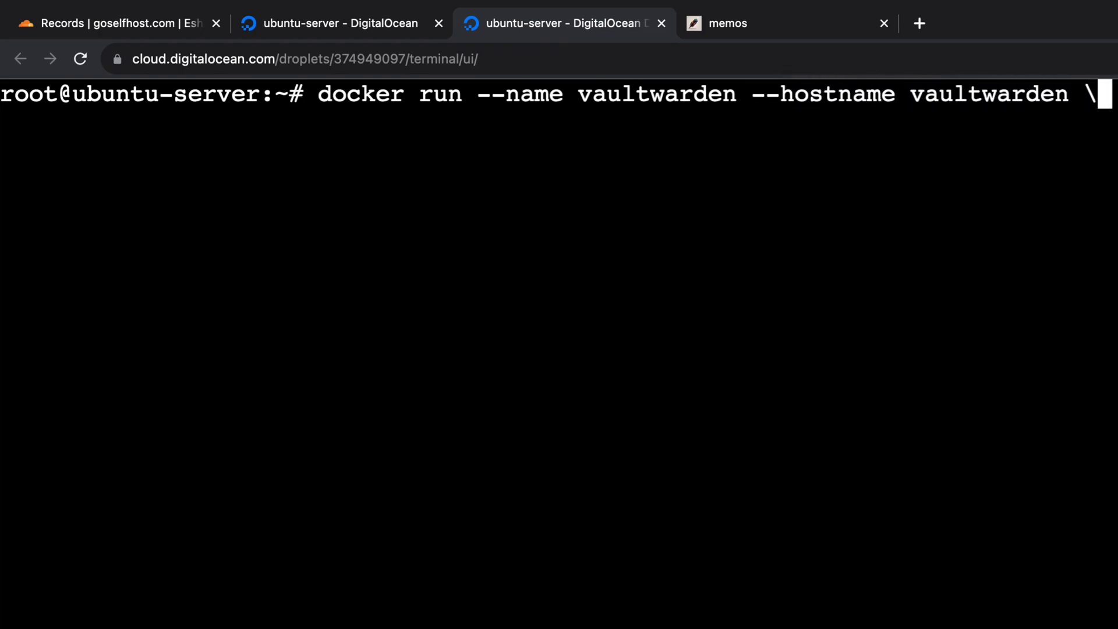
text(--network proxy)
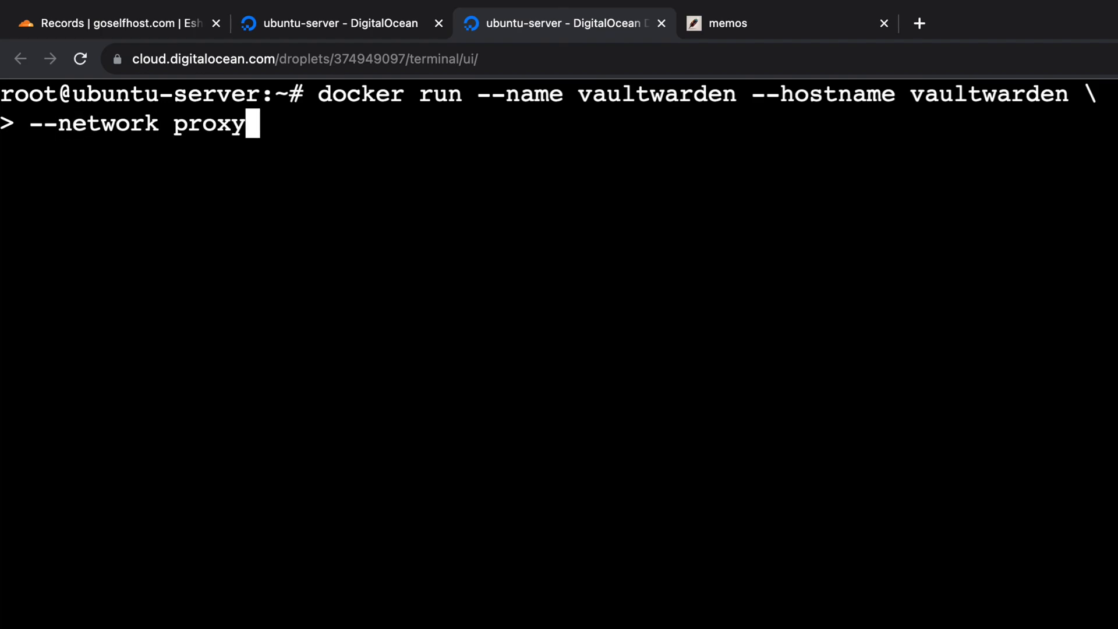
text(-net --volume)
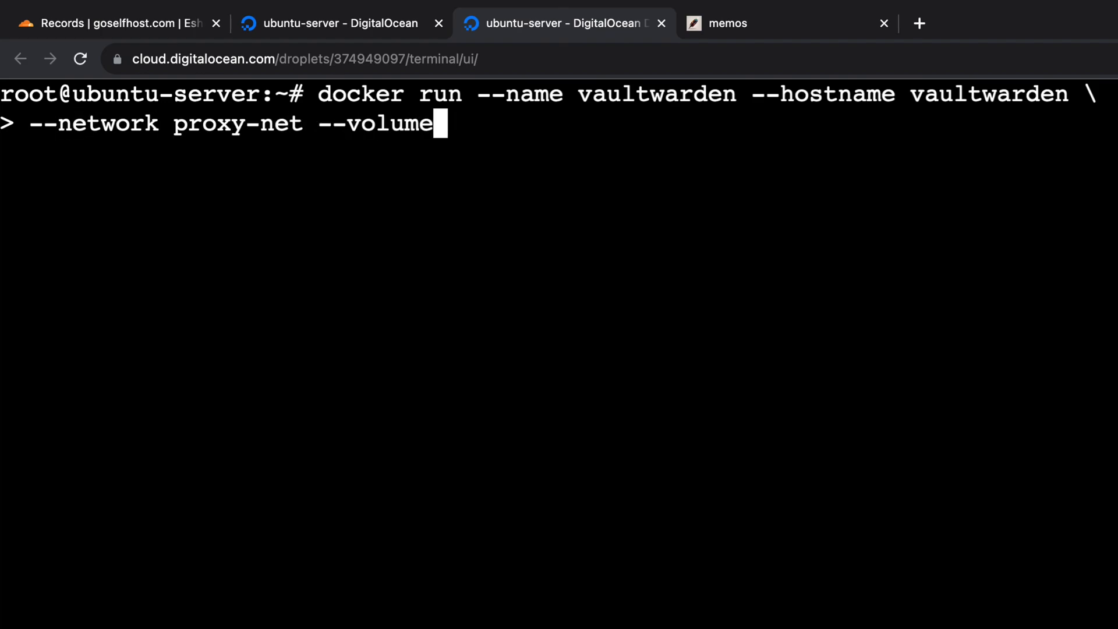
text(./vaultw)
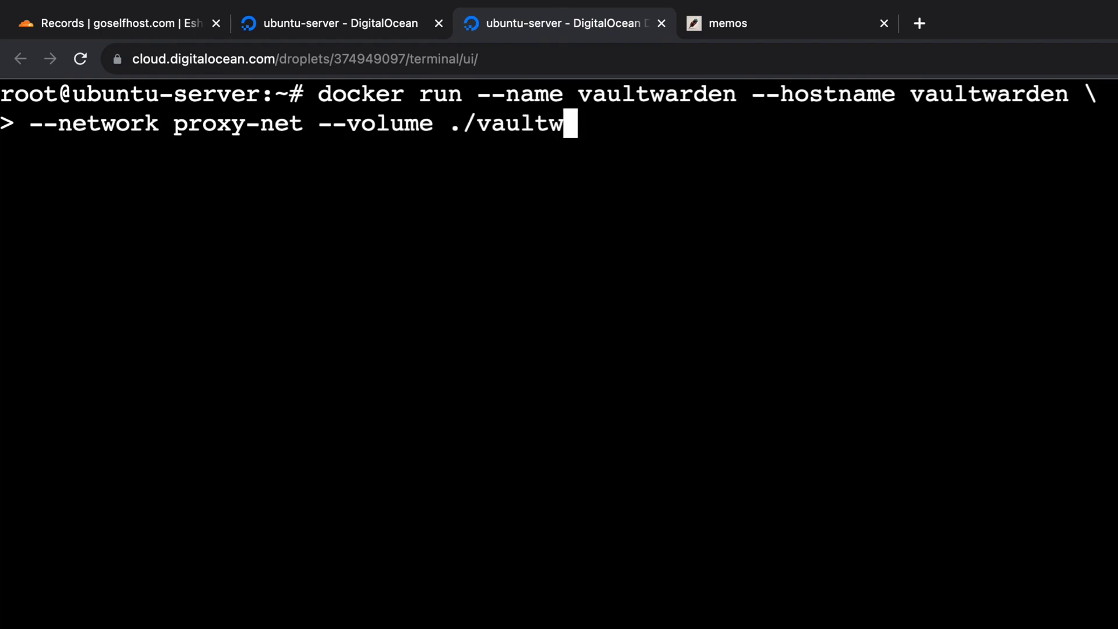
text(arden:)
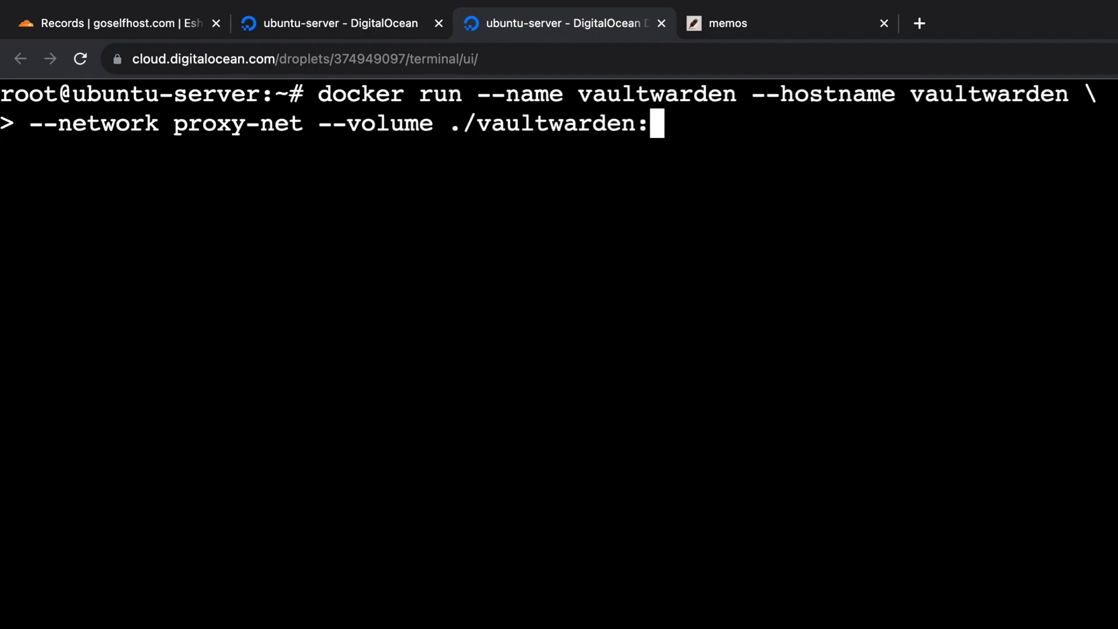
text(/data)
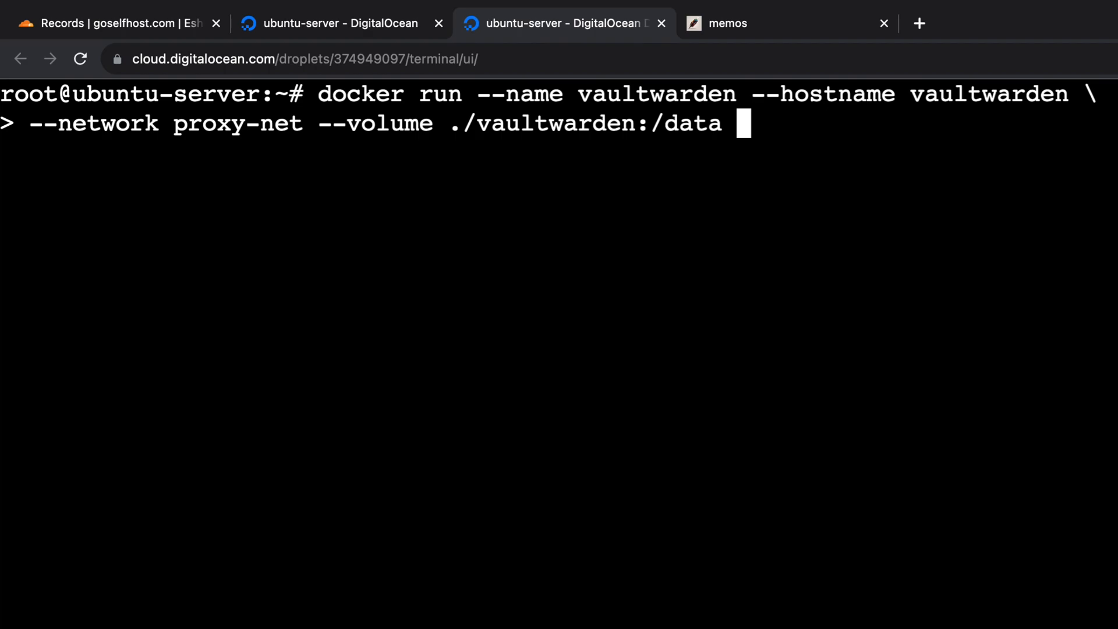
text(--detach)
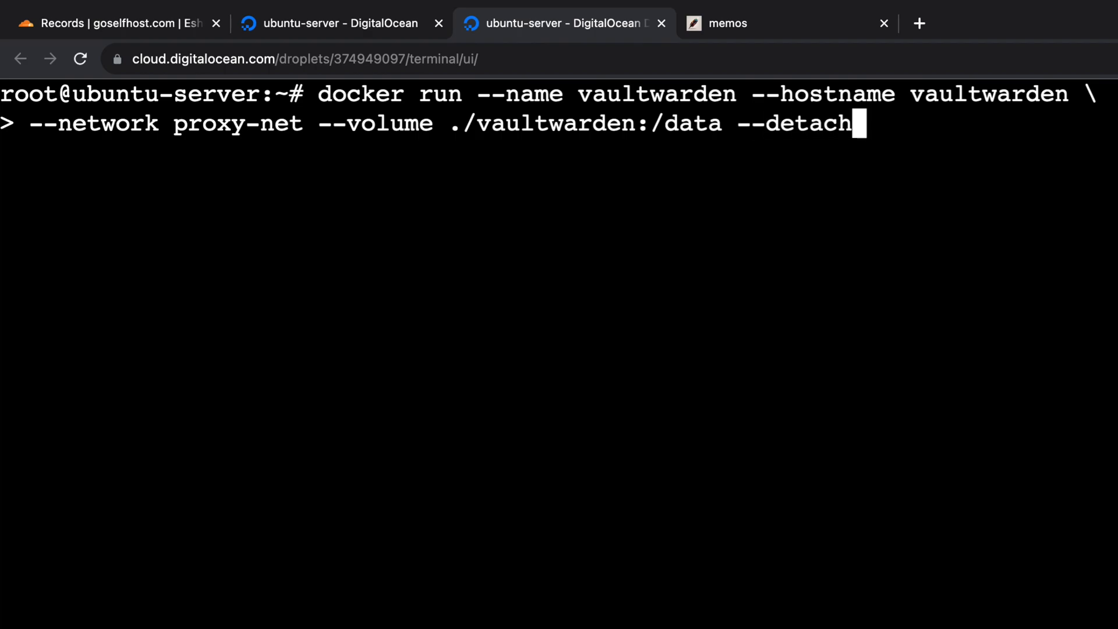
text(\)
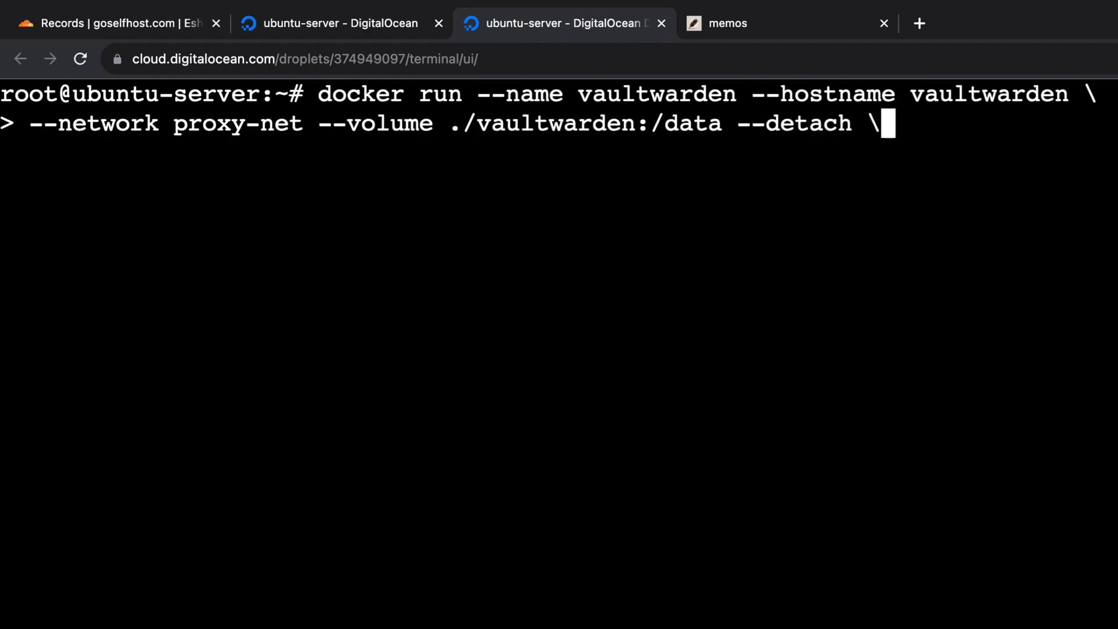
text(vaultwarden/server)
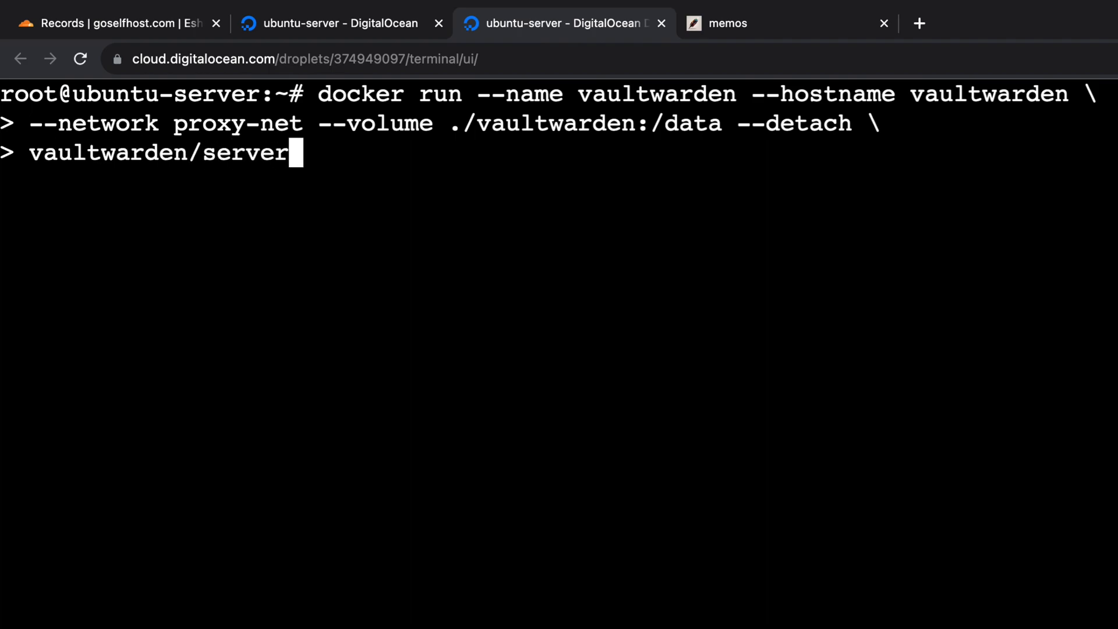
key(Enter)
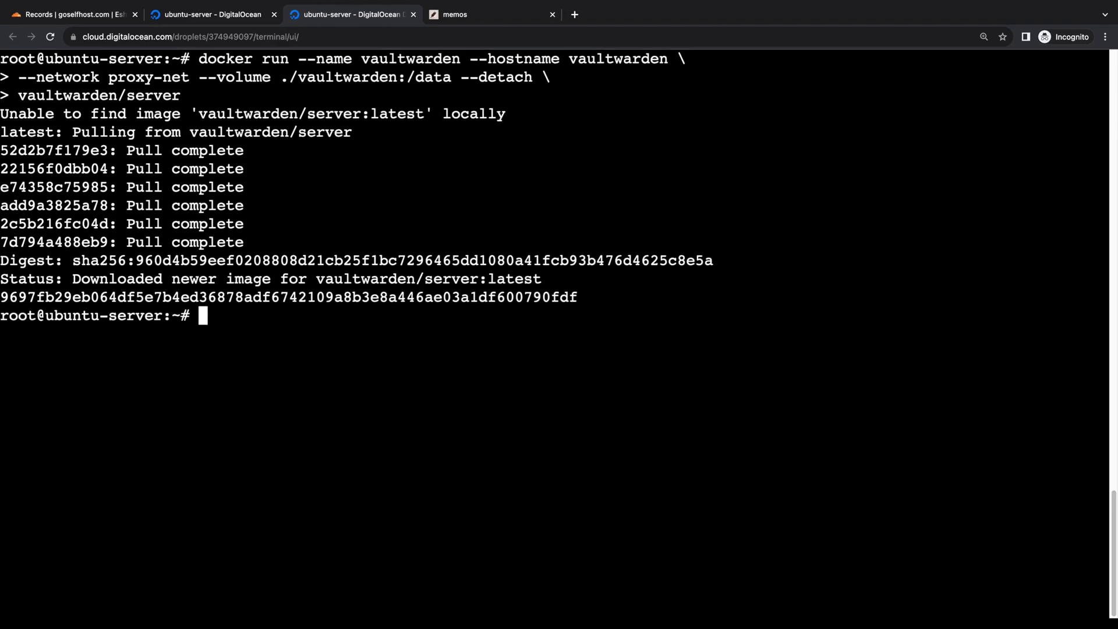
click(453, 14)
text(mkdir caddy)
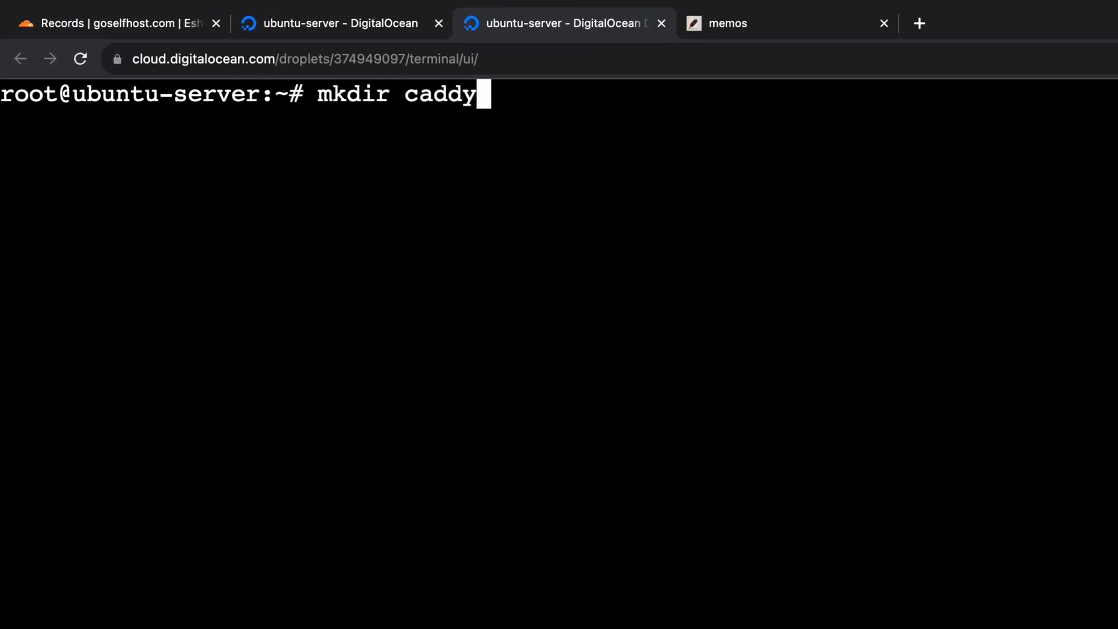
Step: List the home directory and open a new caddy/Caddyfile in nano
text(ls)
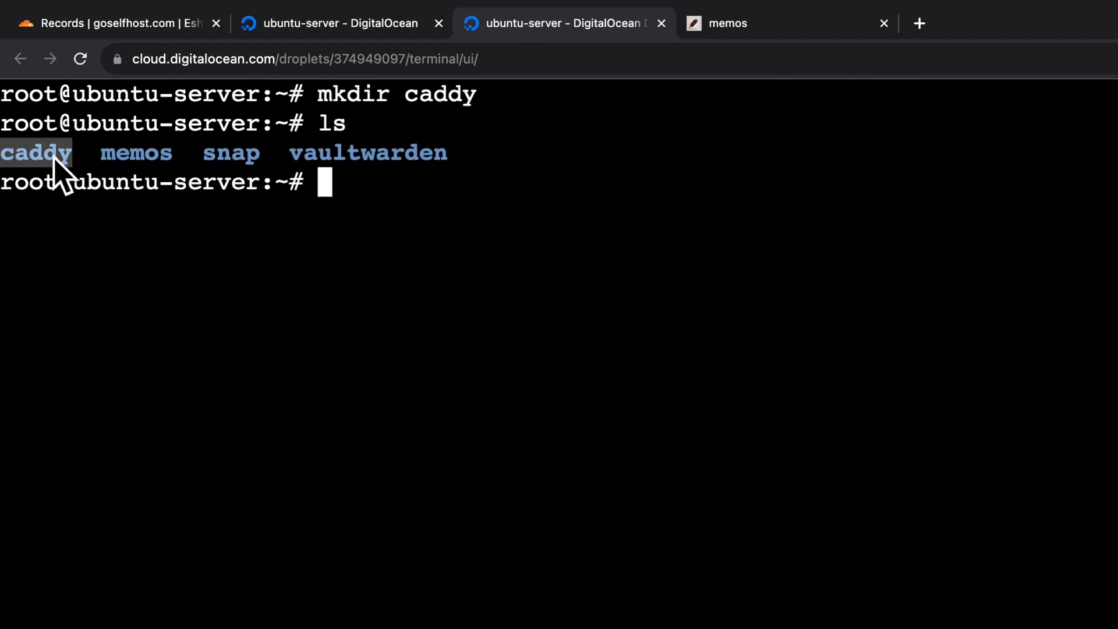
text(nano caddy)
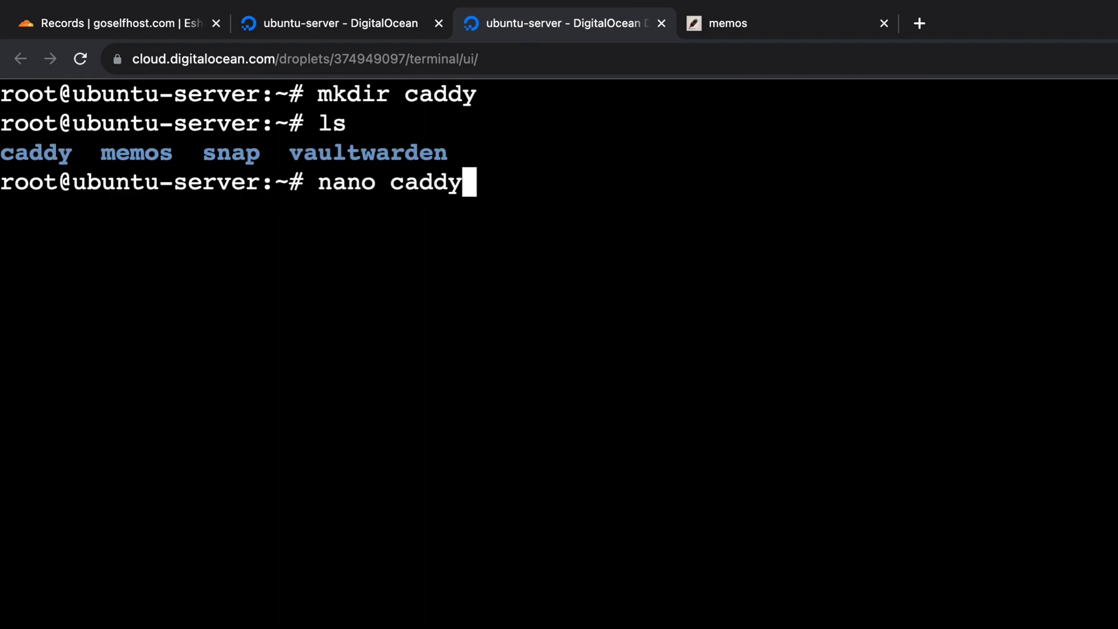
text(/Caddyfile)
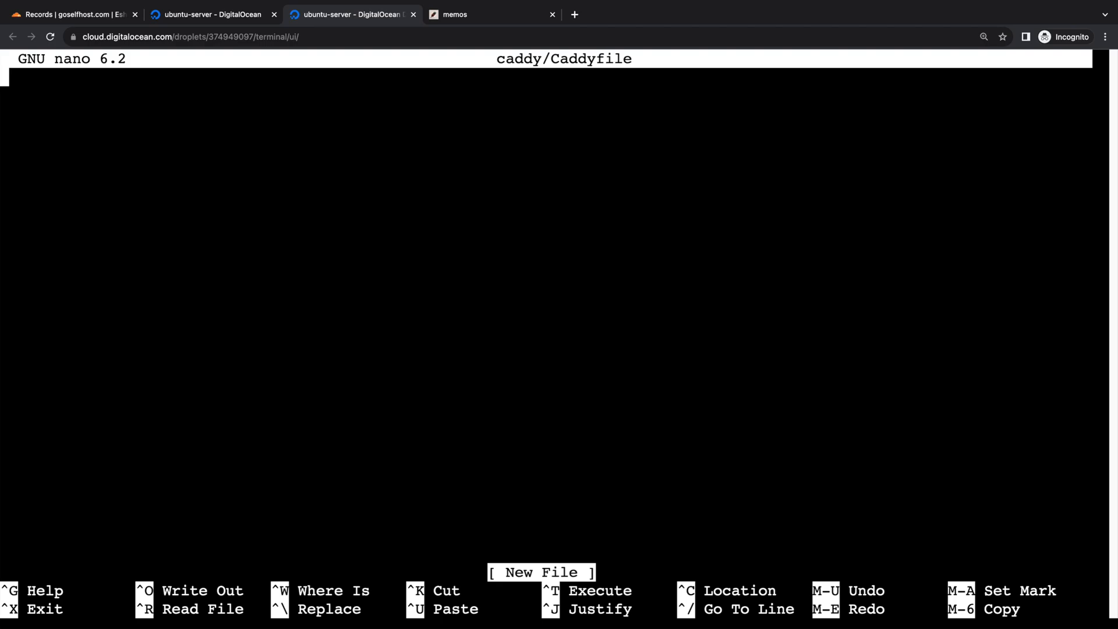
Step: Write the memos.goselfhost.com site block reverse-proxying to memos:5230
text(memos)
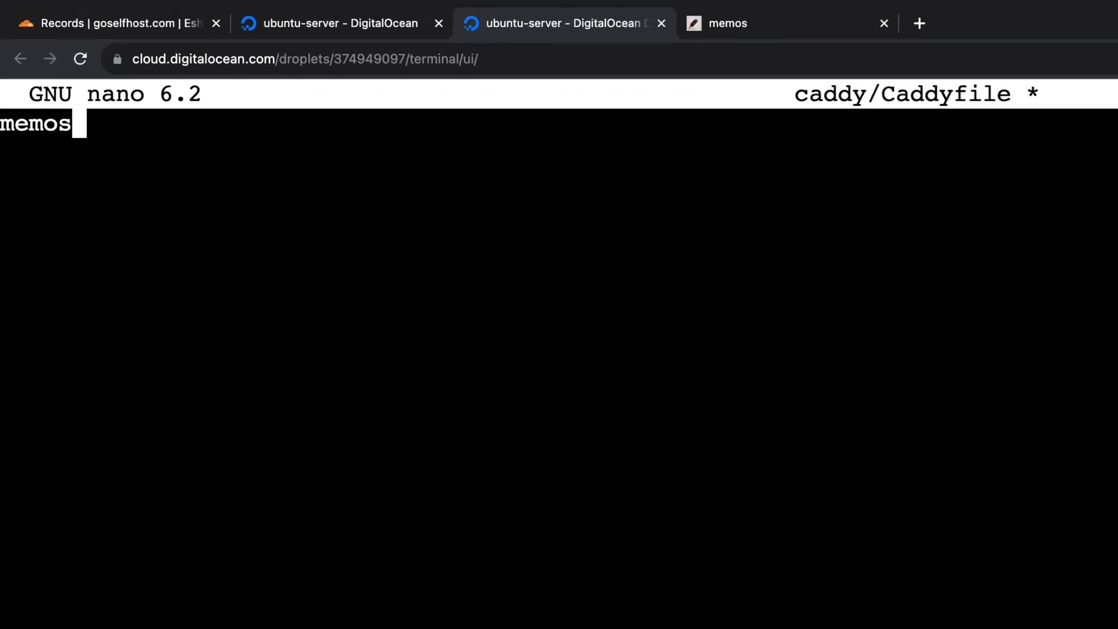
text(.goselfhost.com {)
click(559, 152)
text(reverse_)
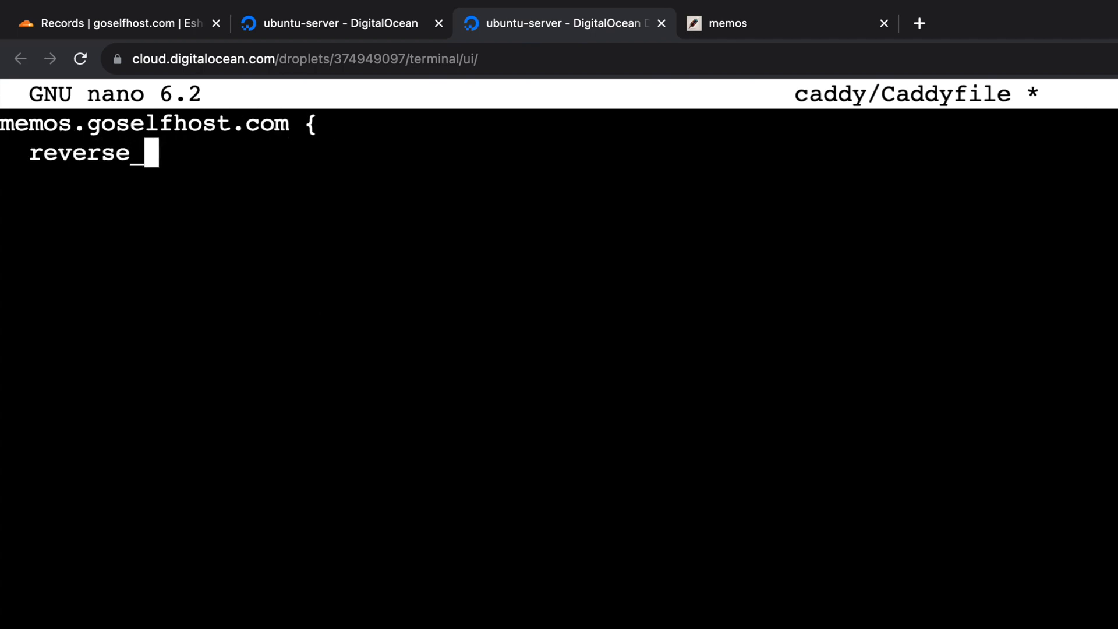
text(proxy memos:)
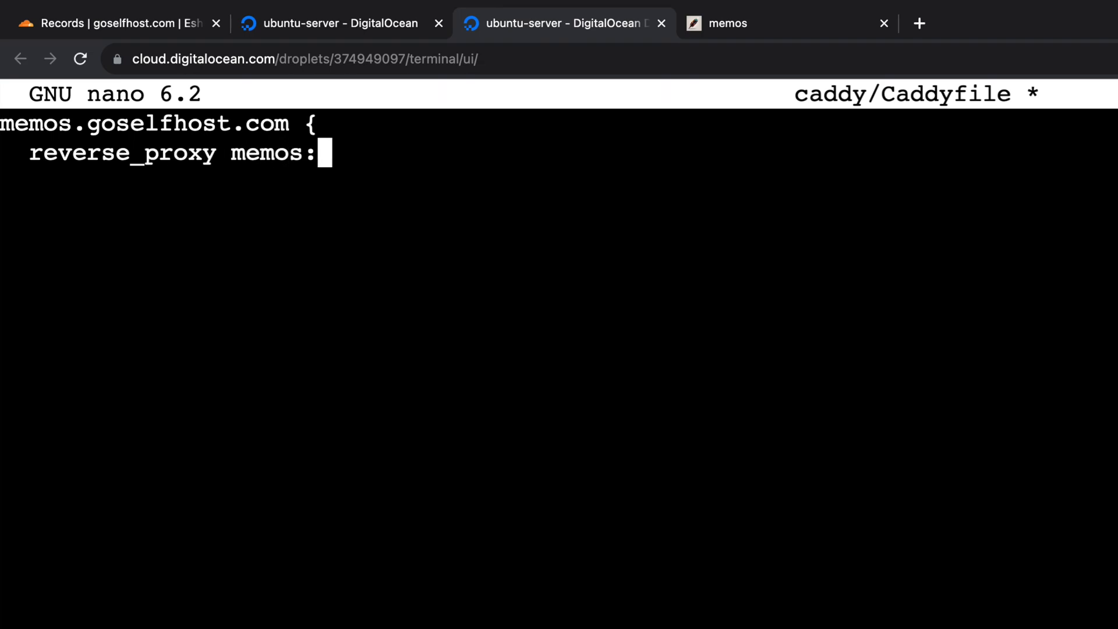
text(5230)
click(559, 182)
text(})
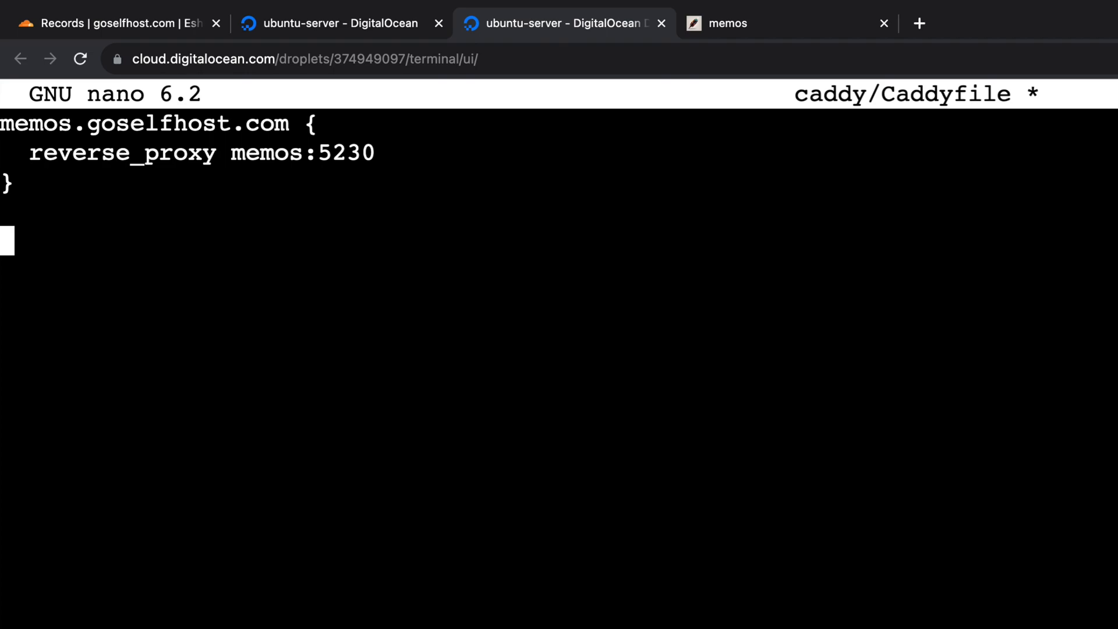
Step: Add the vault.goselfhost.com block proxying to vaultwarden:80 and save the Caddyfile
text(vault.goselfh)
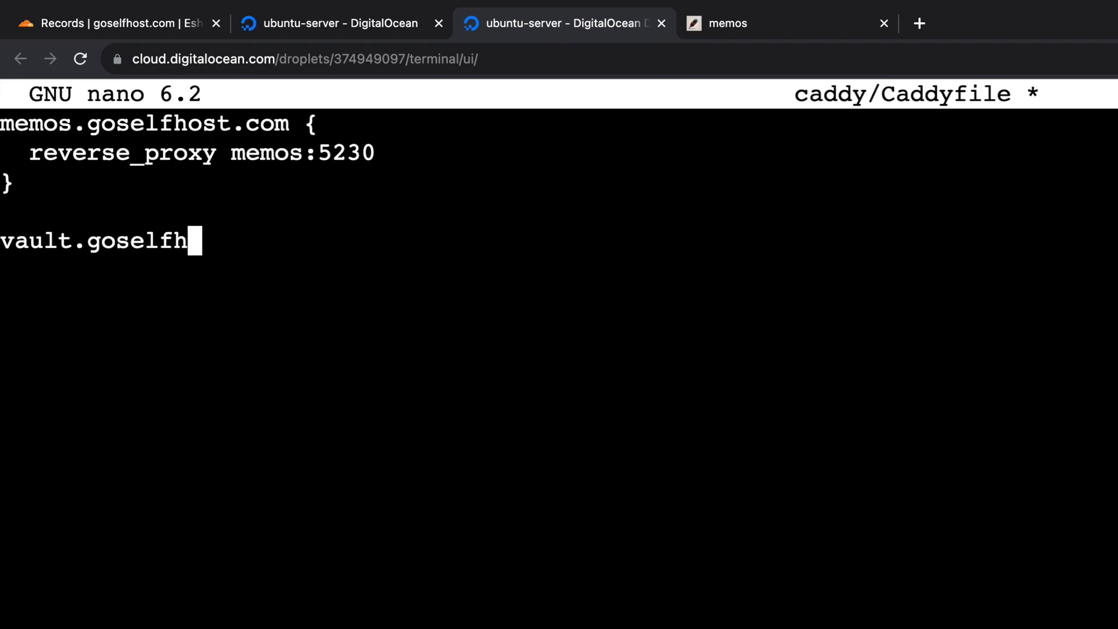
text(ost.com {)
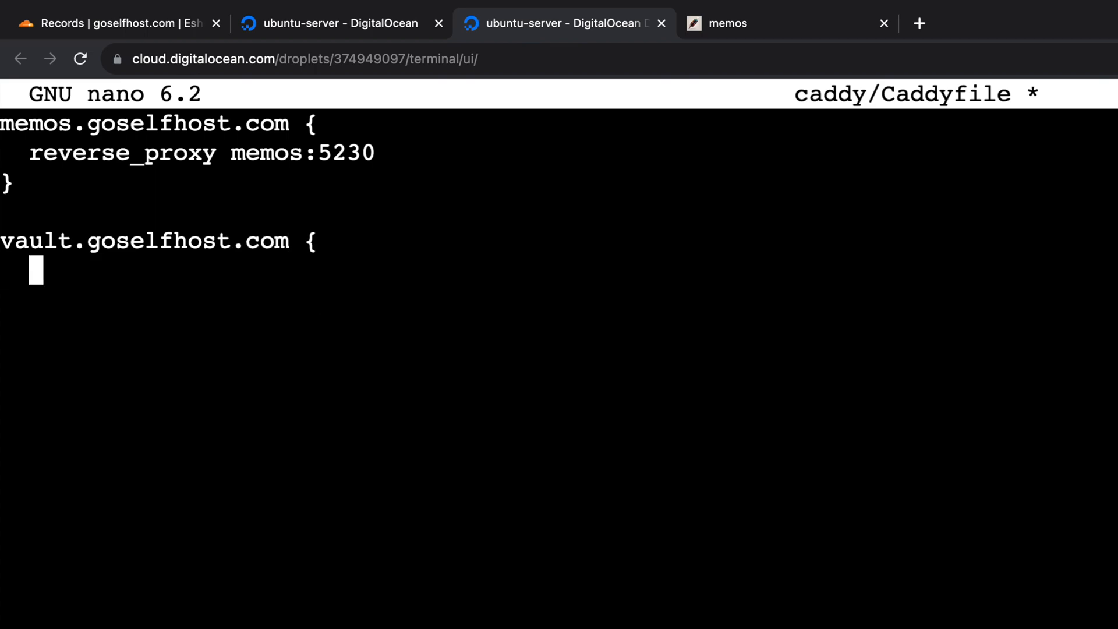
text(reverse_proxy)
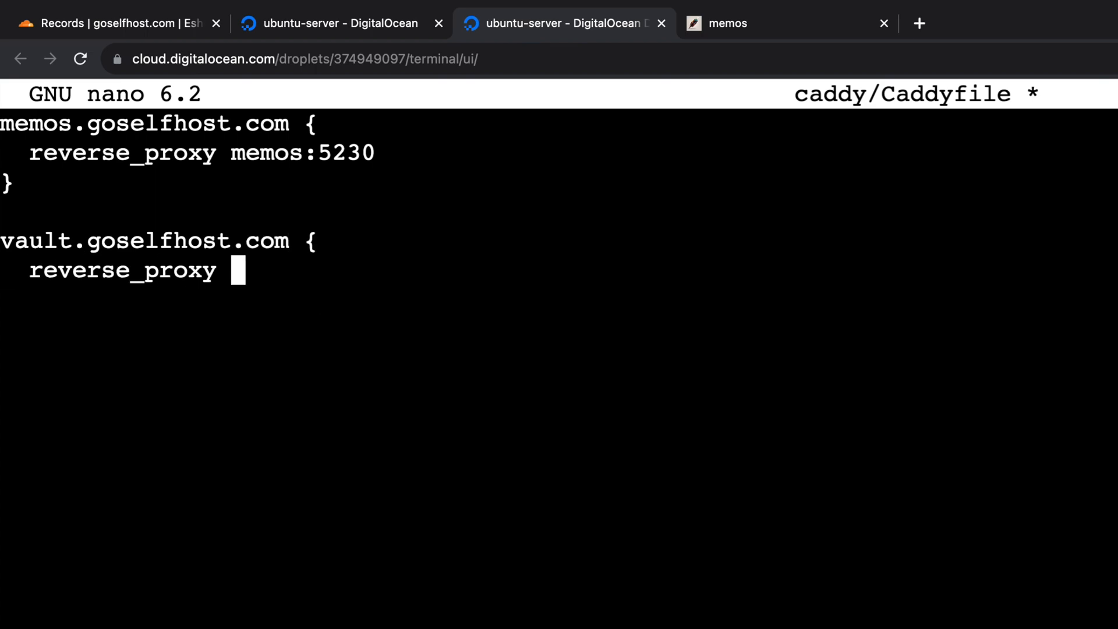
text(vaultwarden:80)
click(559, 299)
text(})
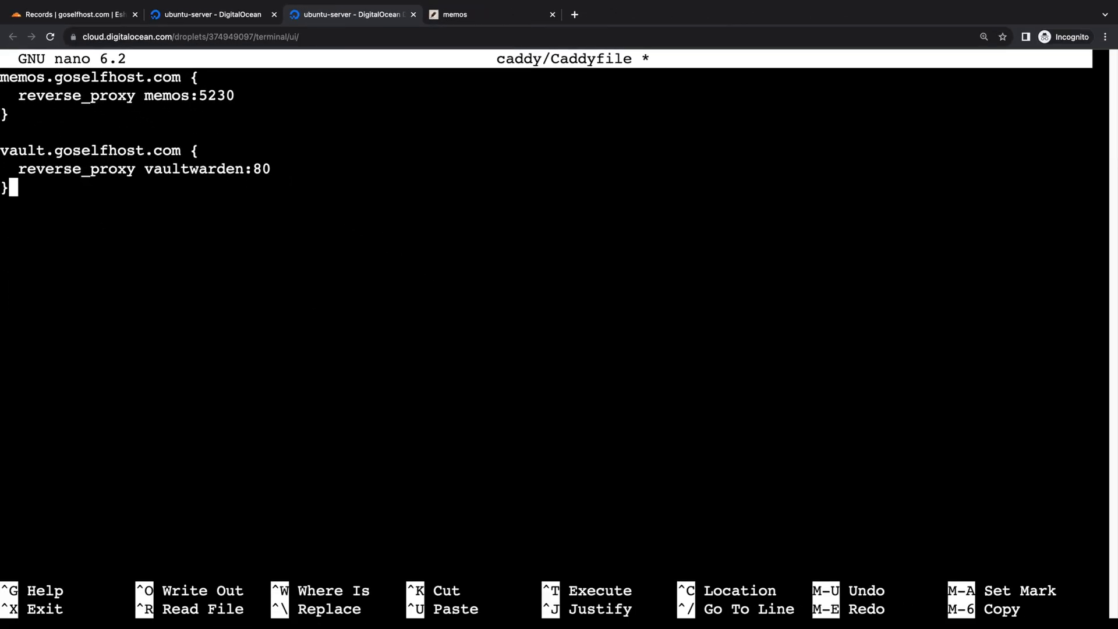
key(Ctrl+O)
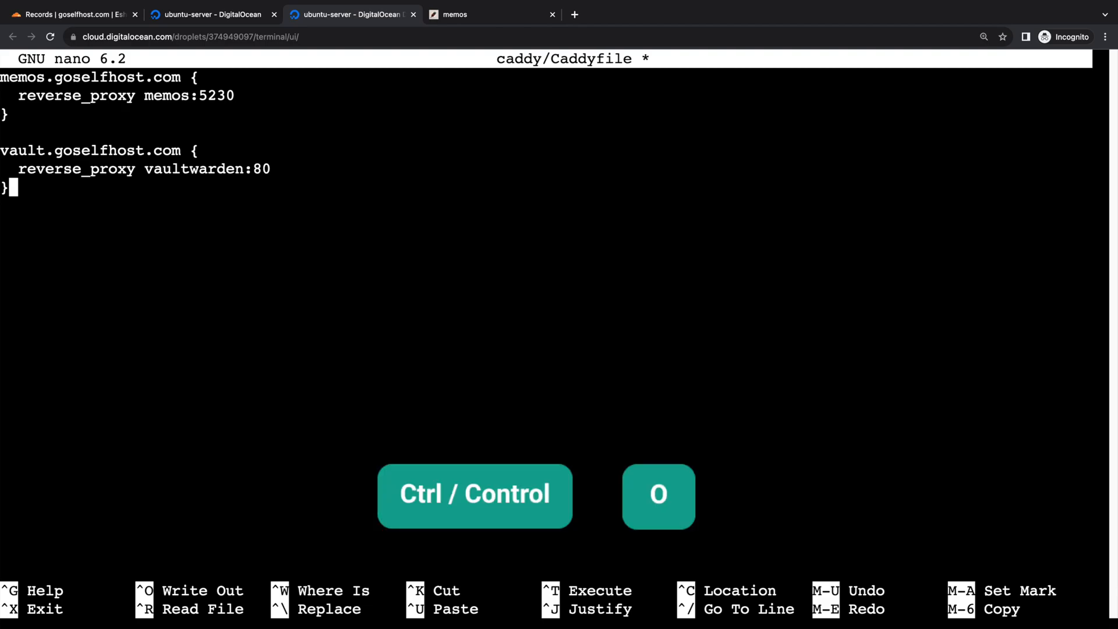
key(Ctrl+O)
text(cat caddy/Caddyfile)
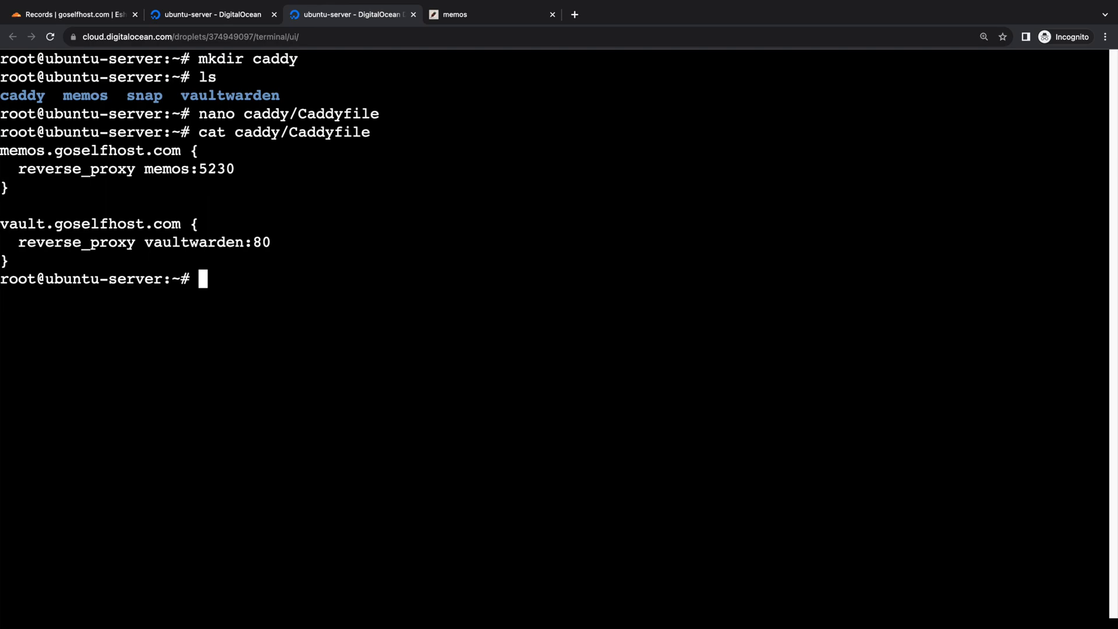
click(64, 14)
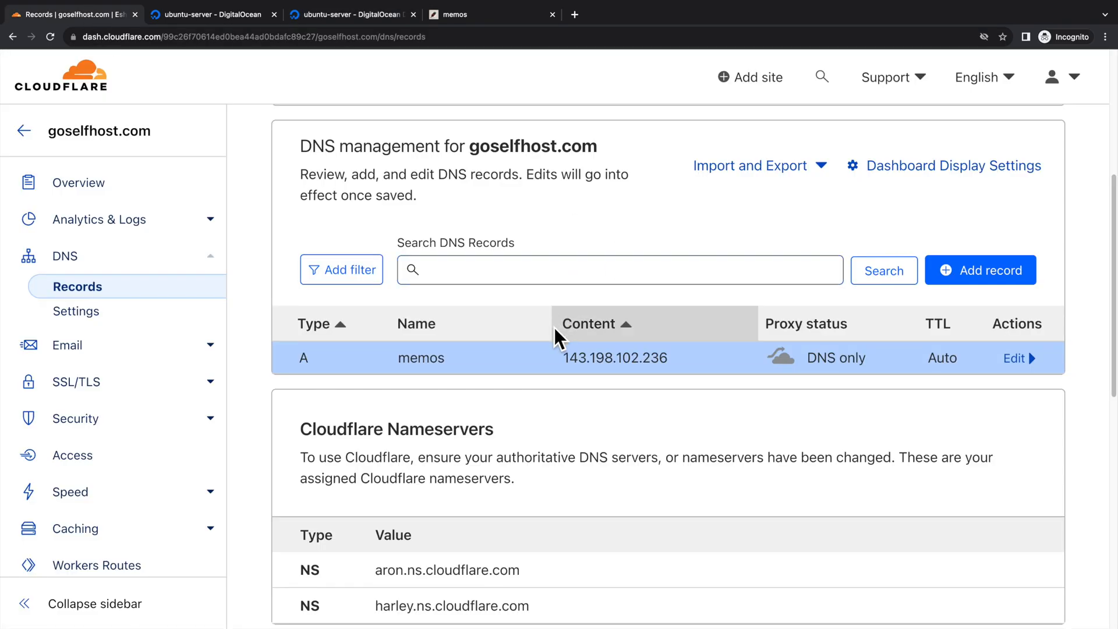
Step: Copy the memos record's IP and start a new DNS record named vault
double_click(615, 357)
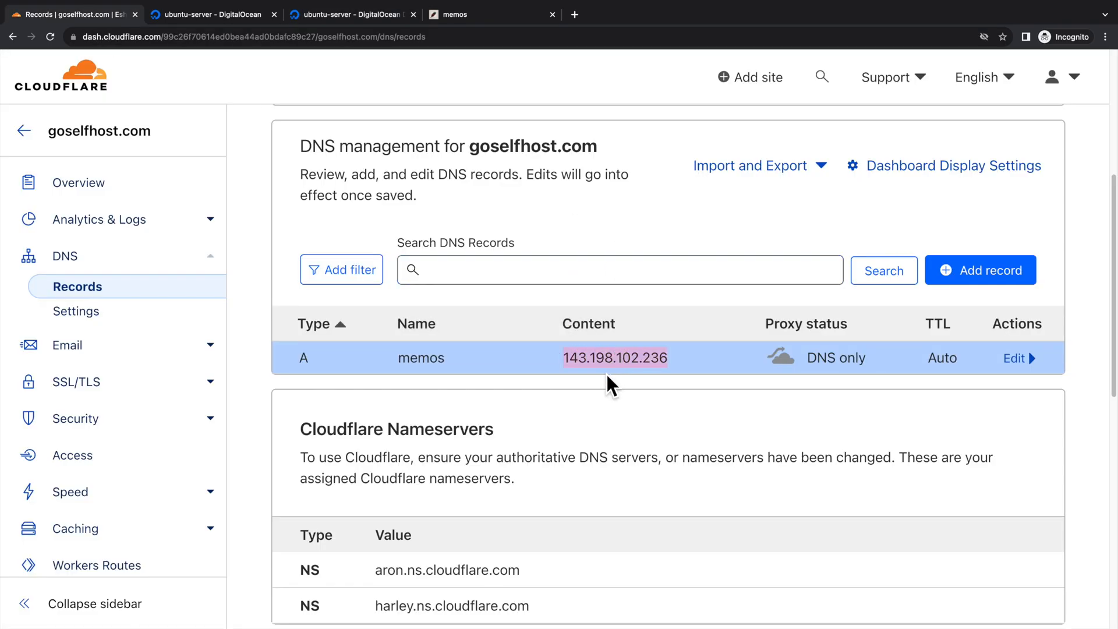
click(981, 270)
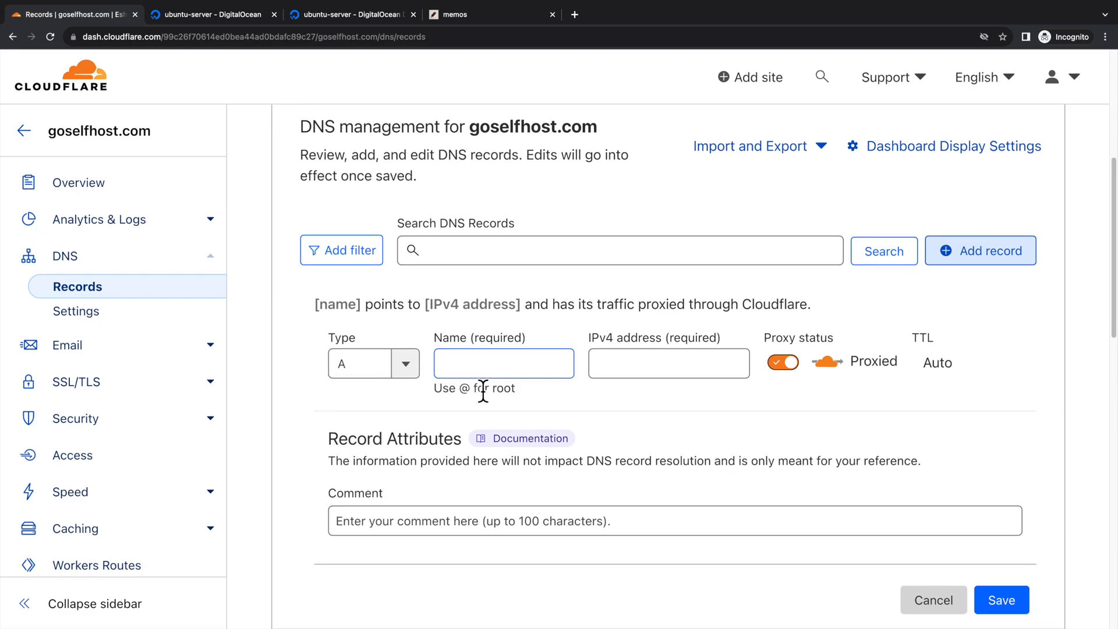
text(vault)
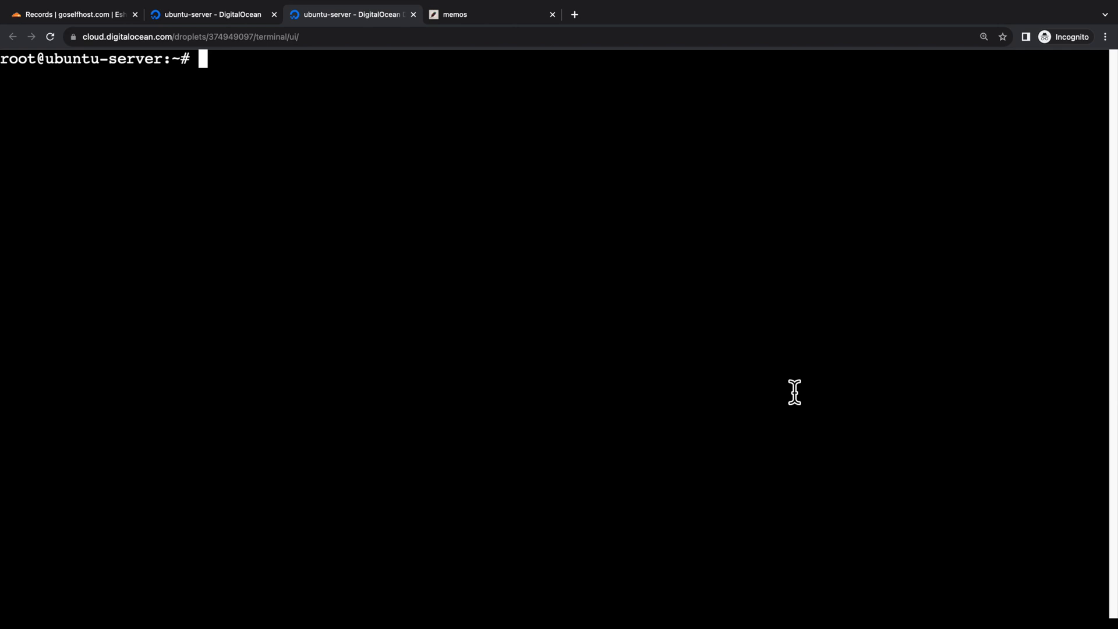
Step: Stop and remove the caddy container, check docker ps, then clear the terminal
text(docker ps)
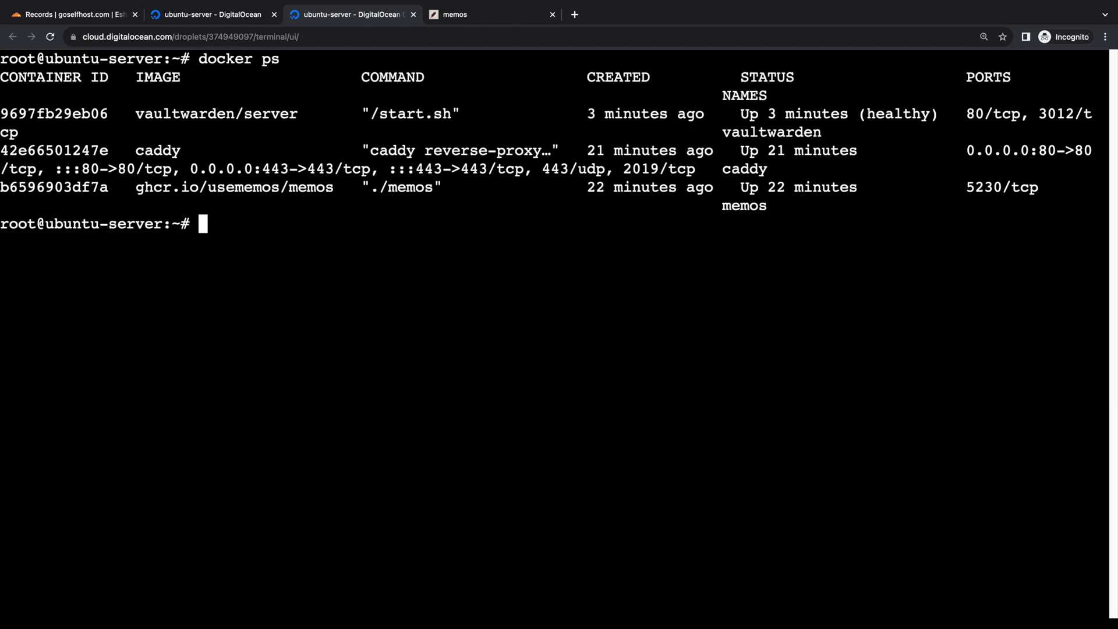
text(docker)
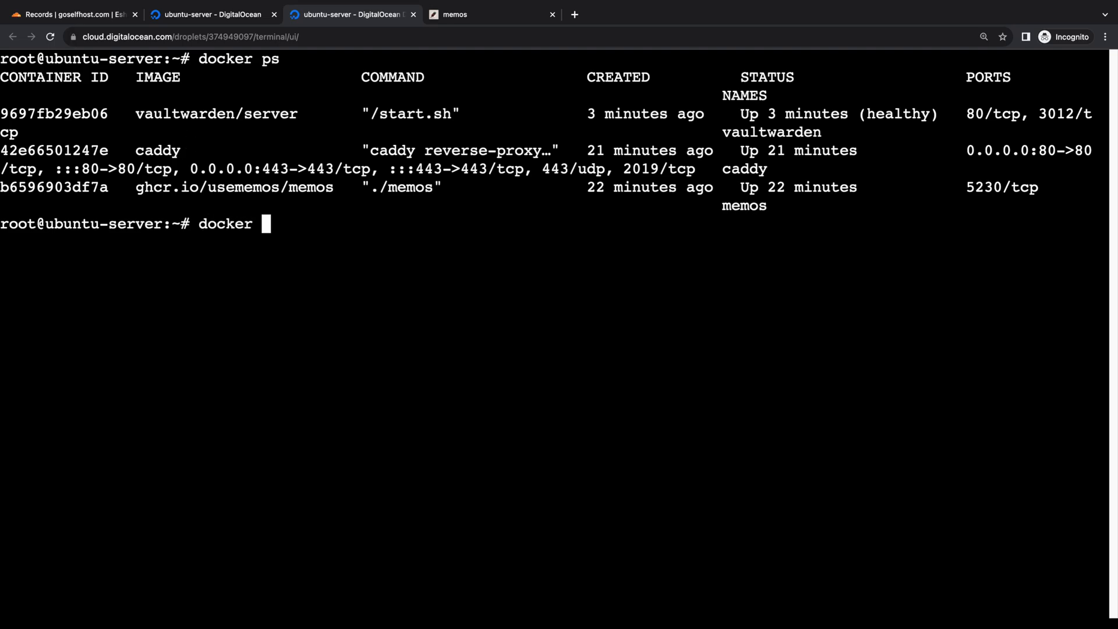
text(stop caddy)
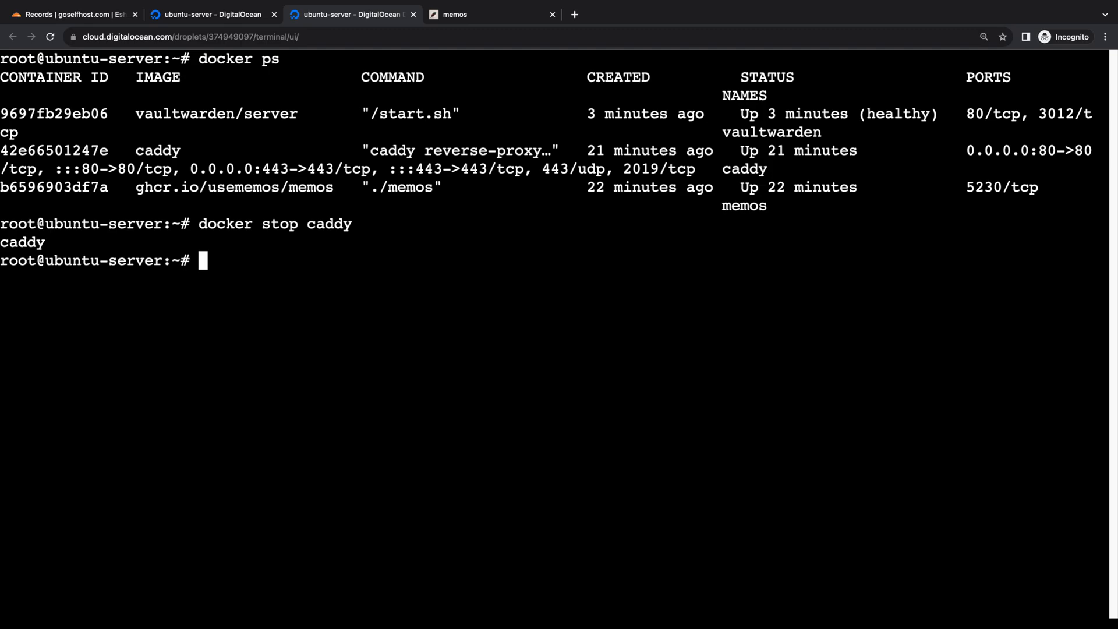
text(docker rm caddy)
text(docker ps)
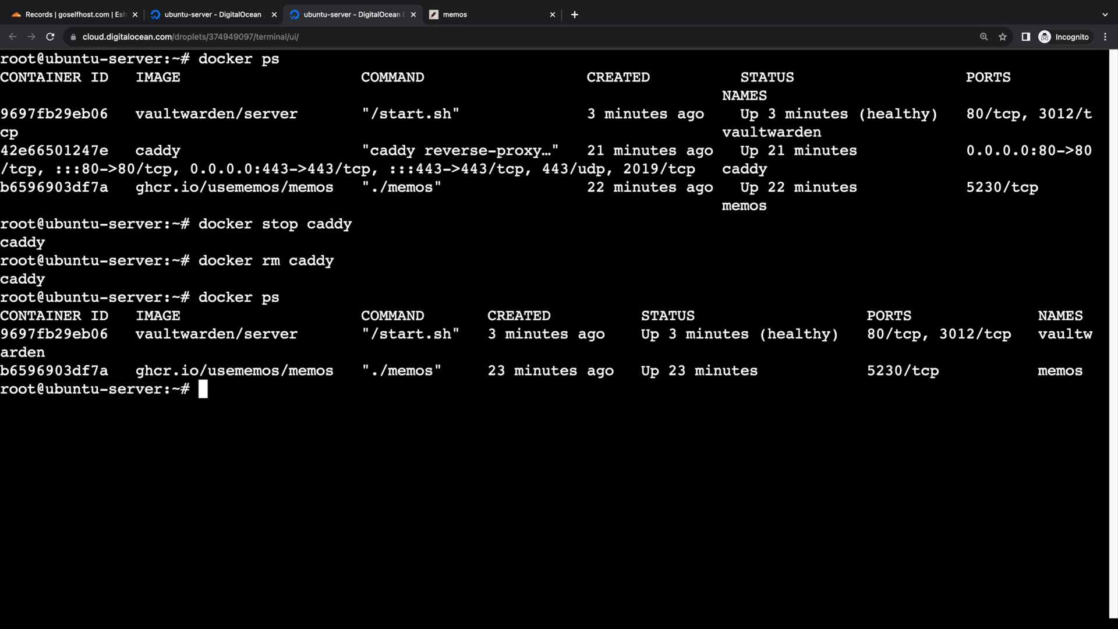
text(clear)
text(docker run --)
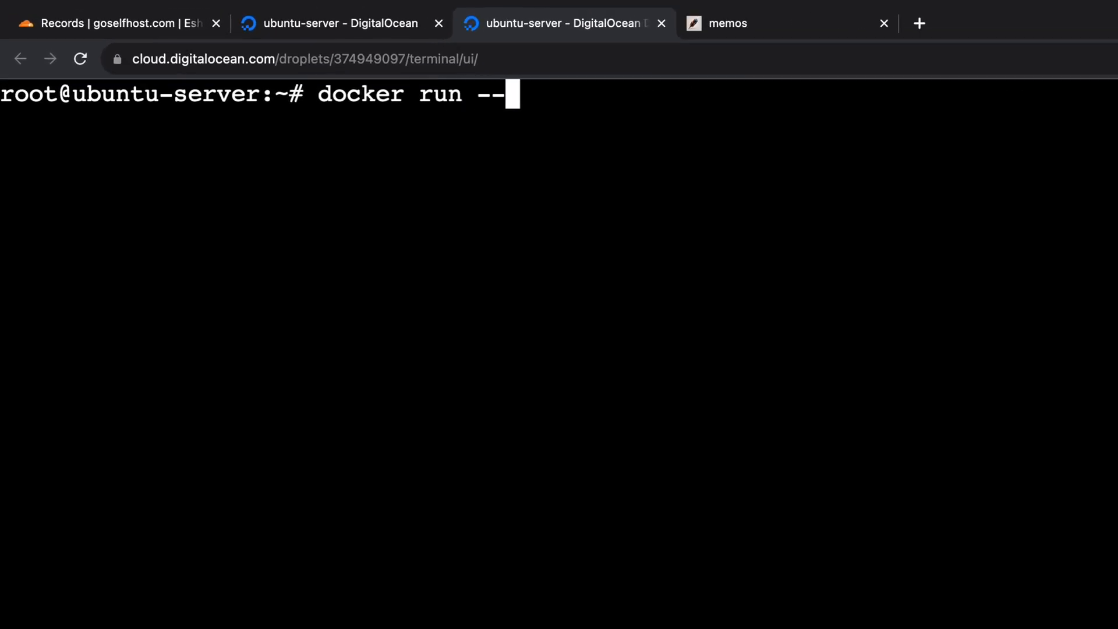
Step: Launch a detached caddy container on proxy-net with ports 80/443 and the Caddyfile mounted, then run docker ps
text(name caddy --network proxy-net \)
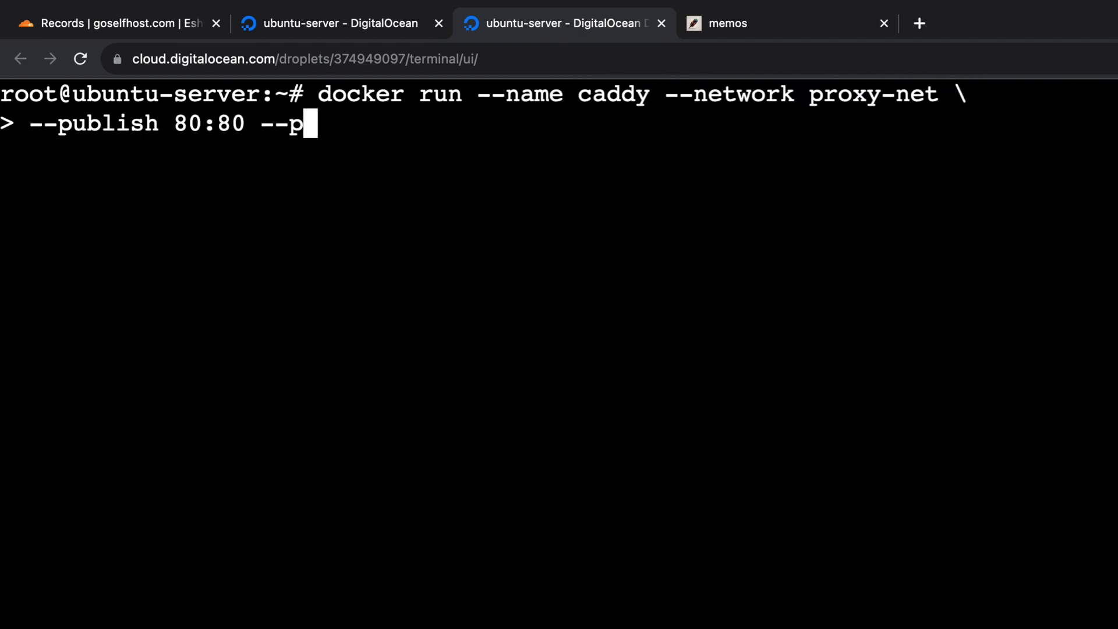
text(ublish 443:443 \)
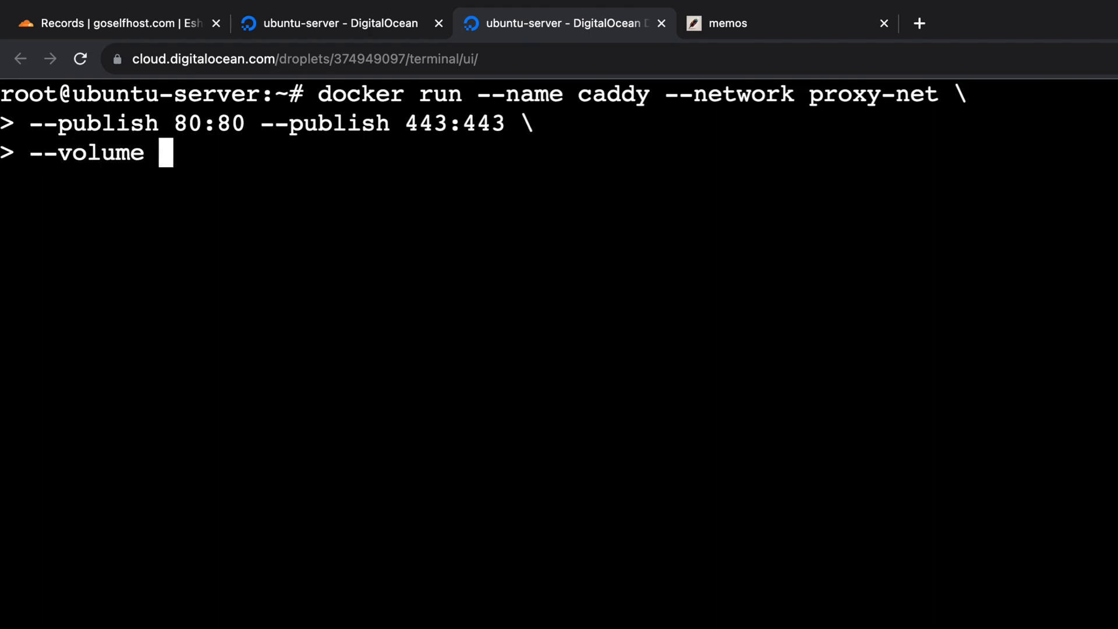
text(./caddy/Caddyfile)
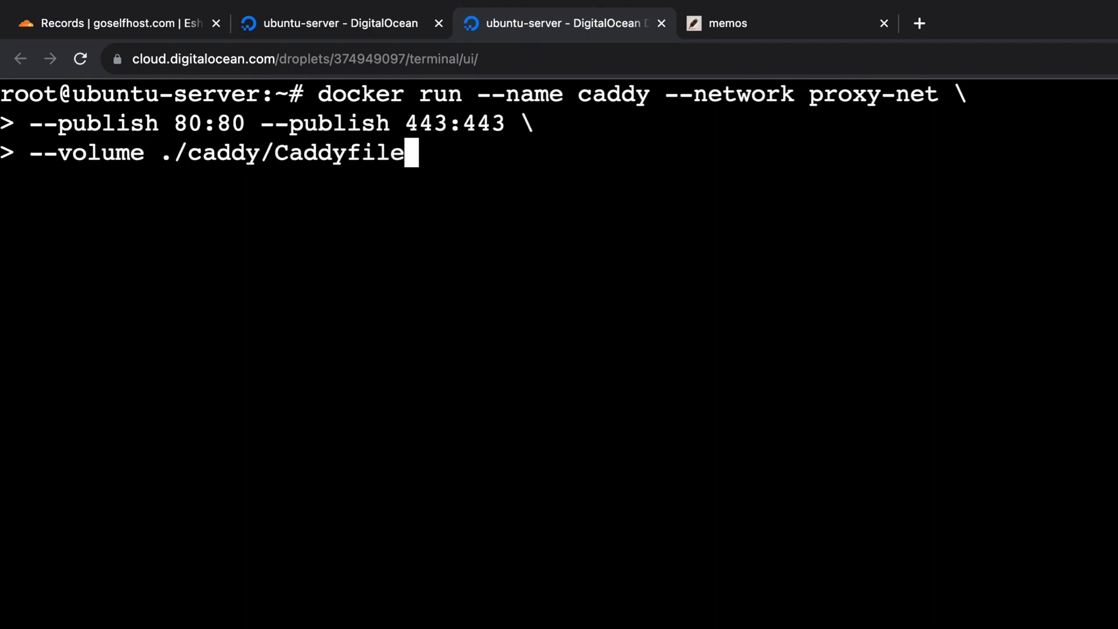
text(:/etc/caddy/Caddyfile)
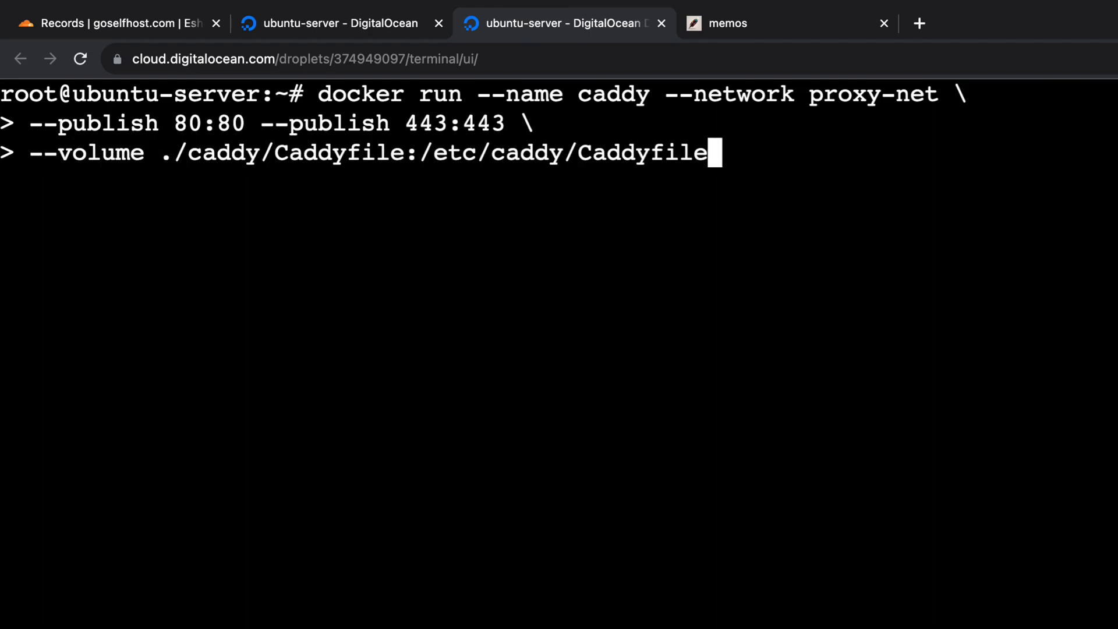
text(--detach \)
text(caddy)
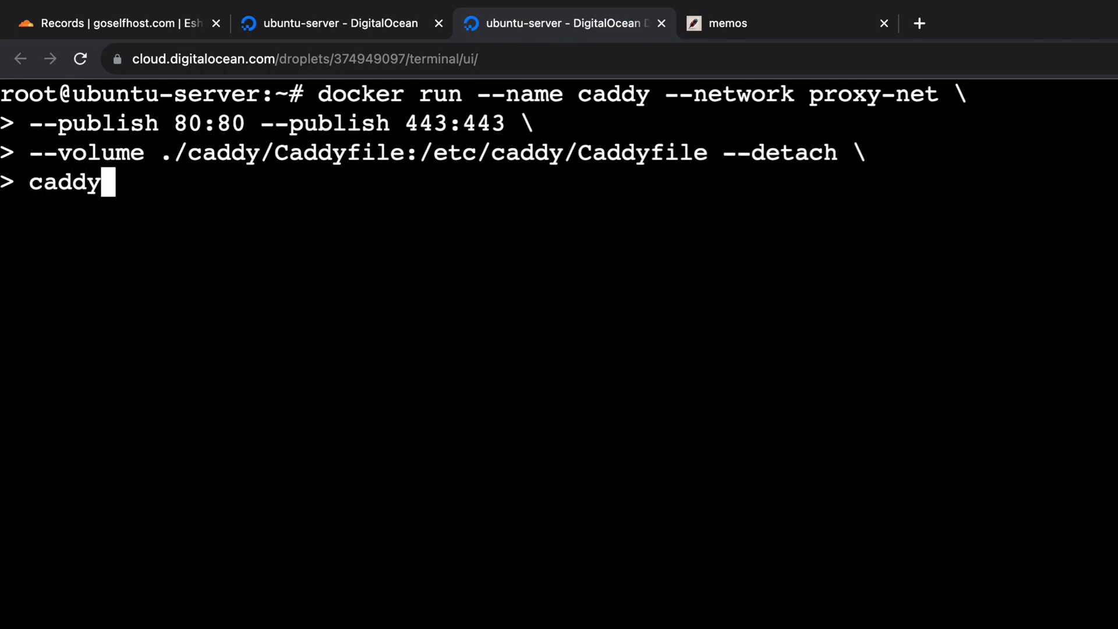
key(Enter)
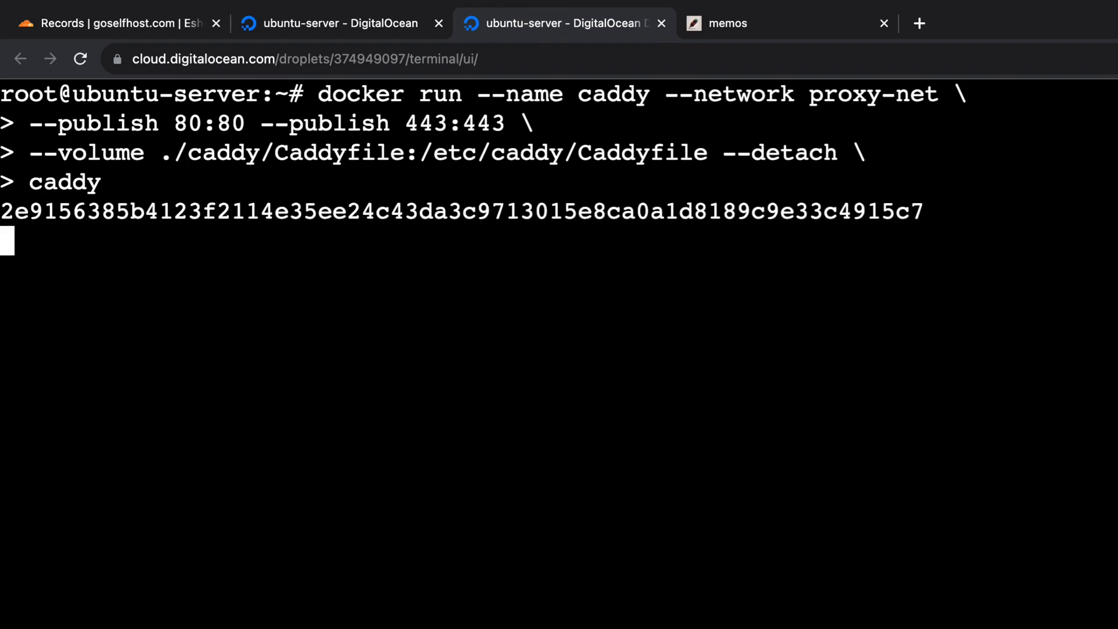
text(docker ps)
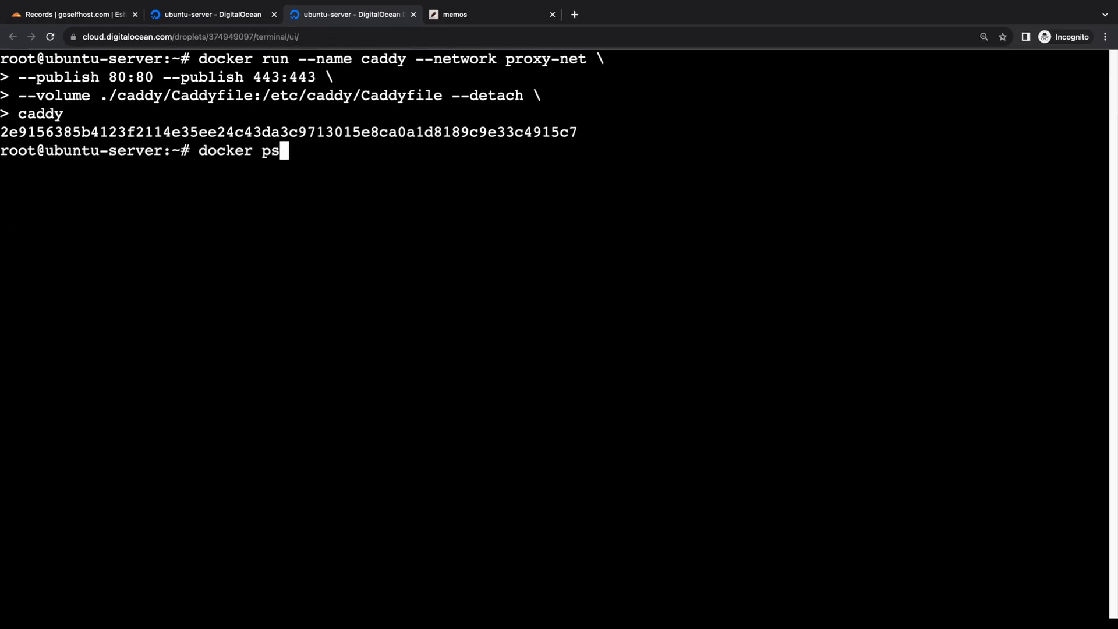
key(Enter)
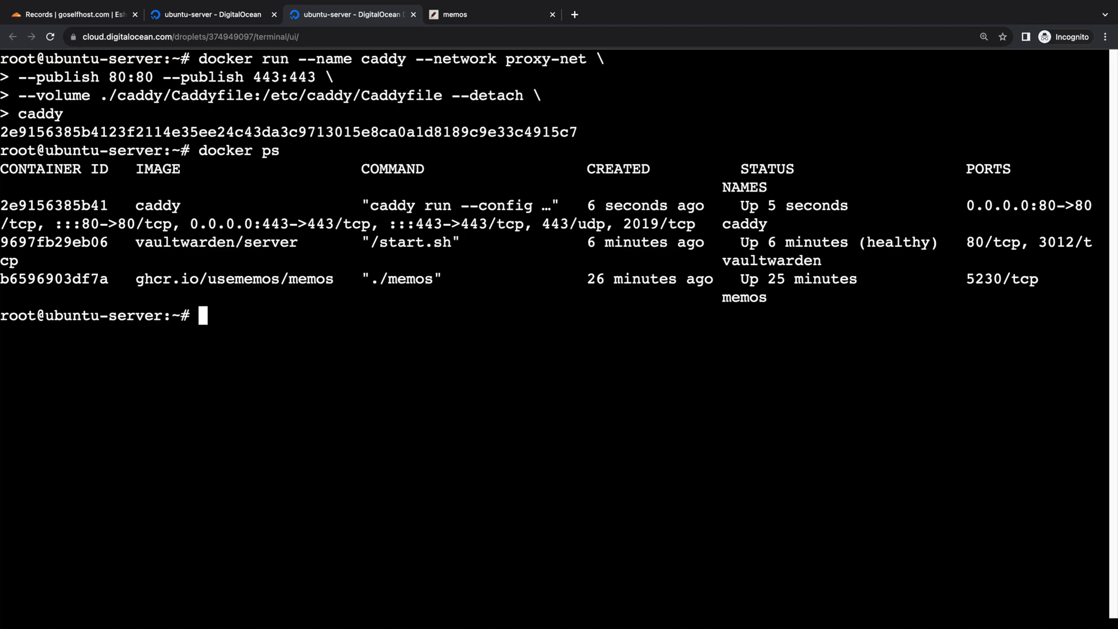
mouse_move(488, 36)
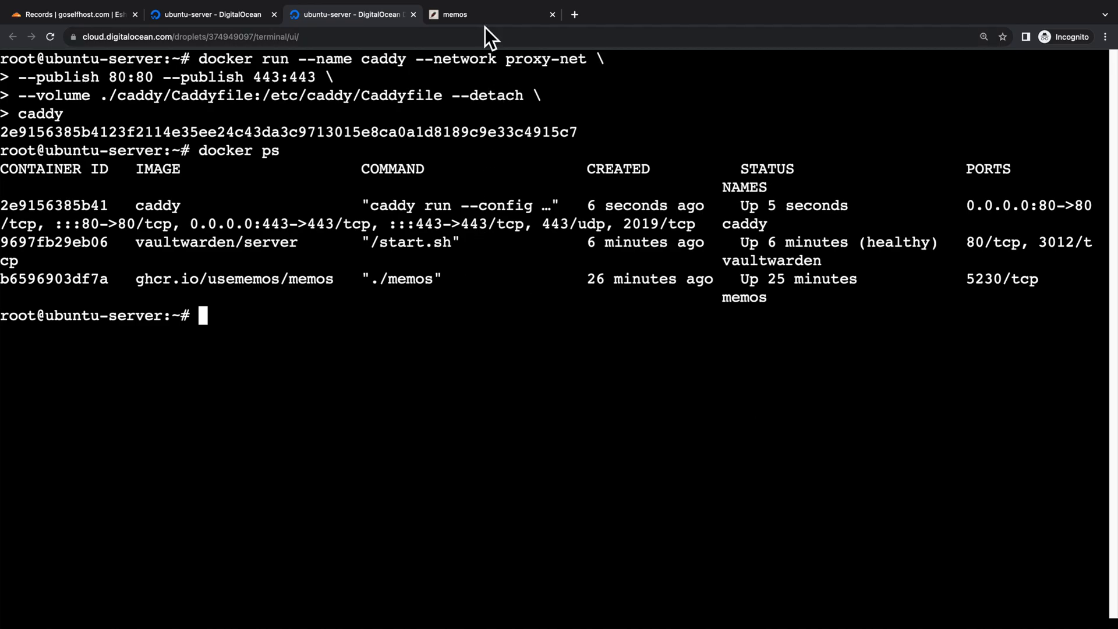
Step: Browse to vault.goselfhost.com in a new browser tab
click(475, 14)
text(vault)
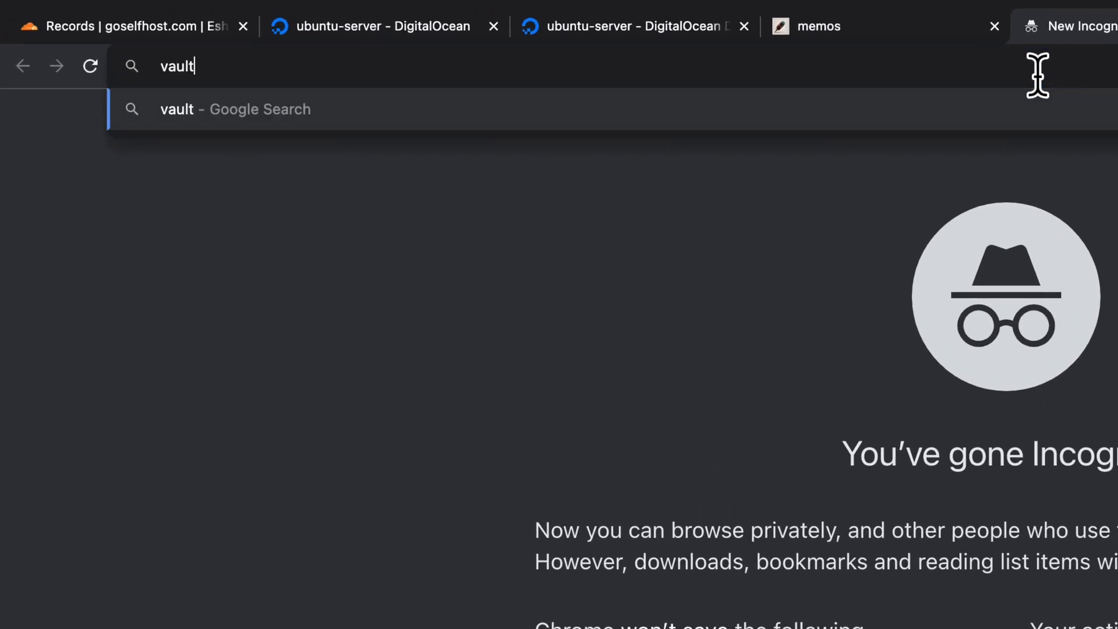
text(.goselfhost.com/#/login)
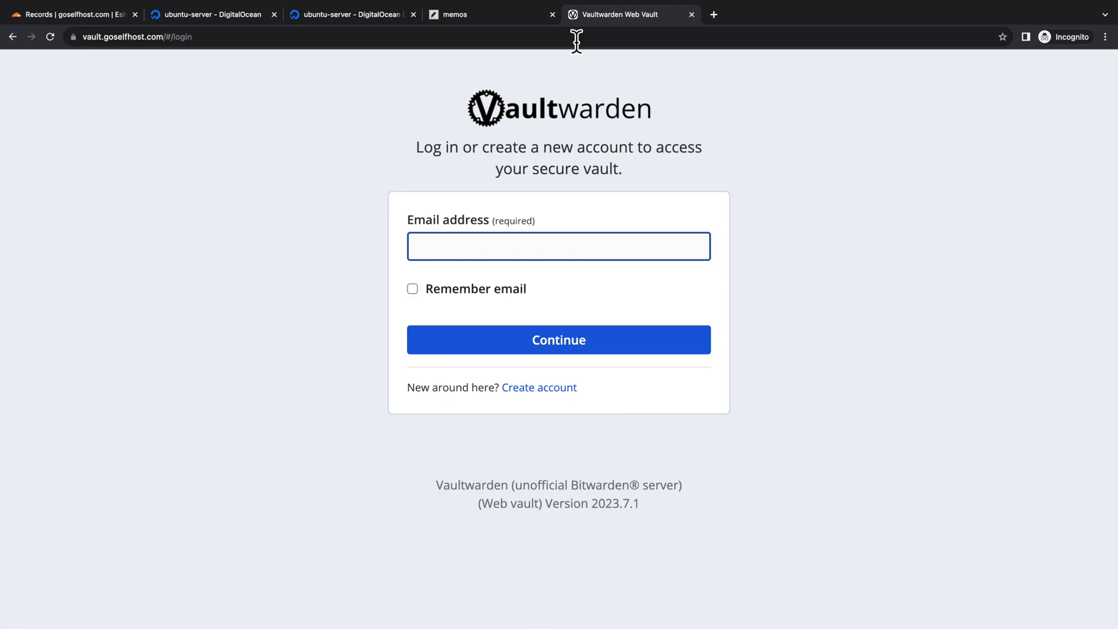
Step: Register a new Vaultwarden account with email, name and master password
click(539, 388)
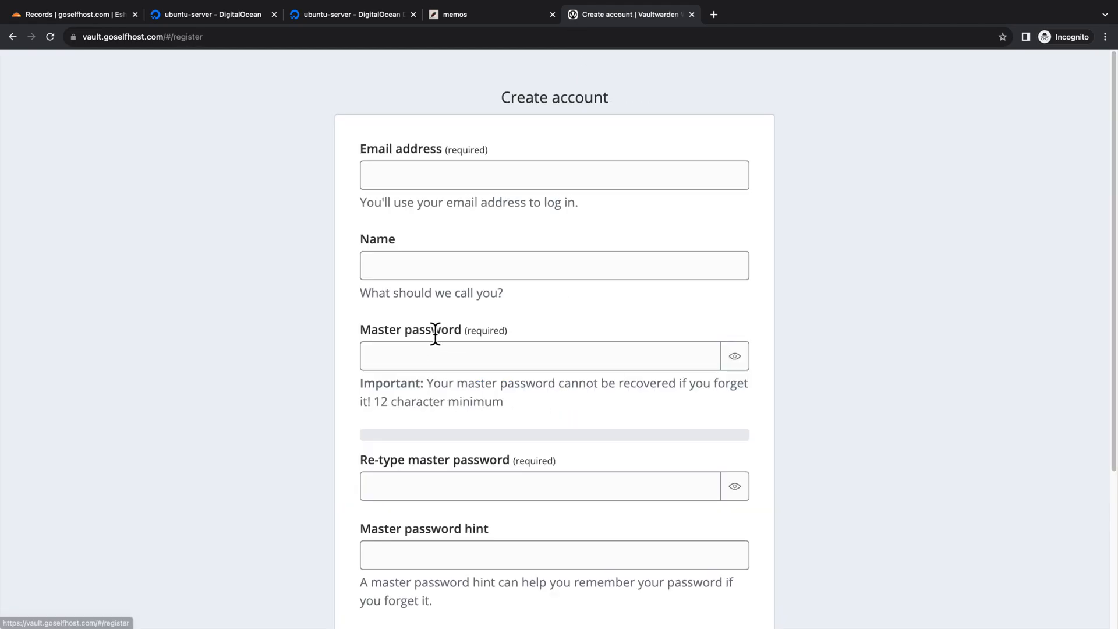
click(554, 175)
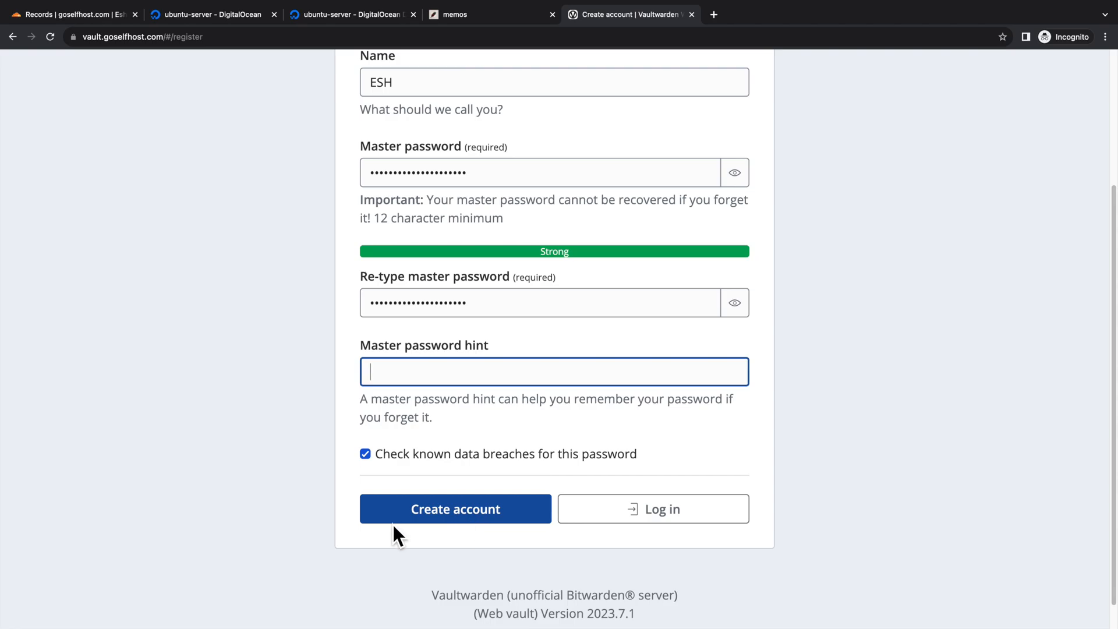
click(456, 509)
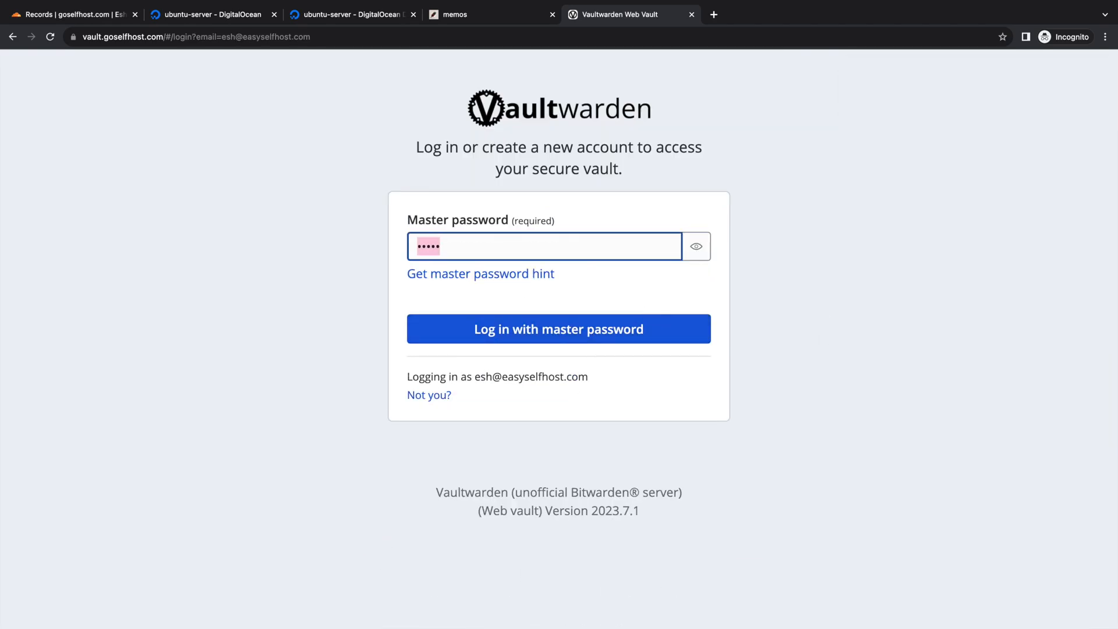
Step: Log in with the master password and add a Google login item
click(559, 329)
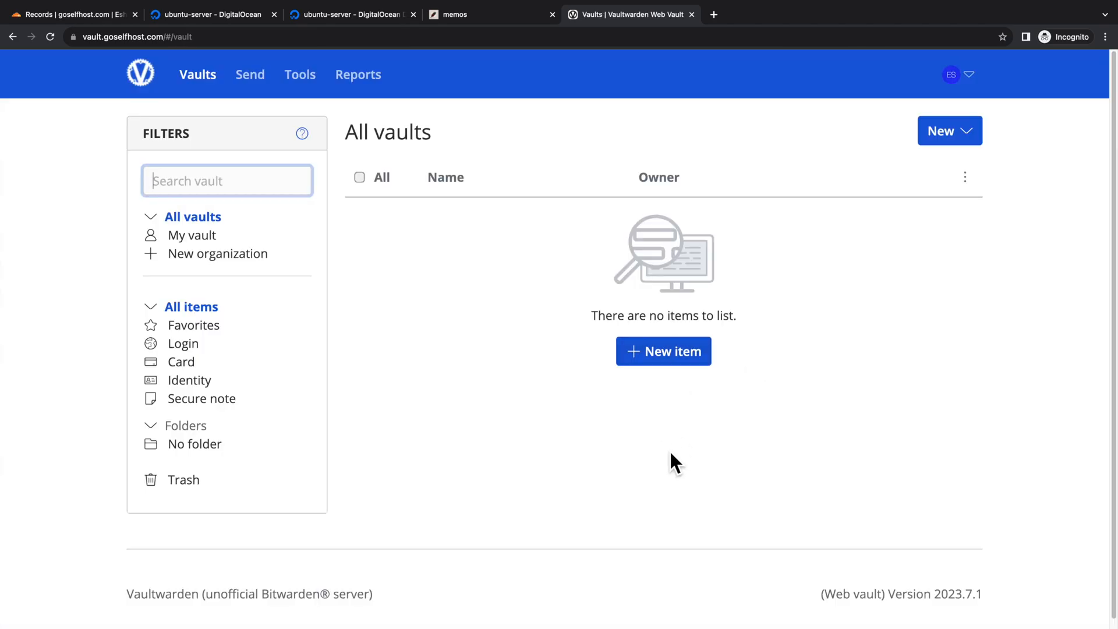
click(664, 352)
text(https://google.com)
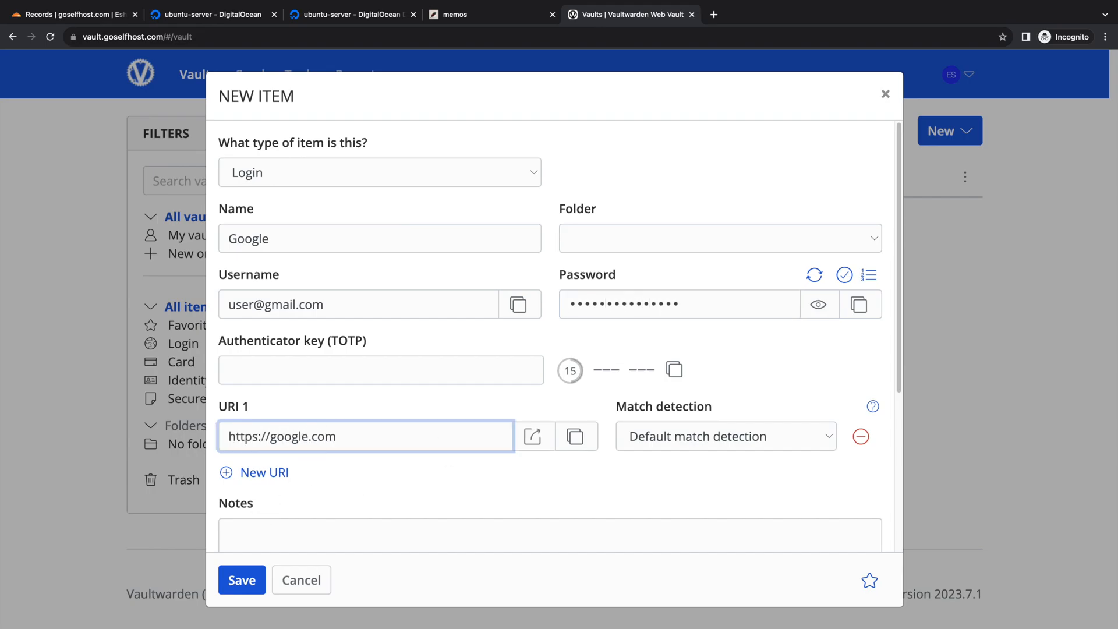
click(241, 580)
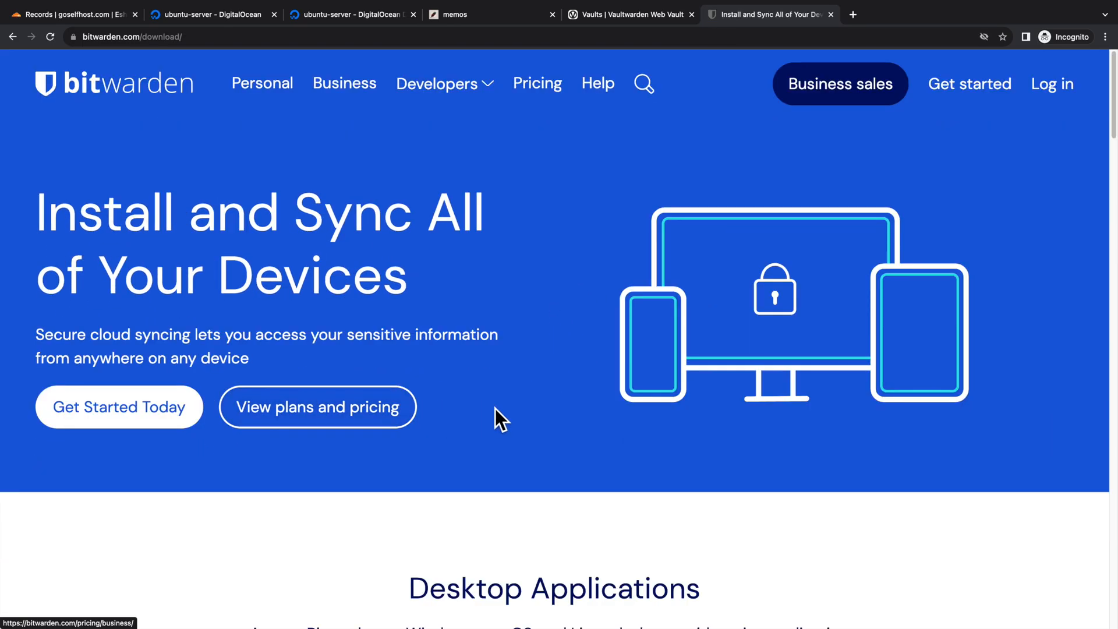
Step: Scroll to the Desktop Applications section and pick the Linux app
scroll(down, 3)
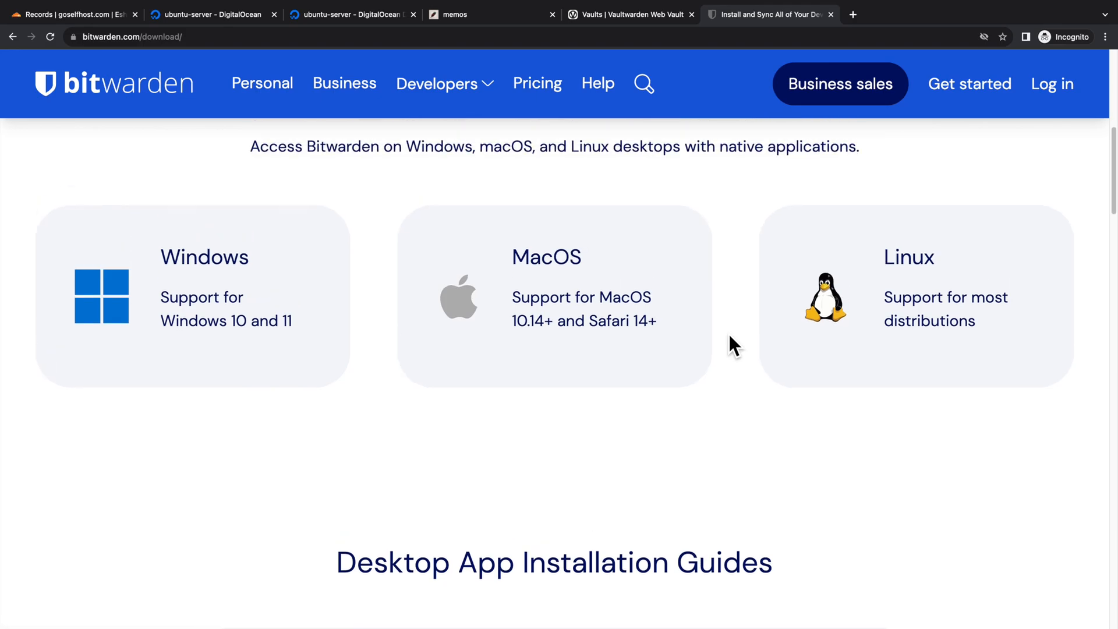
mouse_move(816, 299)
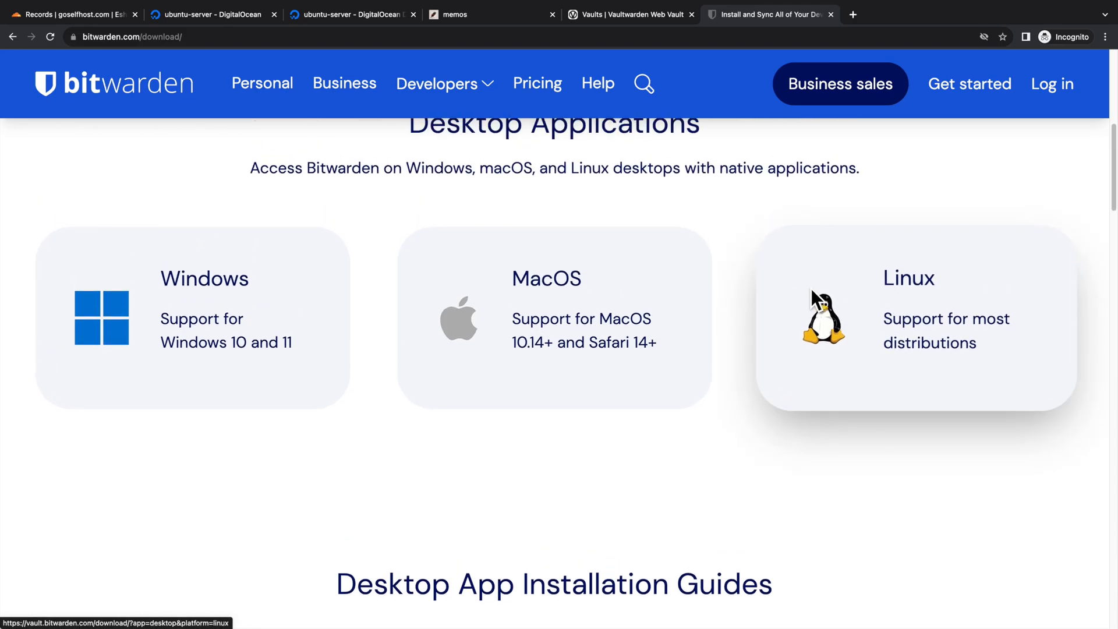
click(453, 15)
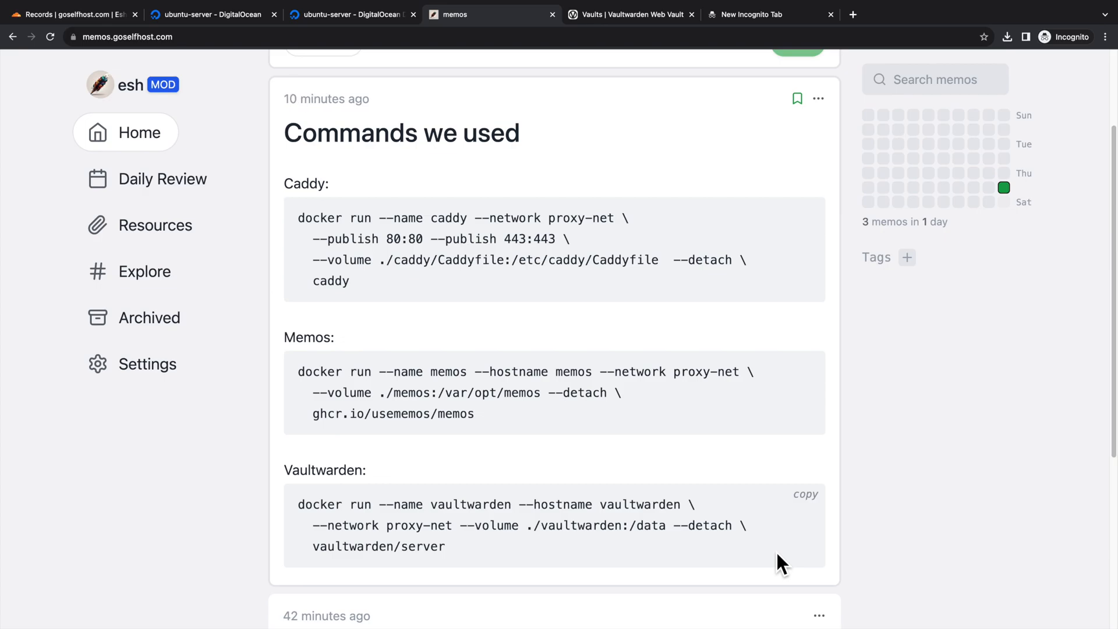
mouse_move(795, 303)
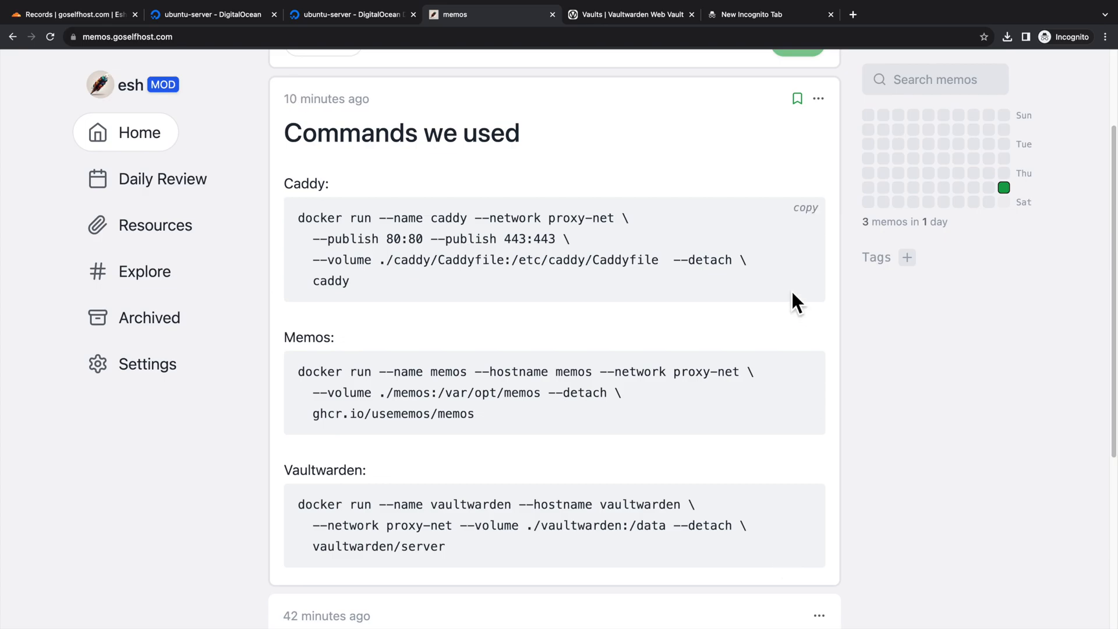
mouse_move(792, 238)
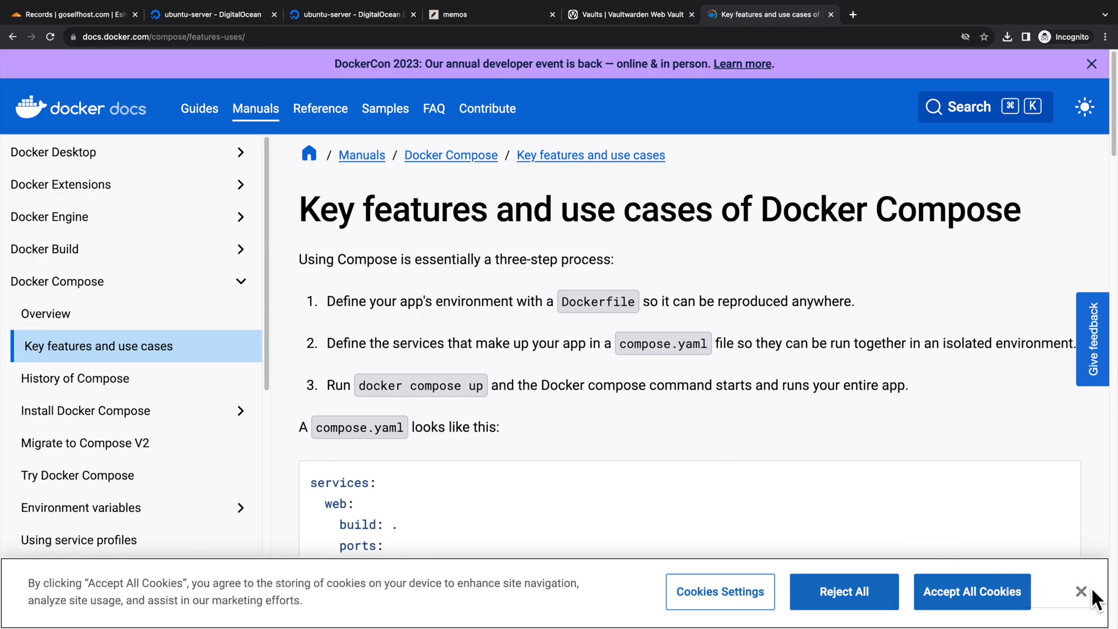
Step: Dismiss the Docker Docs cookie banner and scroll down to the compose.yaml example
click(1076, 592)
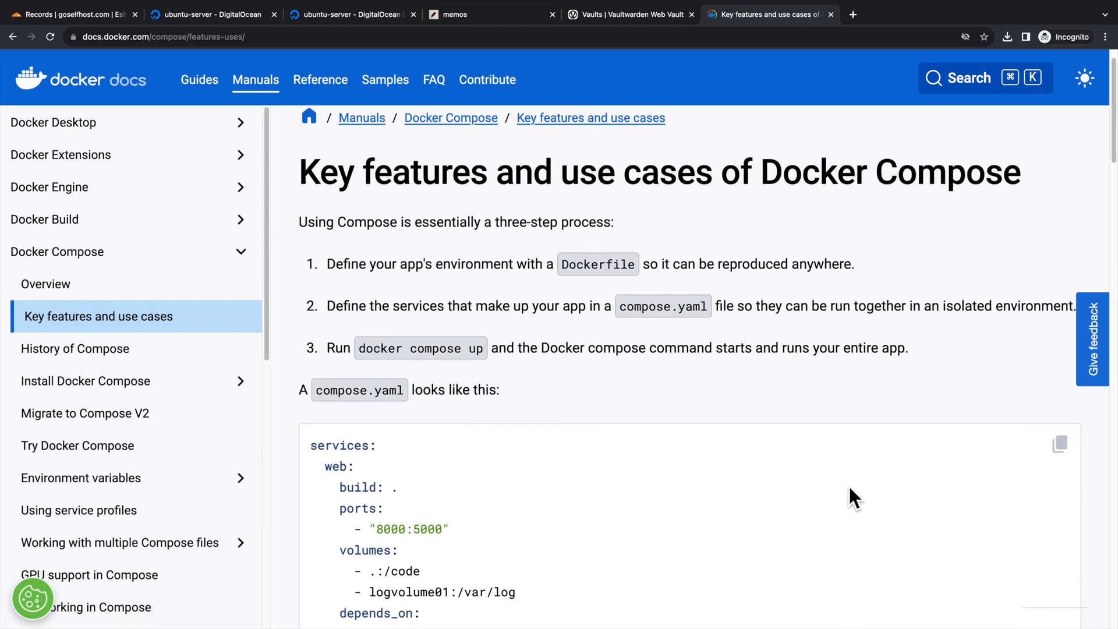
scroll(down, 3)
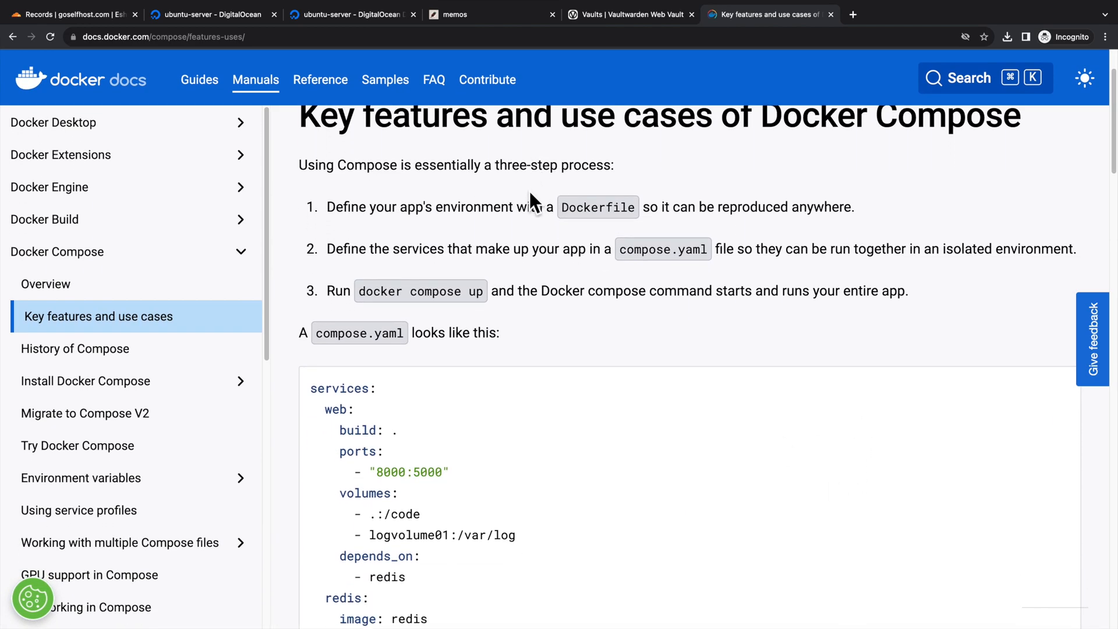
scroll(down, 3)
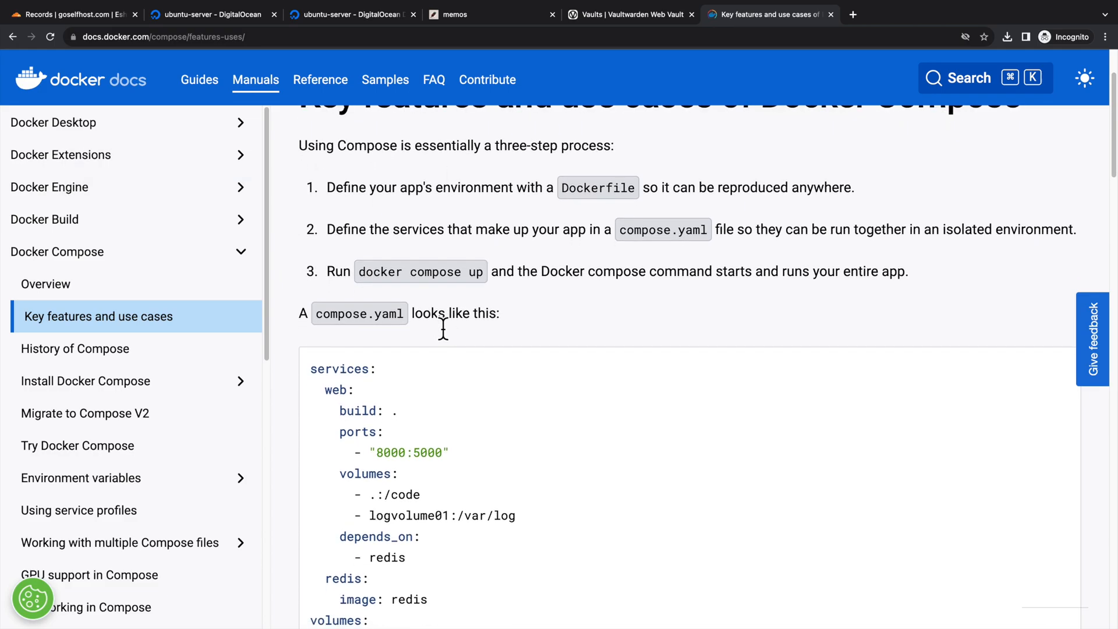
scroll(down, 3)
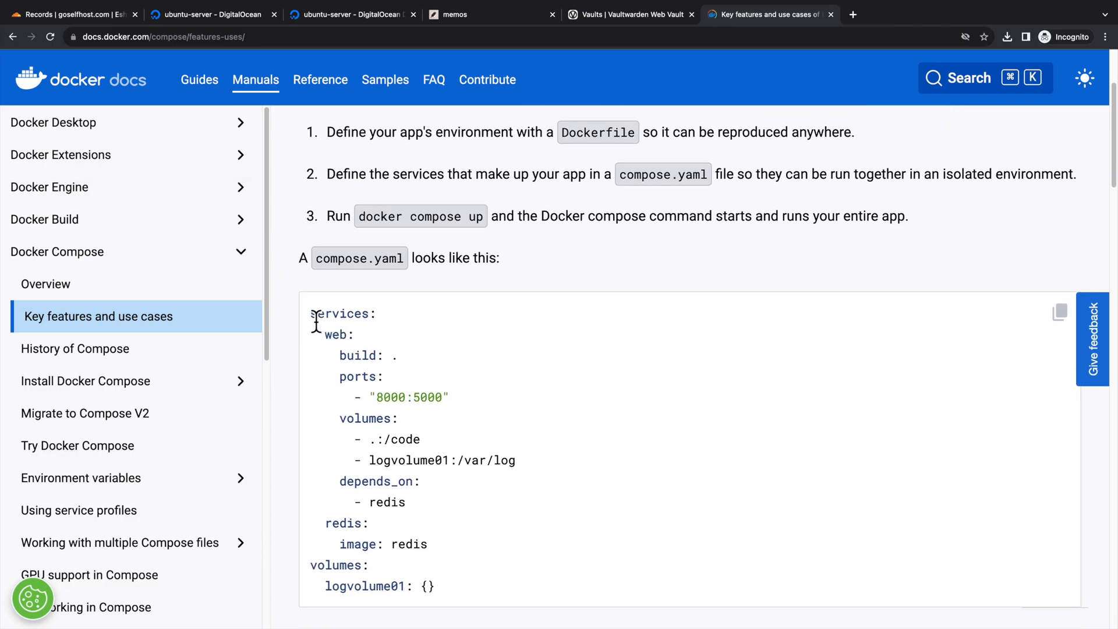
mouse_move(524, 578)
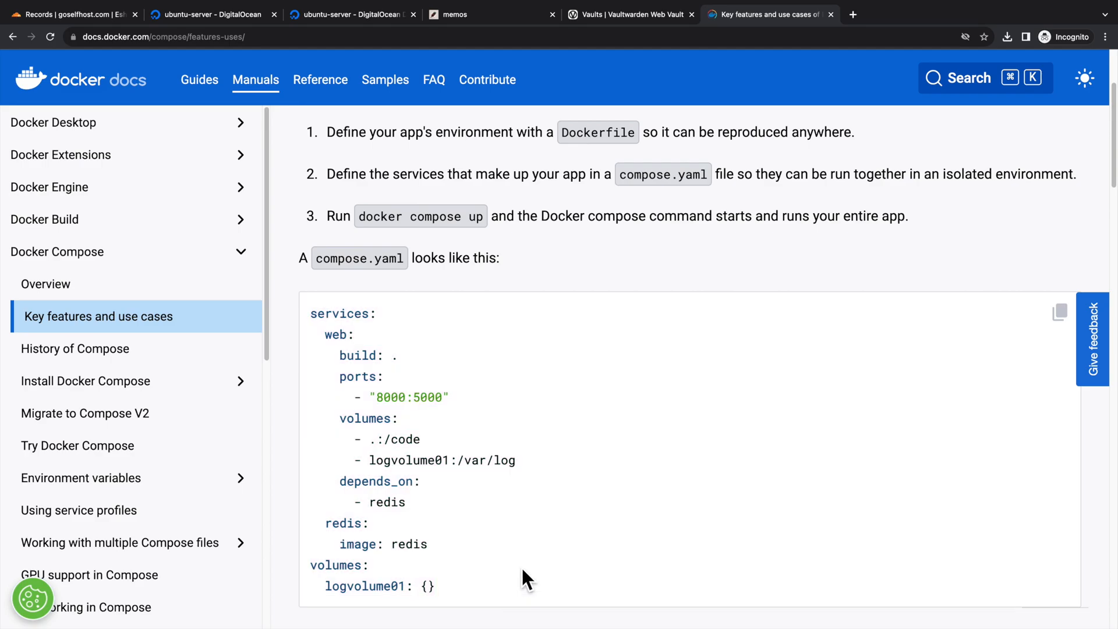
click(351, 14)
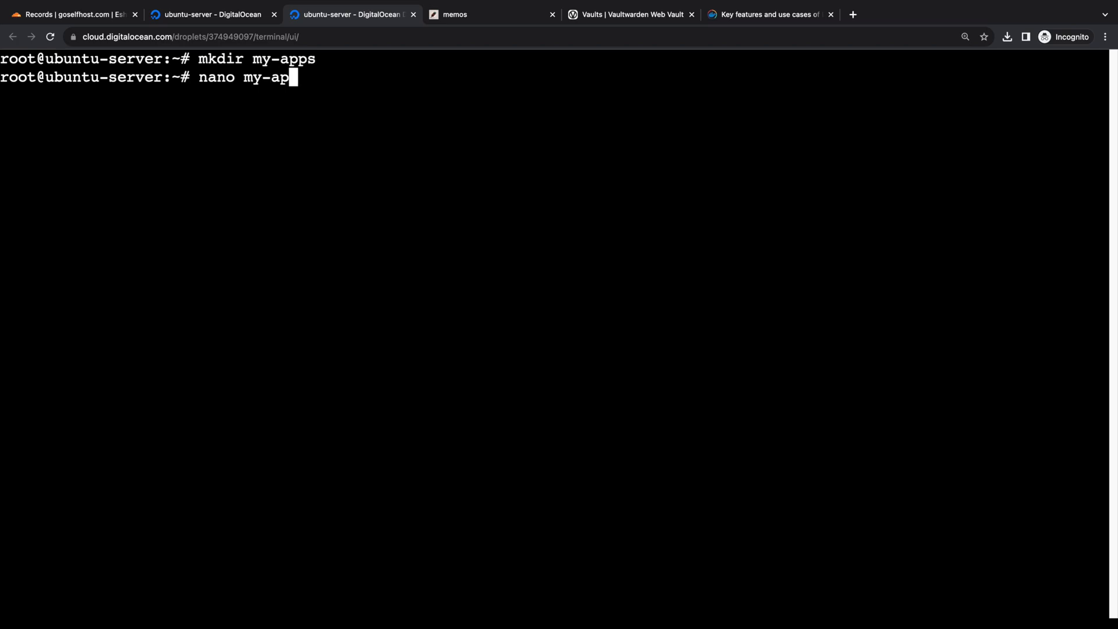
Step: Open my-apps/docker-compose.yml in nano, then type and erase 'version'
text(ps/d)
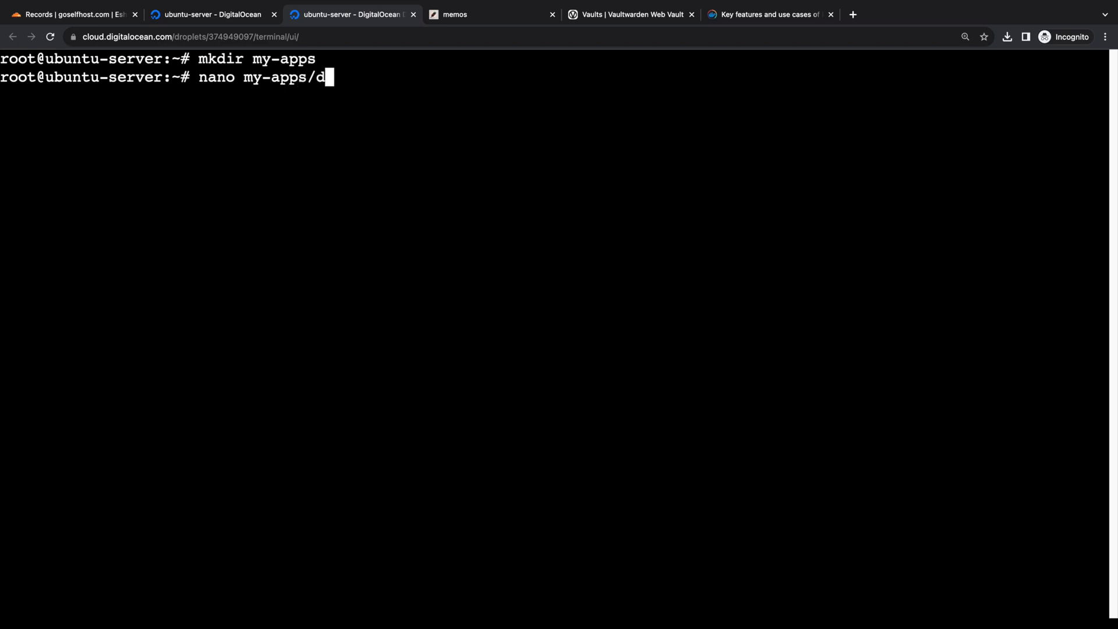
text(ocker-compose)
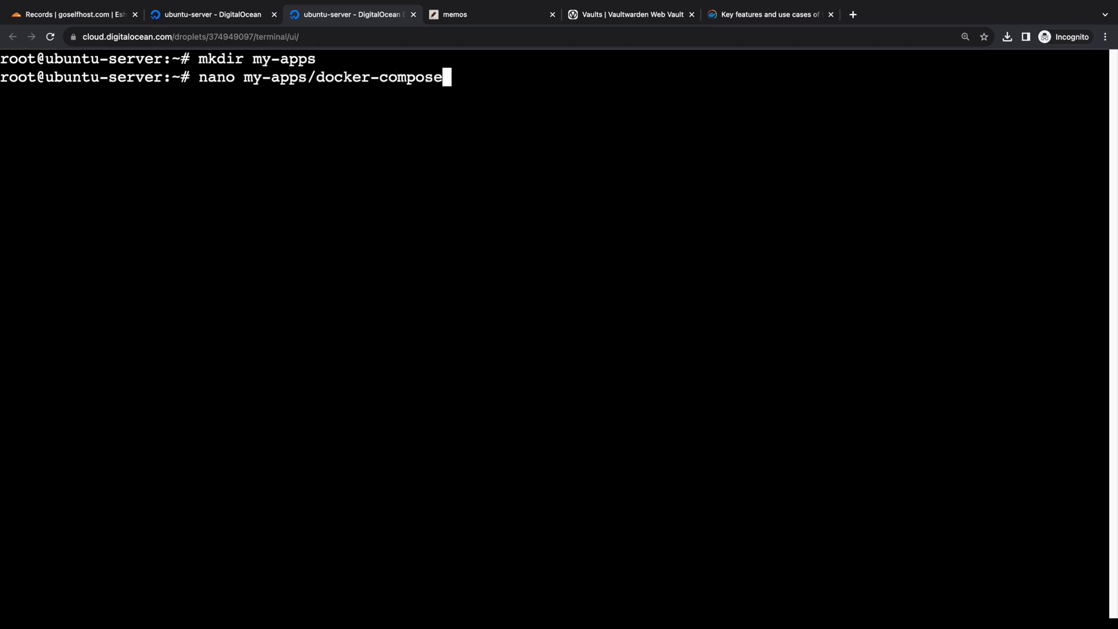
text(.yml)
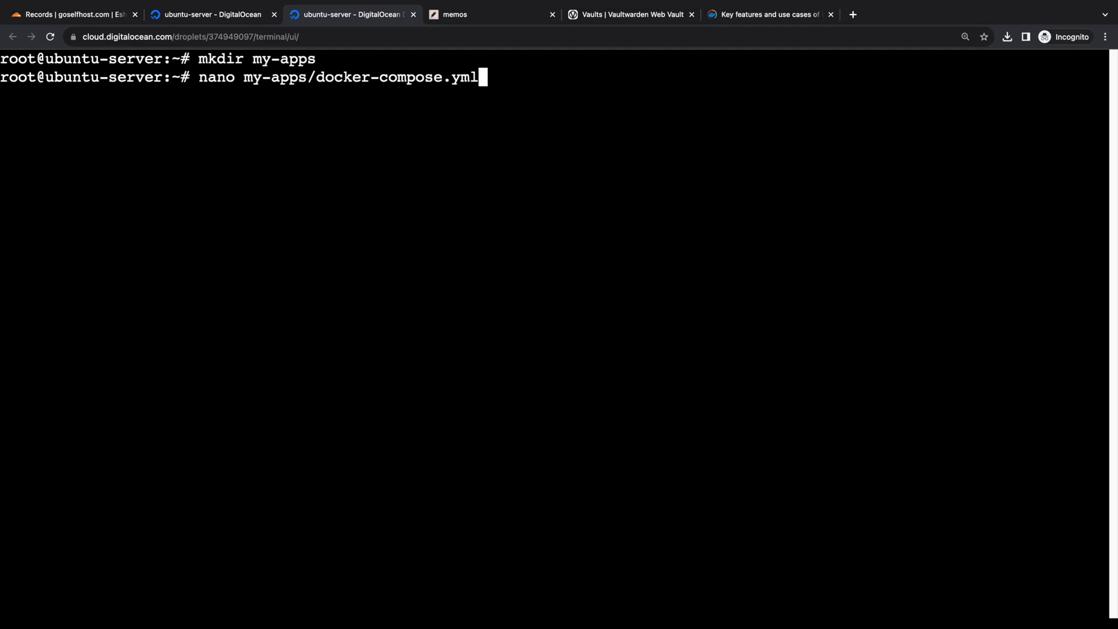
key(Enter)
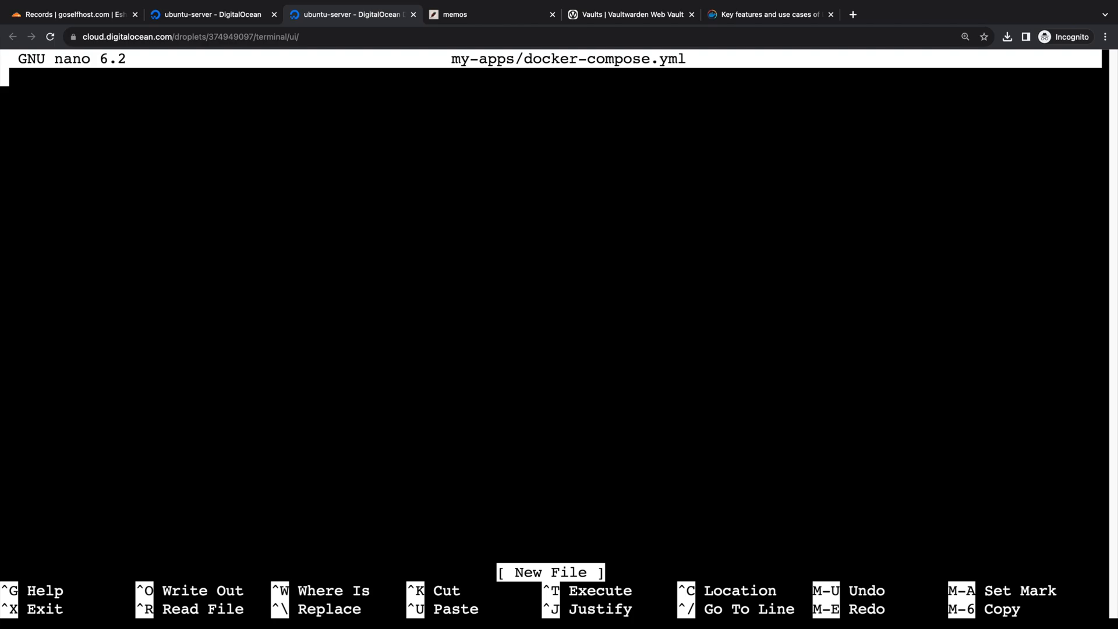
text(version)
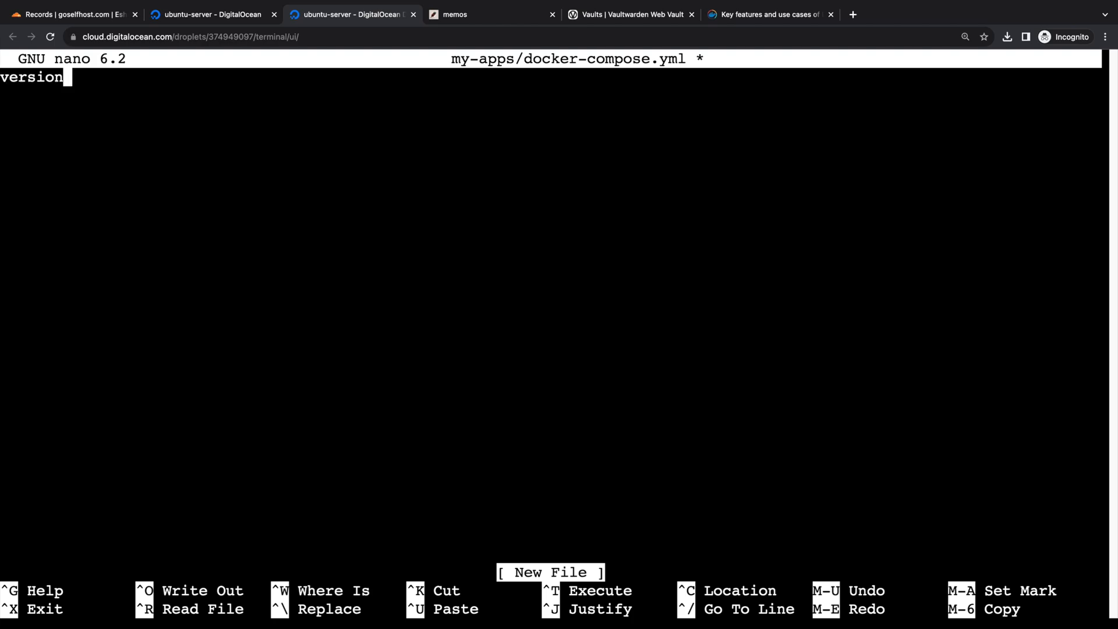
key(Ctrl+K)
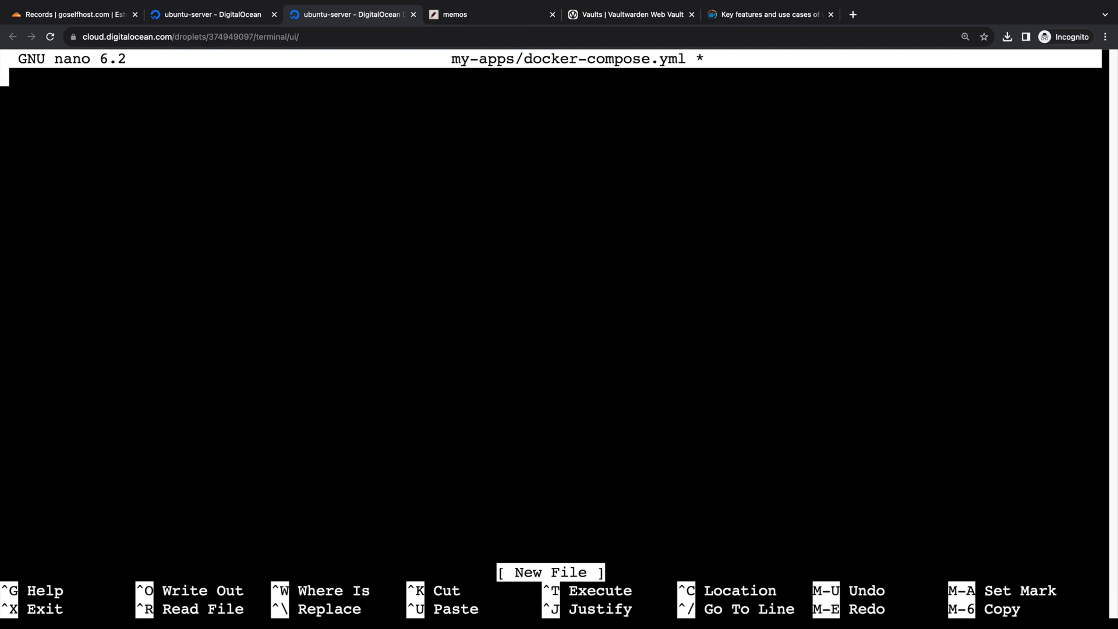
mouse_move(164, 78)
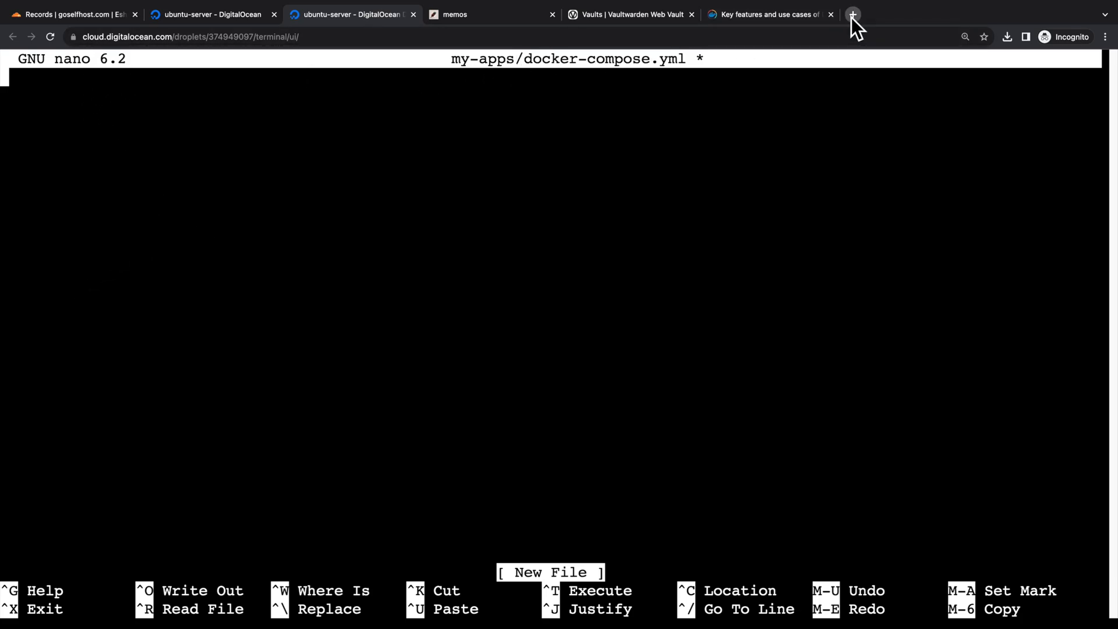
text(vscode.dev)
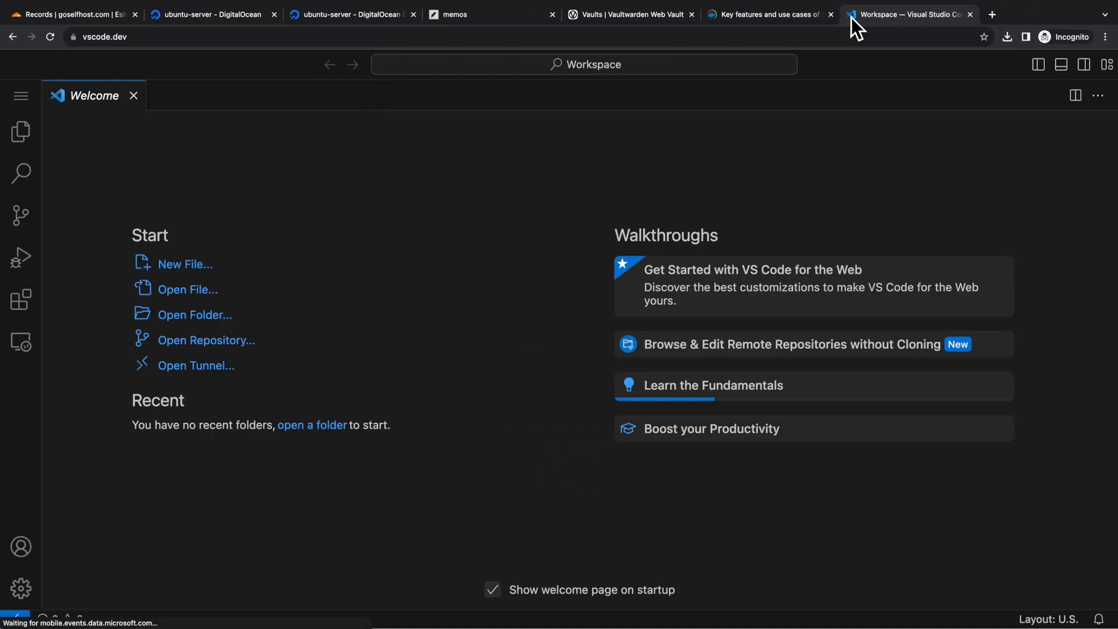
Step: Create an untitled YAML file and install the Red Hat YAML and Prettier extensions
click(185, 264)
text(ya)
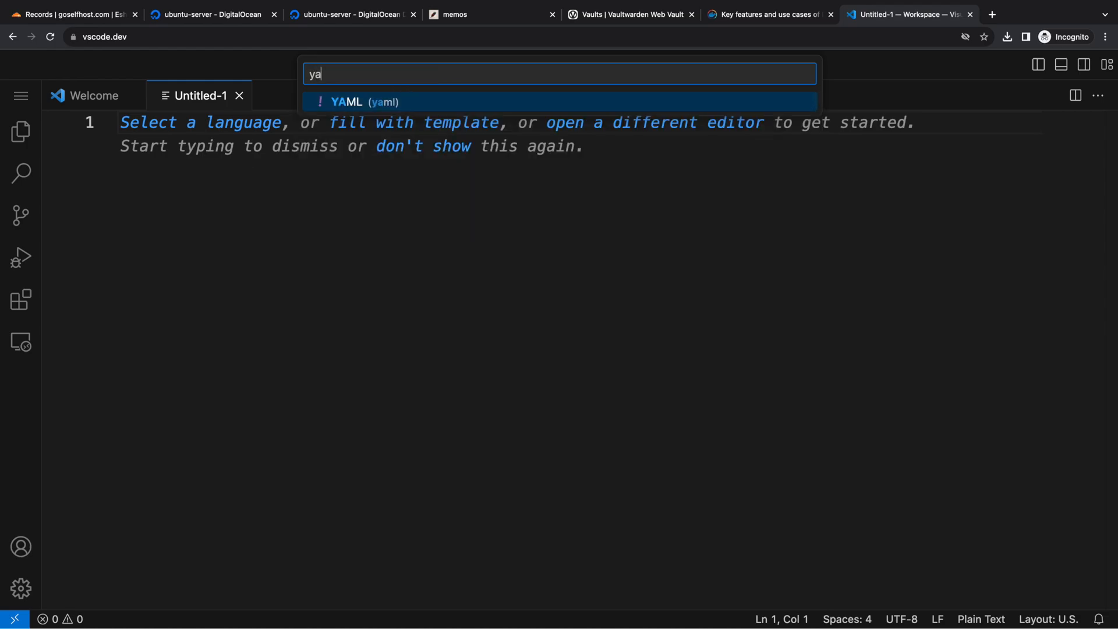
click(347, 102)
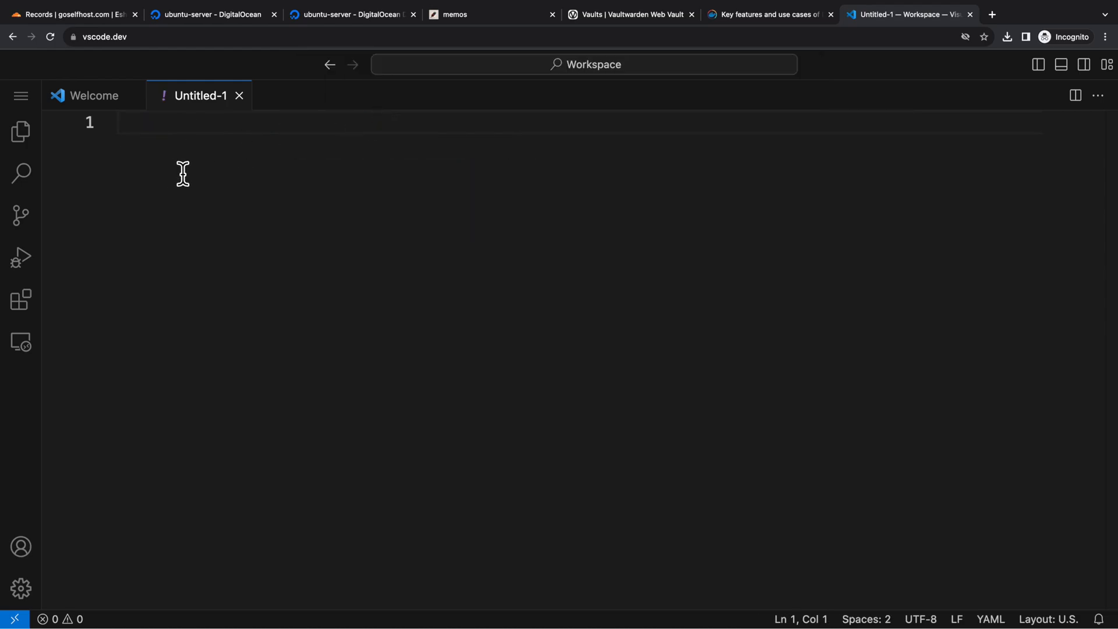
mouse_move(24, 305)
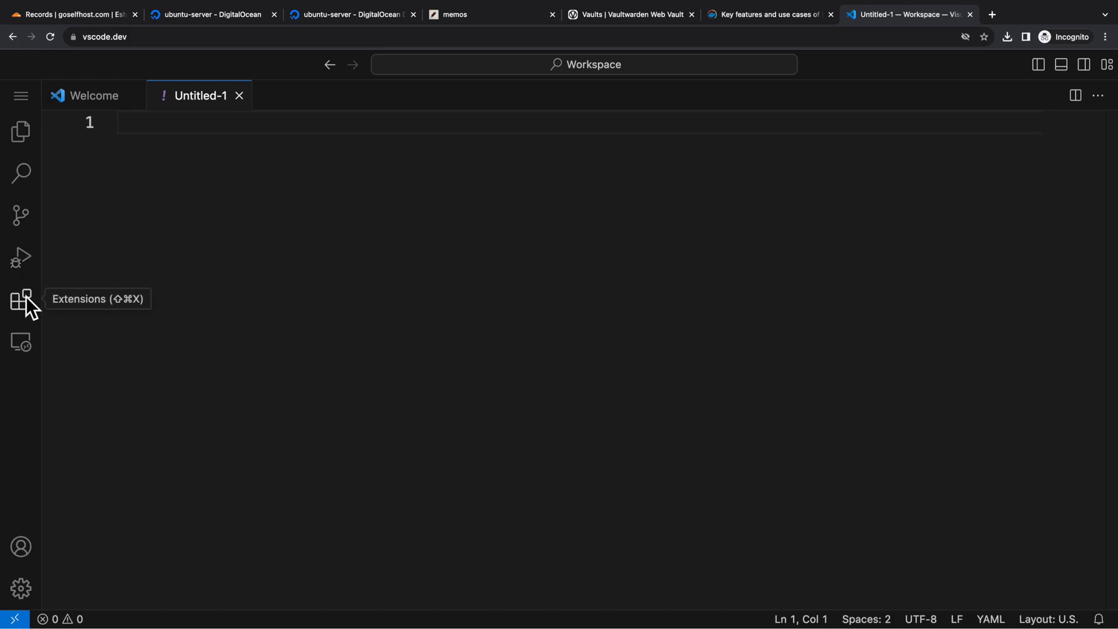
click(19, 298)
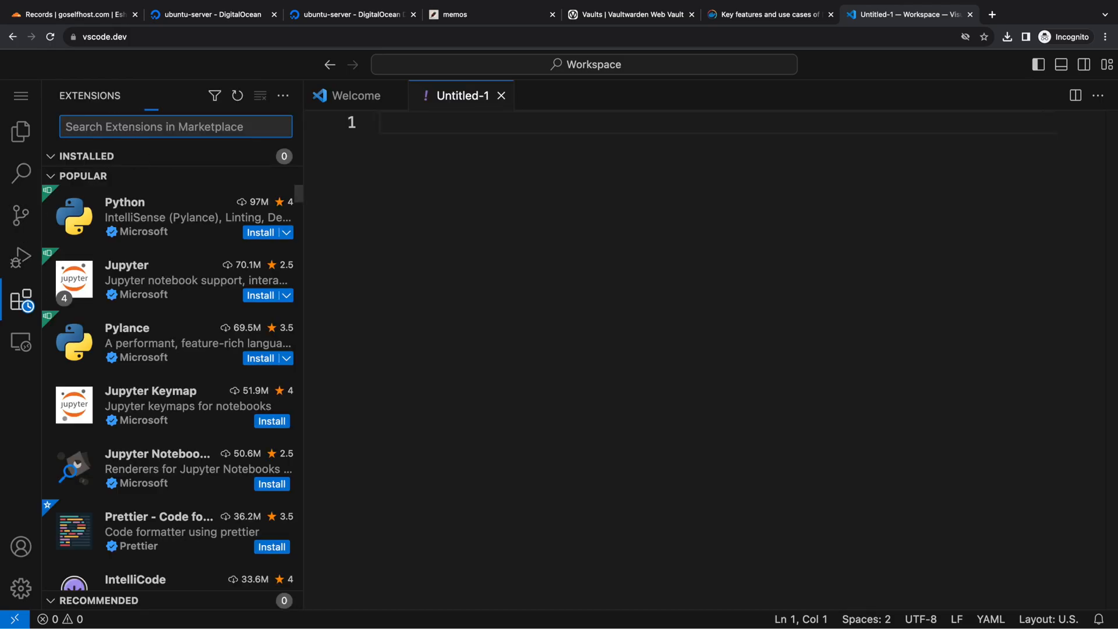
text(yaml)
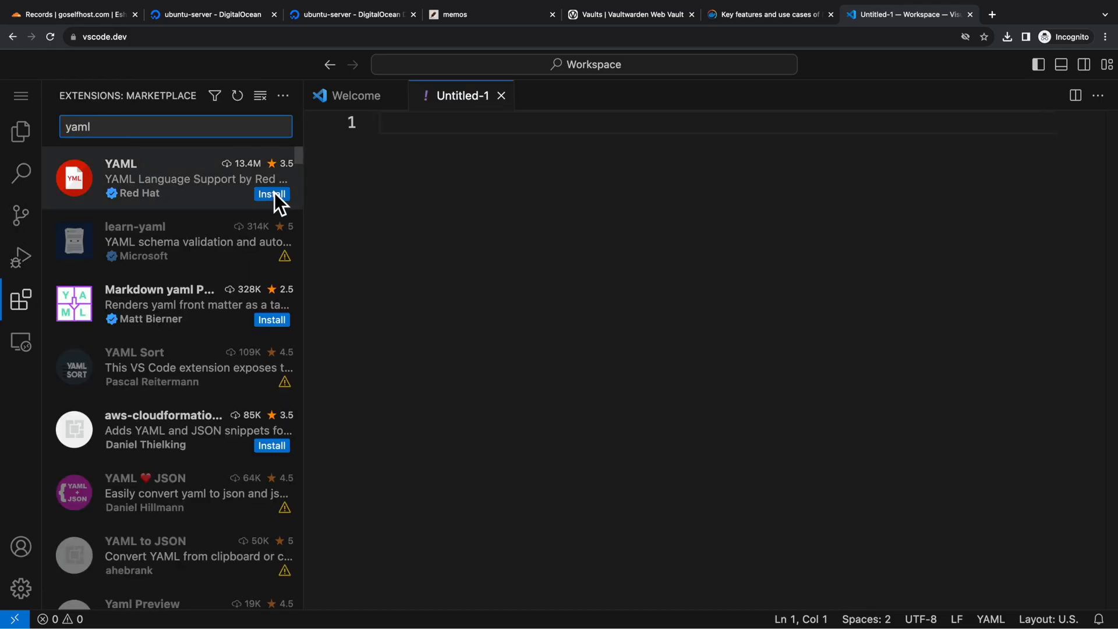
click(272, 194)
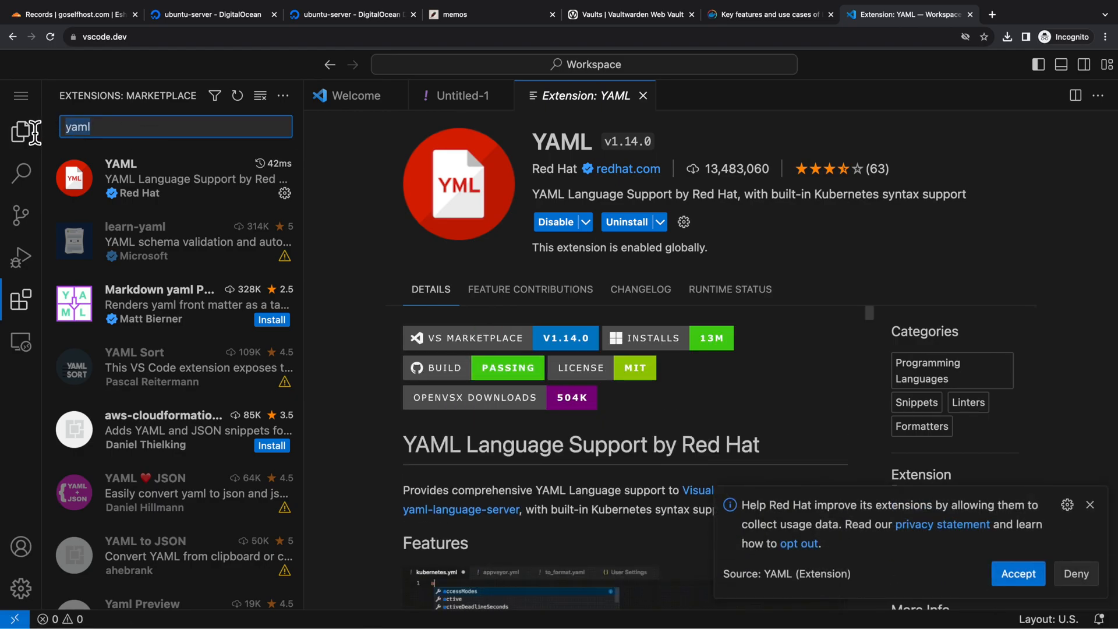
text(prettier)
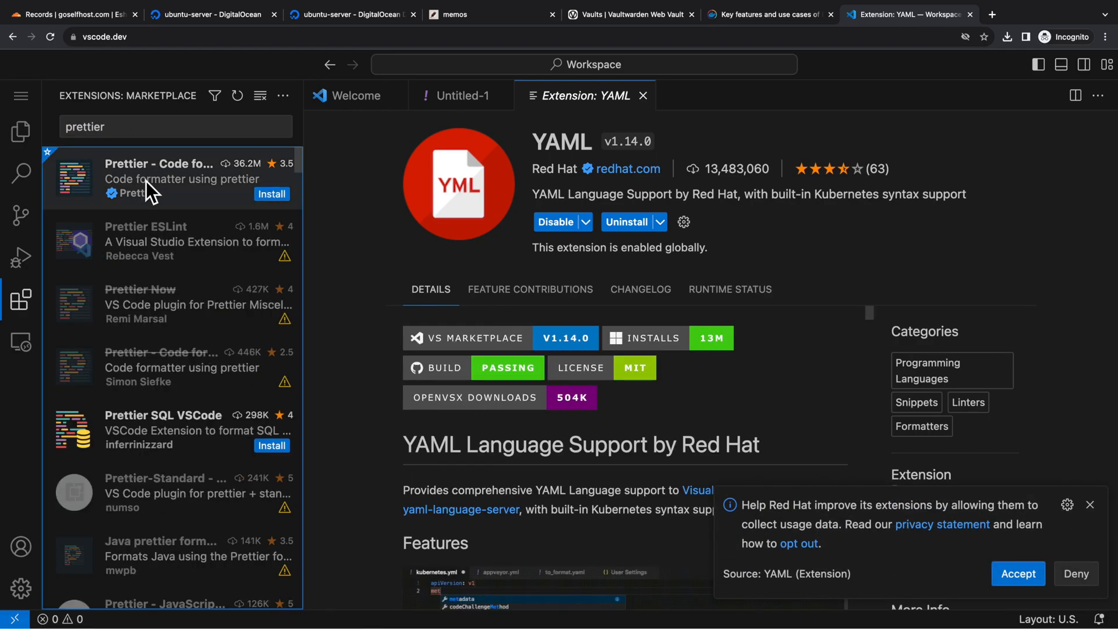
click(163, 180)
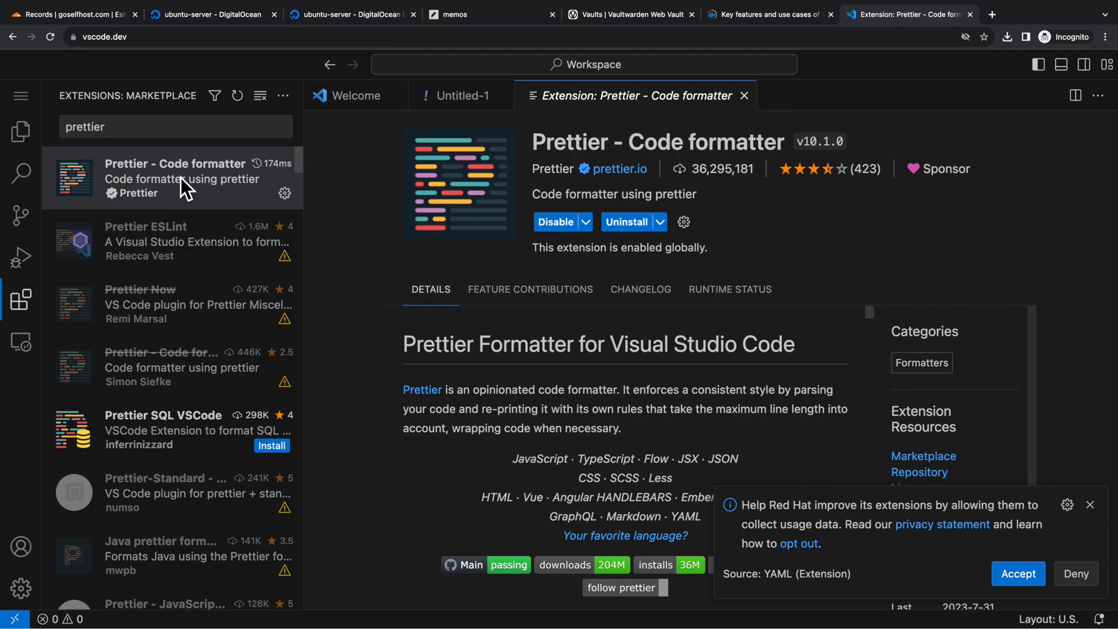
Step: Write version "3" and services, start the caddy service, checking memos for docker commands
click(460, 95)
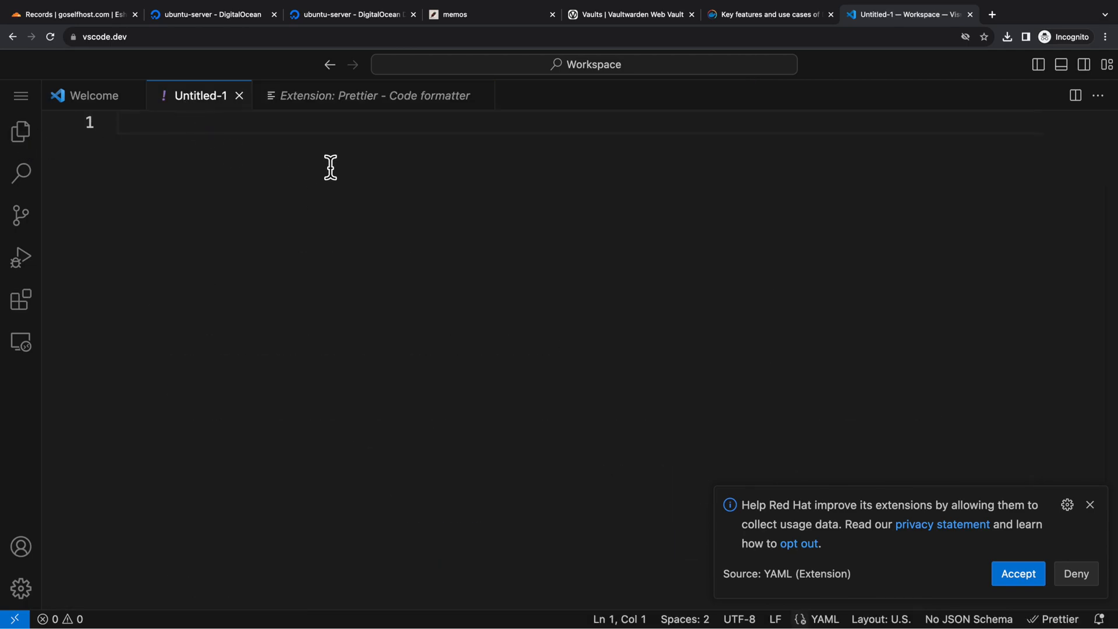
text(version:)
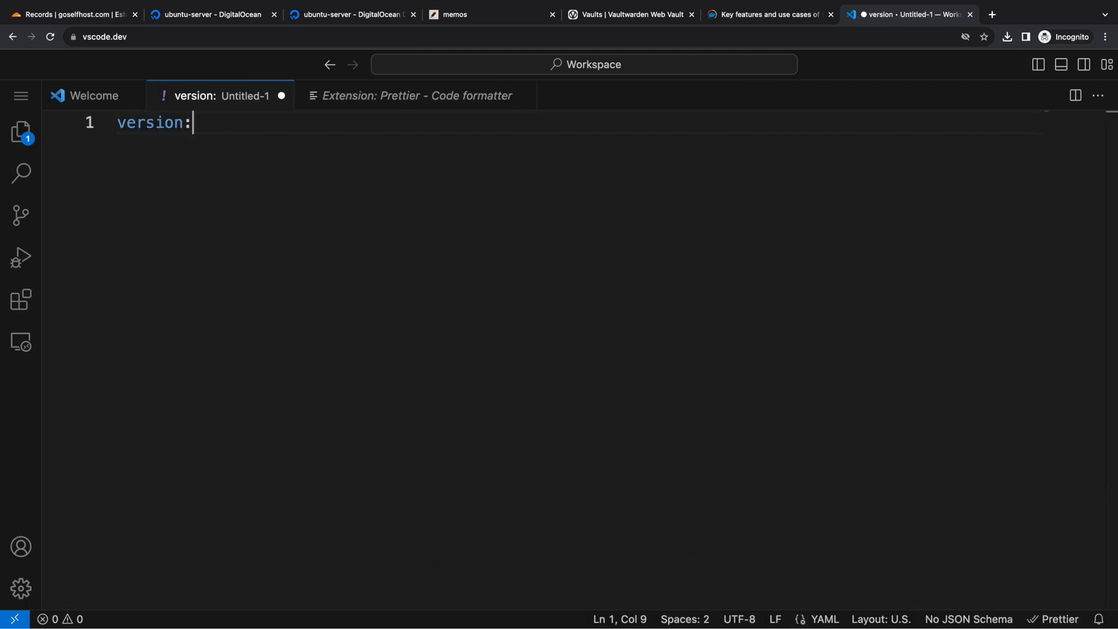
text("3")
text(ser)
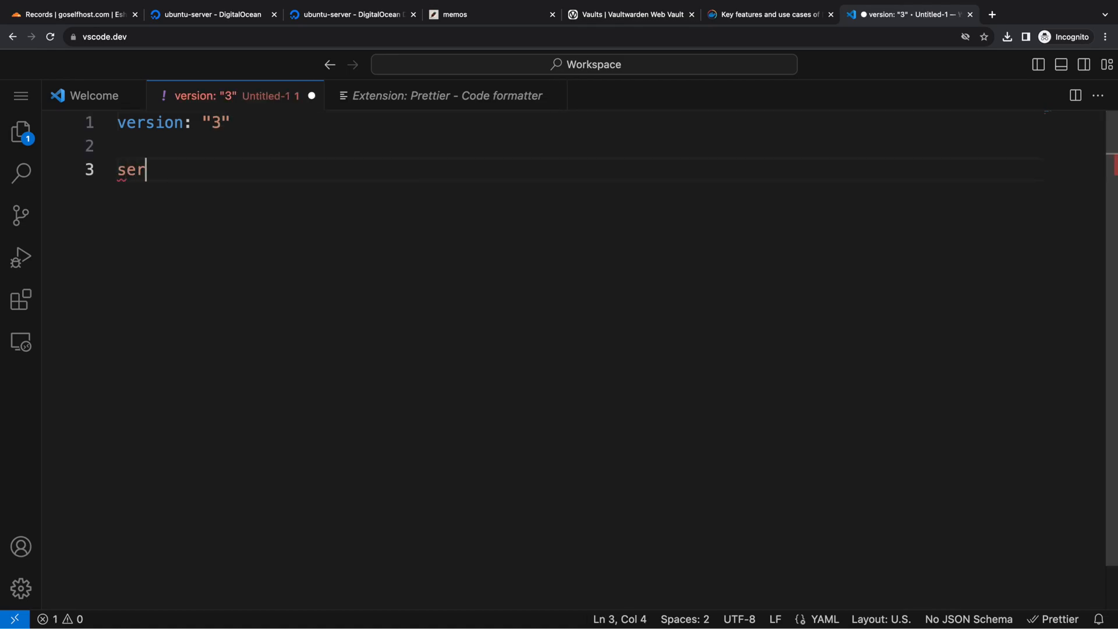
text(vices:)
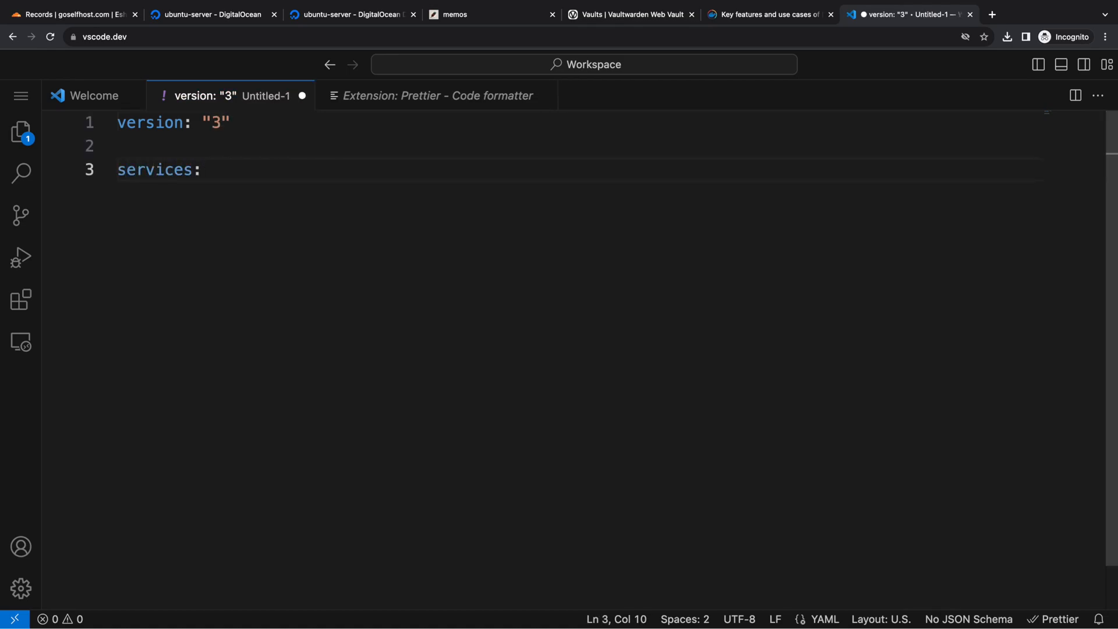
key(Enter)
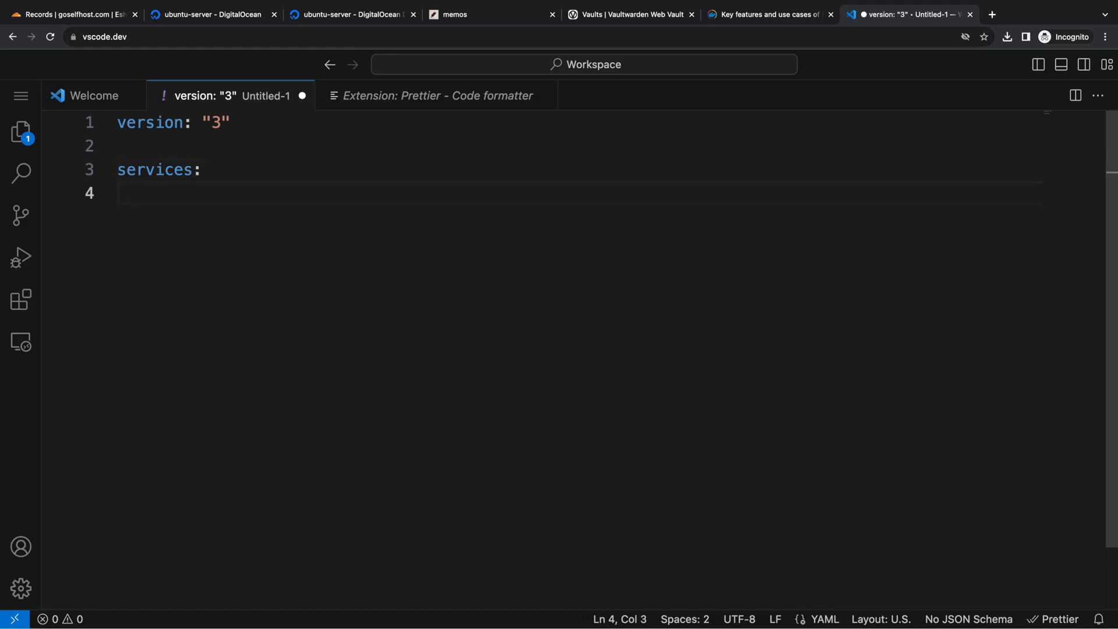
text(cadd)
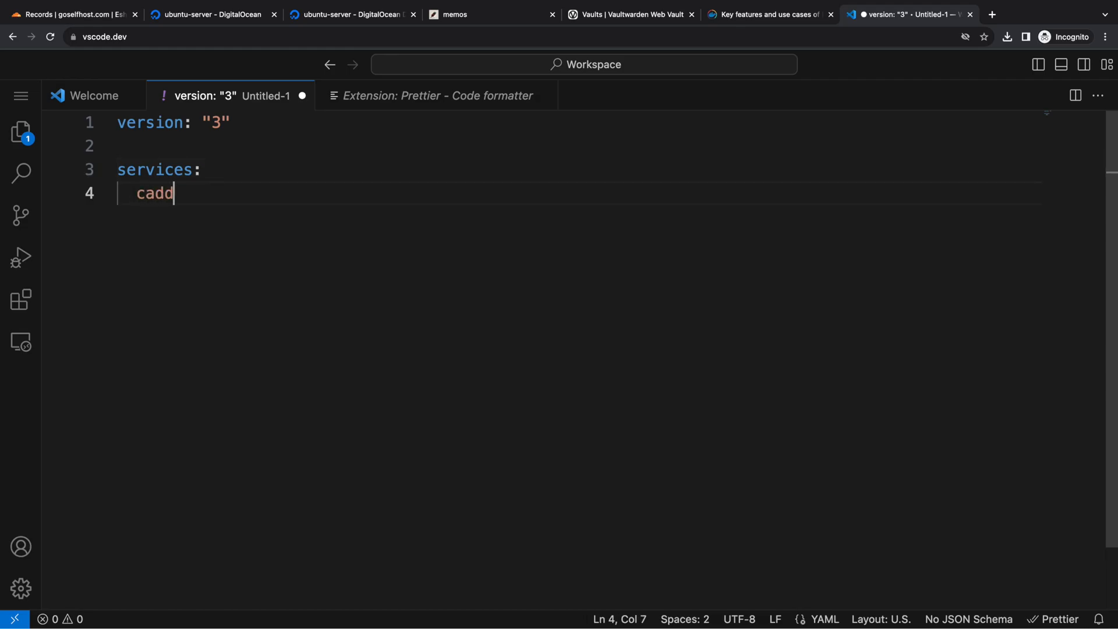
click(453, 15)
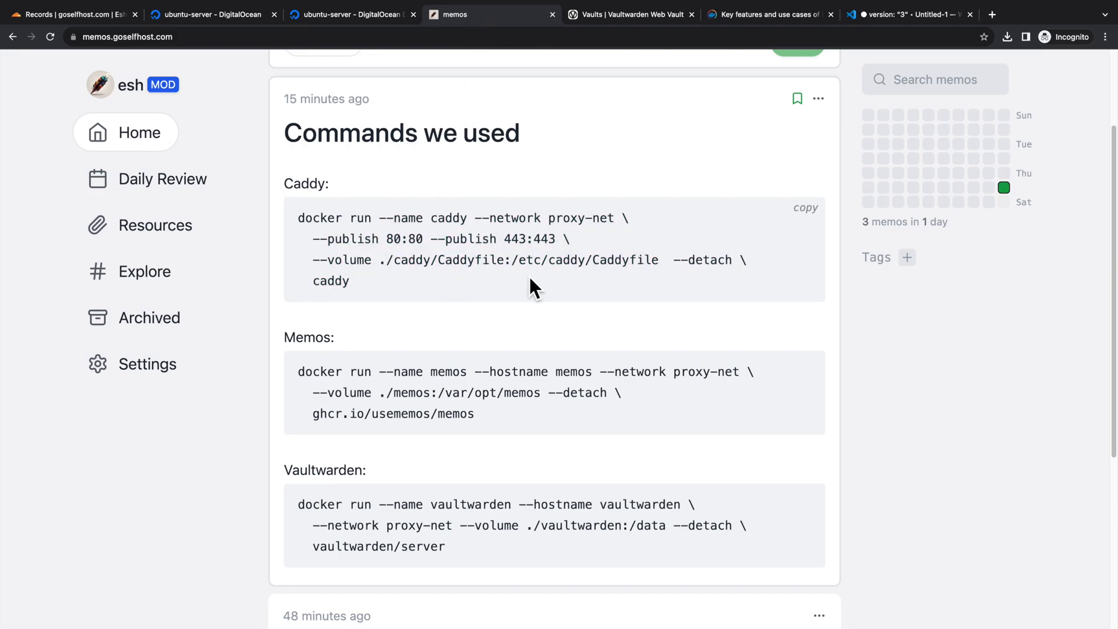
click(906, 14)
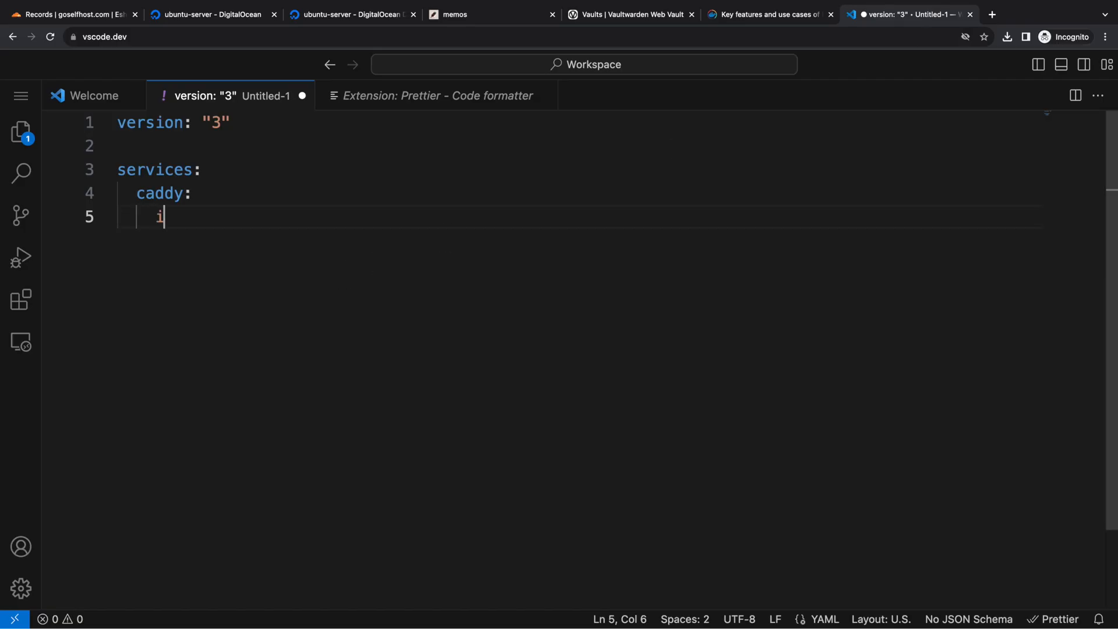
Step: Give caddy its image, container name, port 80:80 and /root/caddy/Caddyfile:/etc/caddy/Caddyfile volume
text(mage: "caddy")
text(container_)
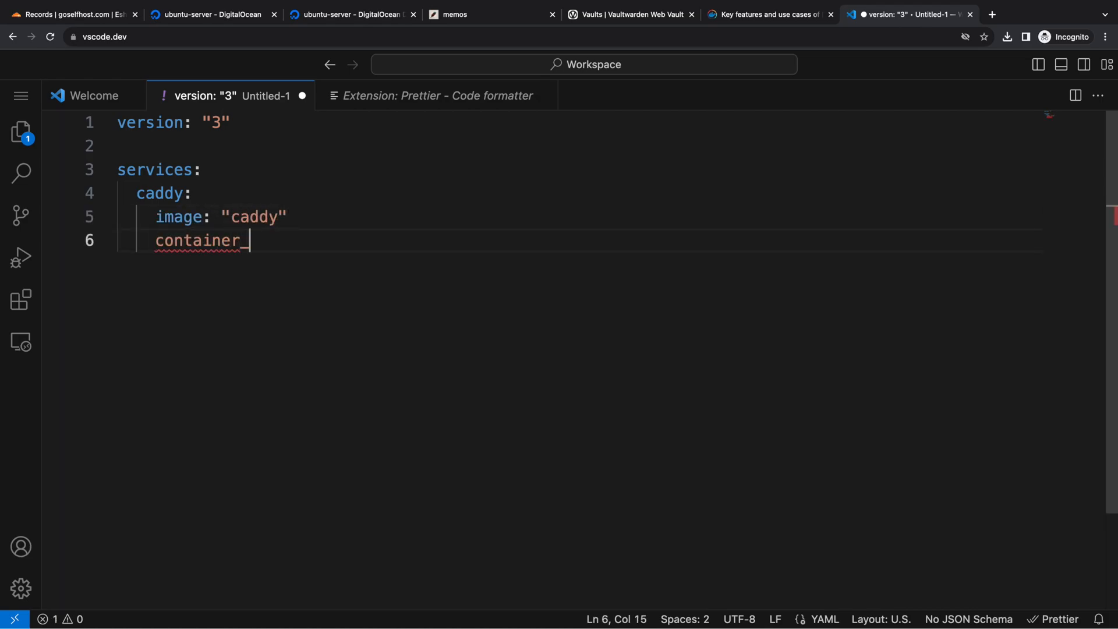
text(name: "")
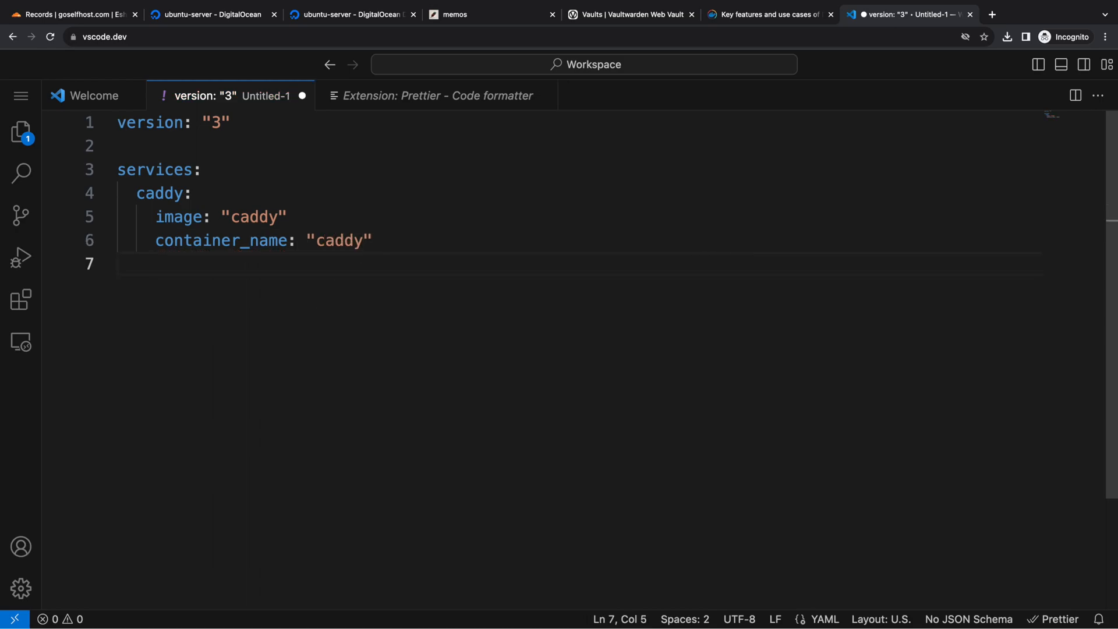
text(porst)
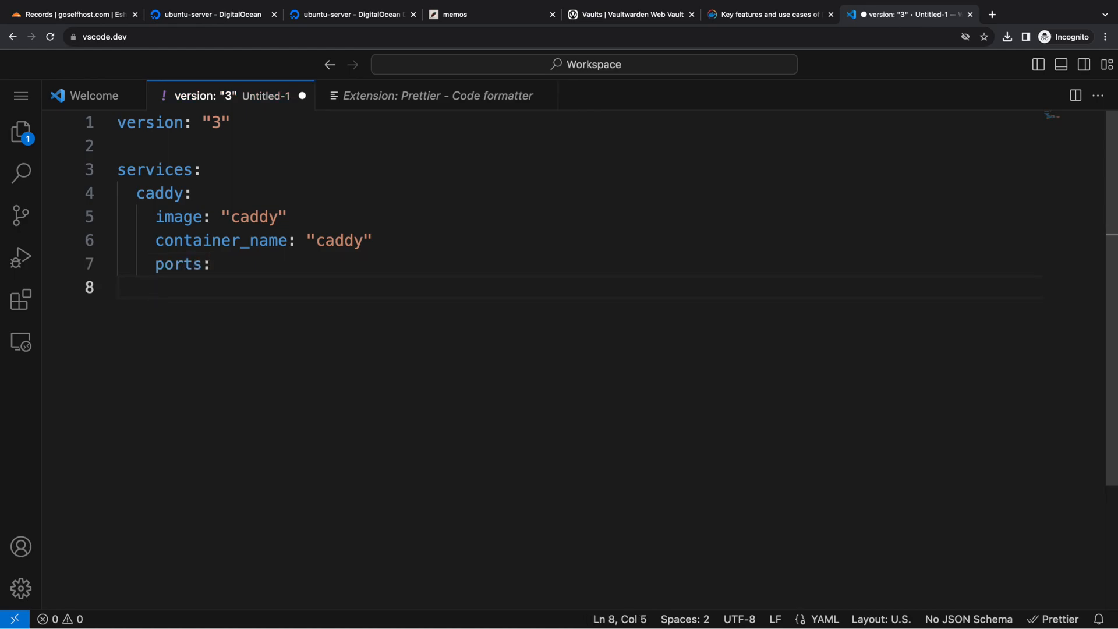
text(- 80:80)
text(vol)
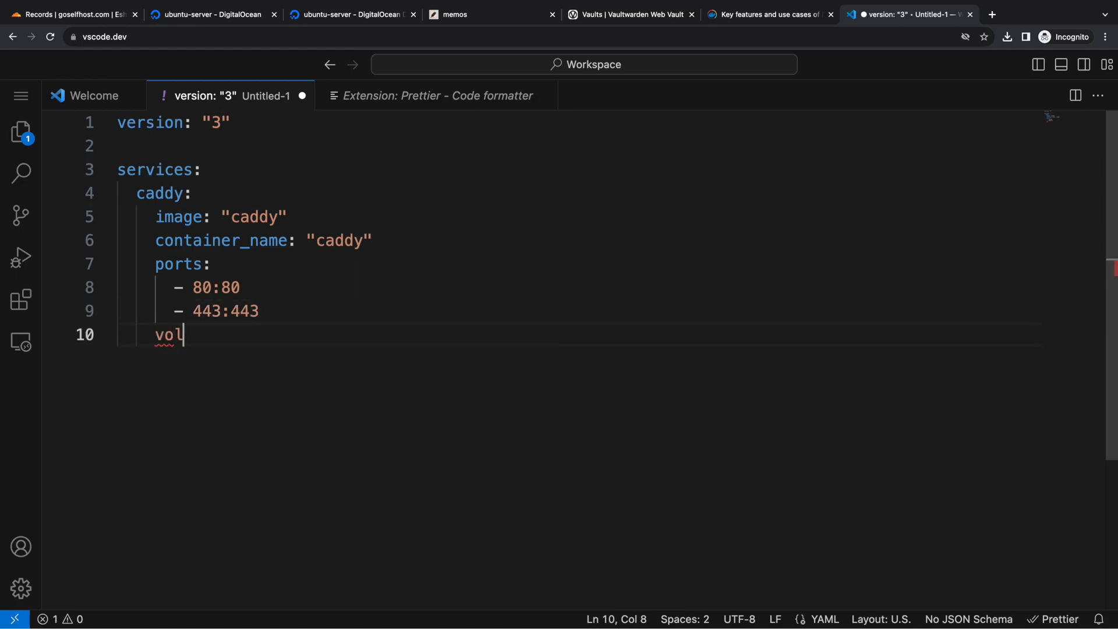
text(umes:)
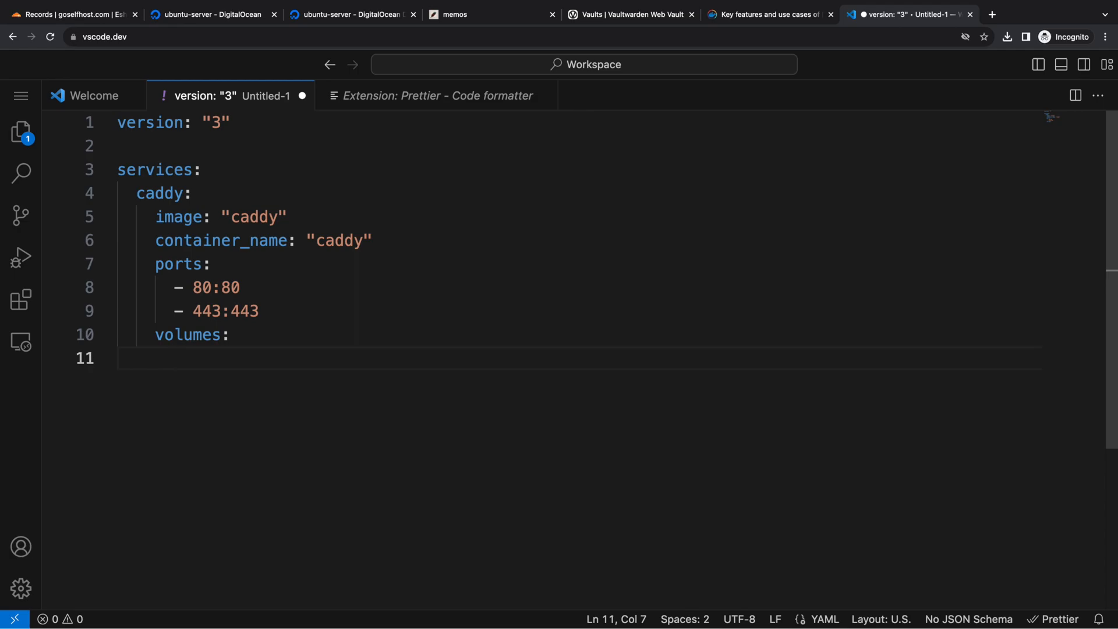
text(- /root/caddy/Caddyfile)
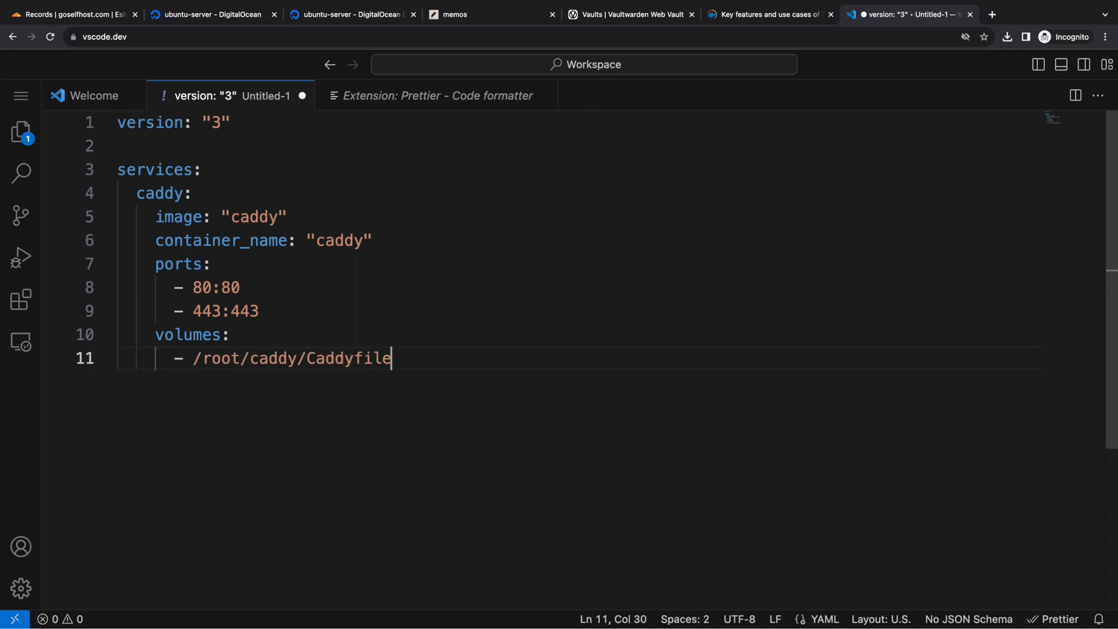
text(:/etc/caddy/Caddyfile)
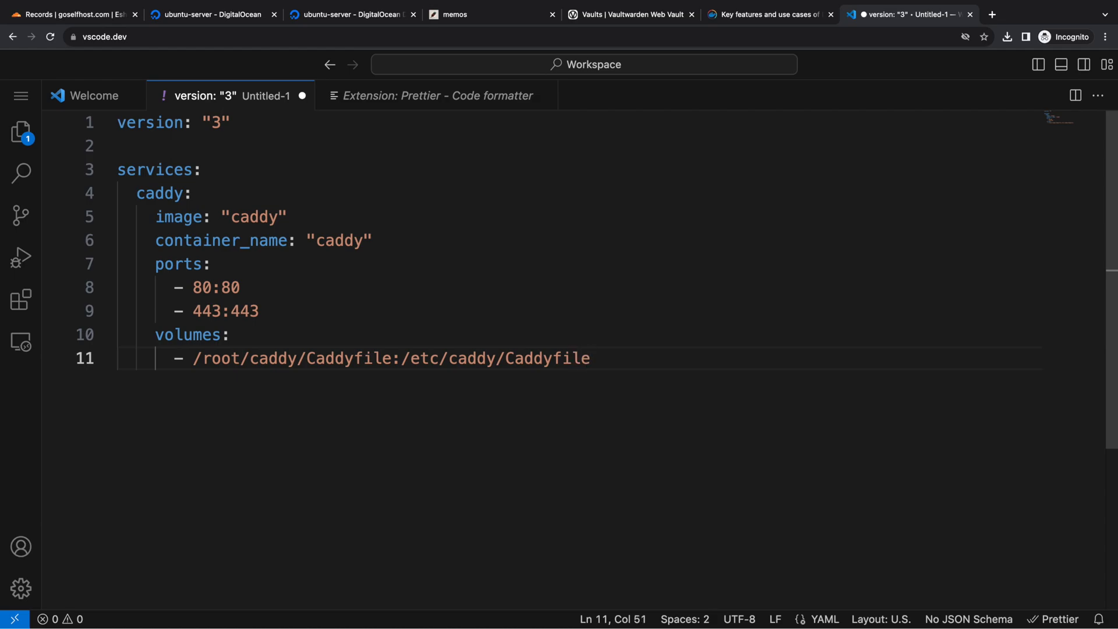
key(Enter)
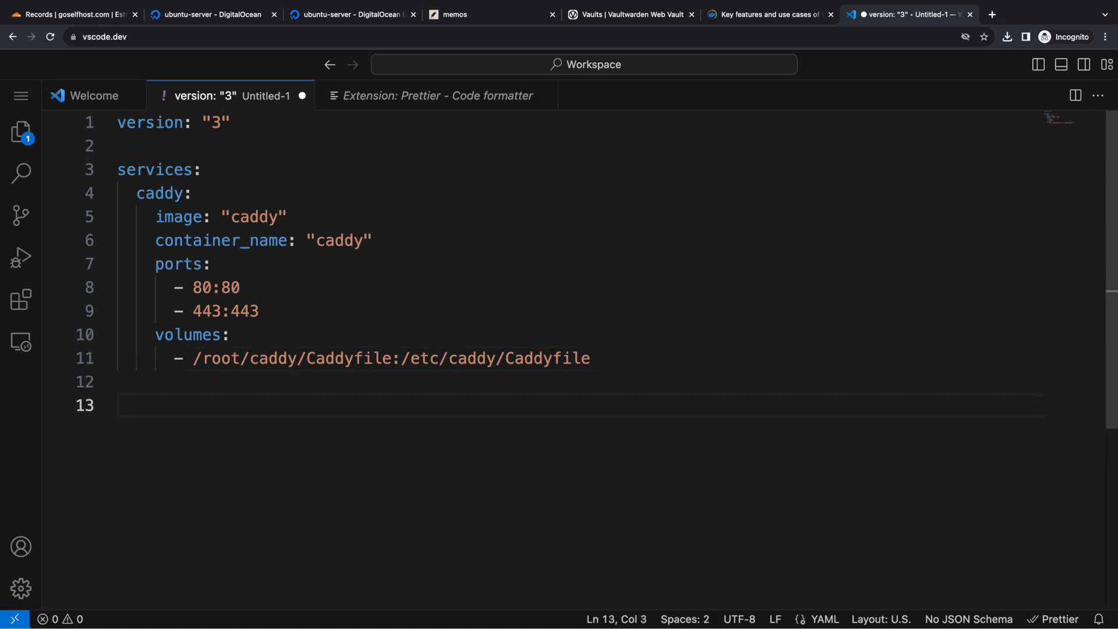
Step: Add a memos service with image ghcr.io/usememos/memos and a /root/memos volume
text(memos:)
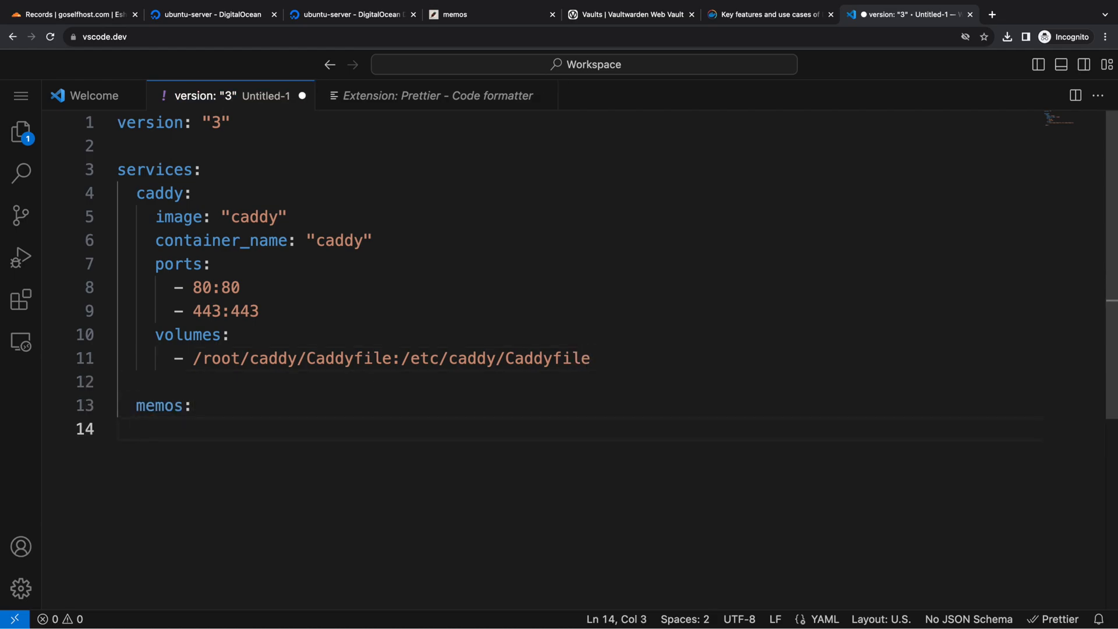
text(image: "")
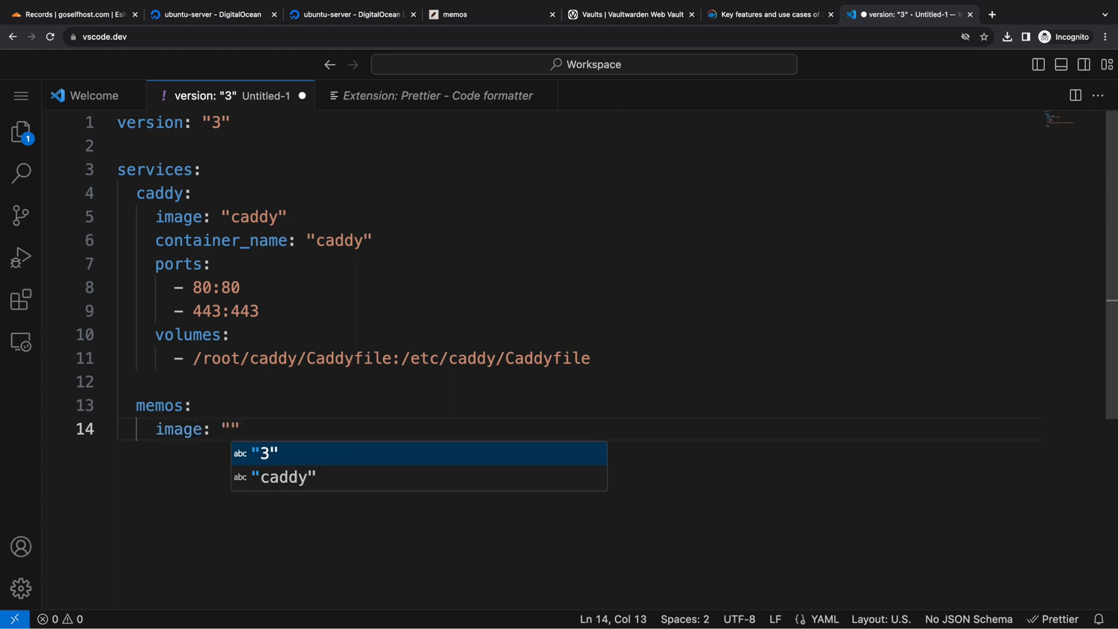
text(ghcr.io/usememo)
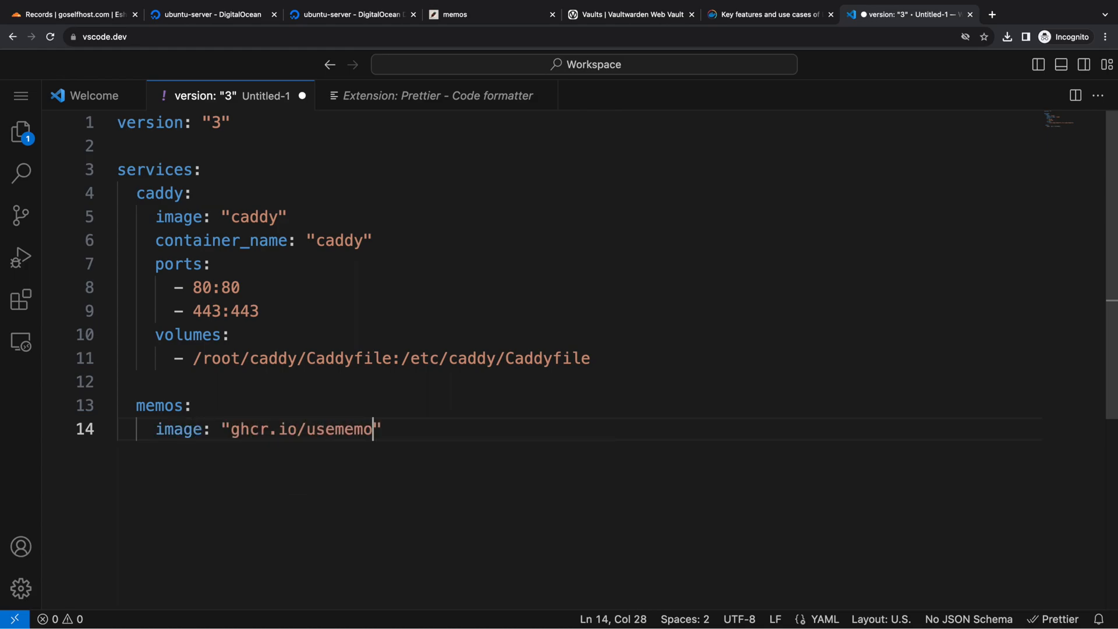
text(/memos")
text(container_name: "memos)
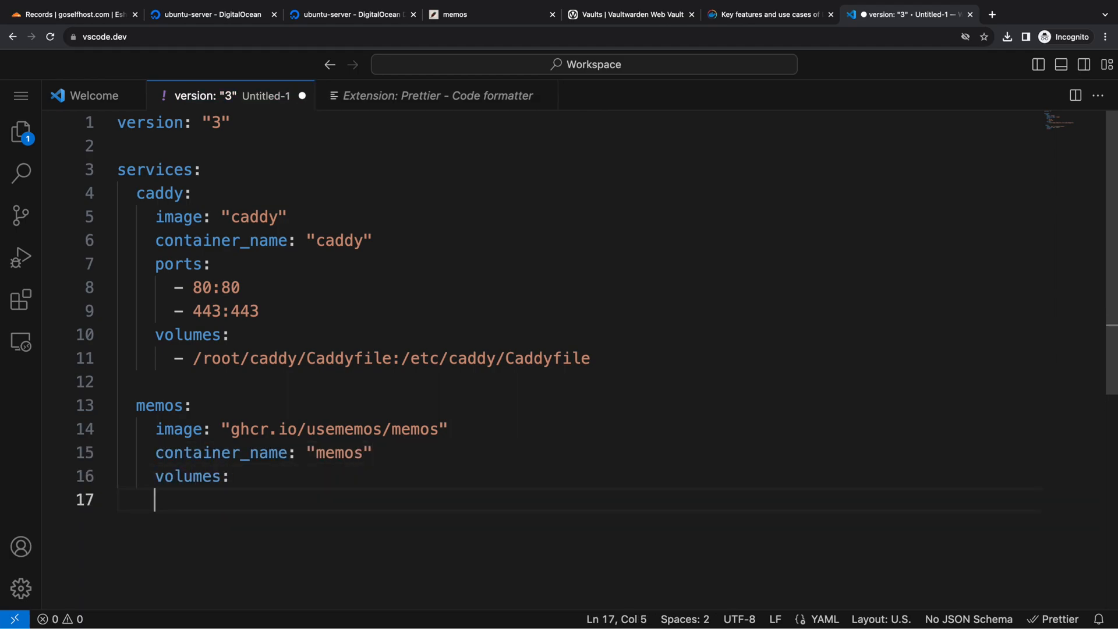
text(- /root/memos:/var/opt/memos)
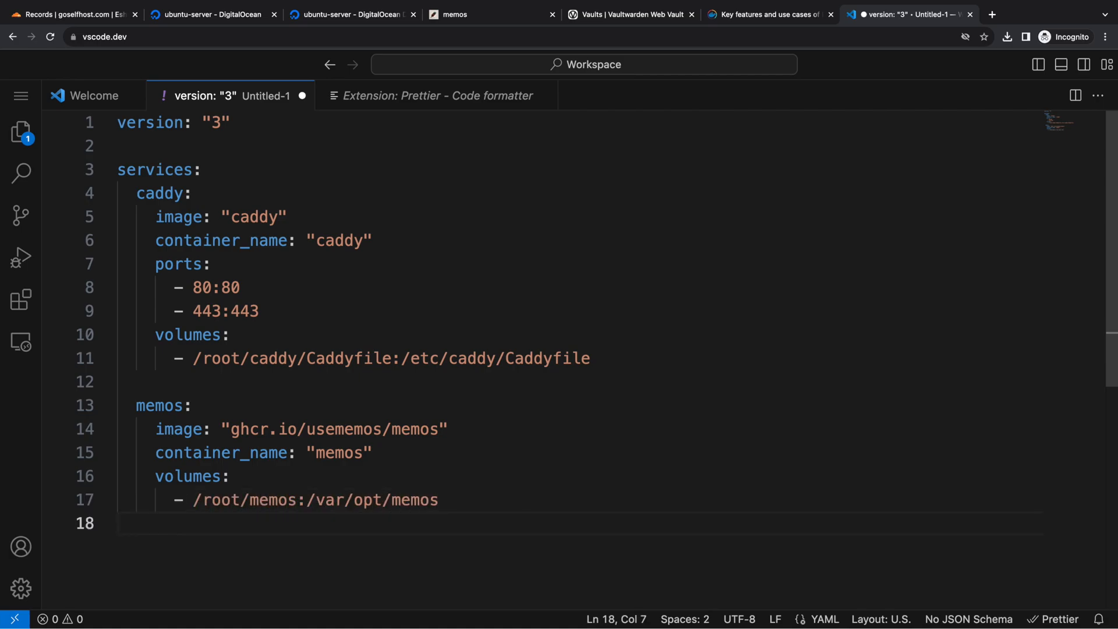
Step: Add the vaultwarden service with image vaultwarden/server and /root/vaultwarden:/data volume
text(vaultwarden:)
text(containe)
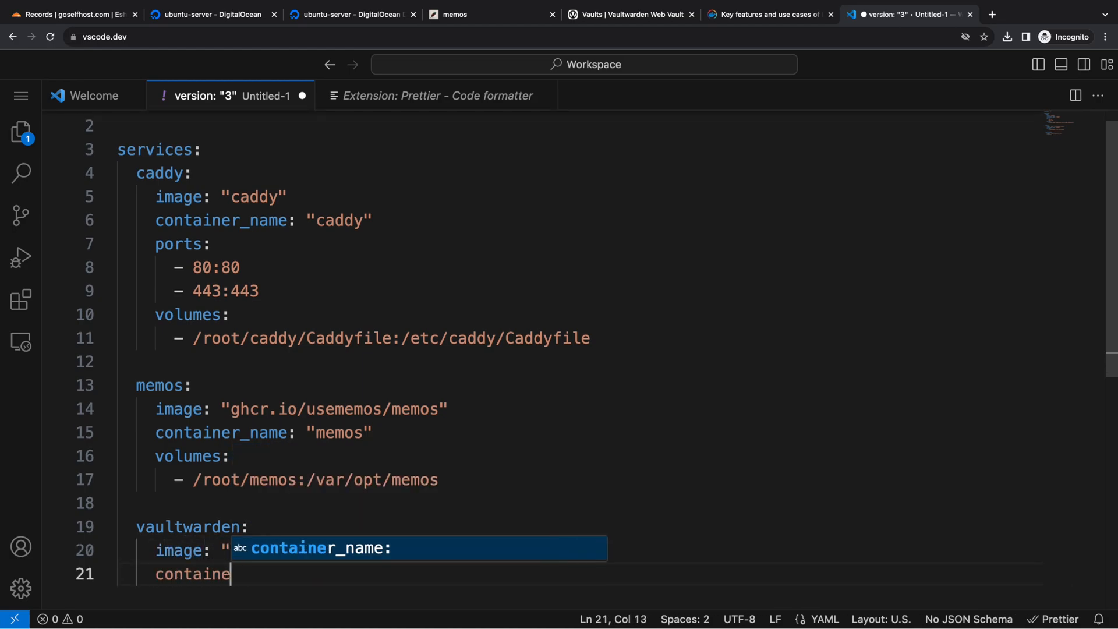
text(vaultwarden/server")
text(- /root/va)
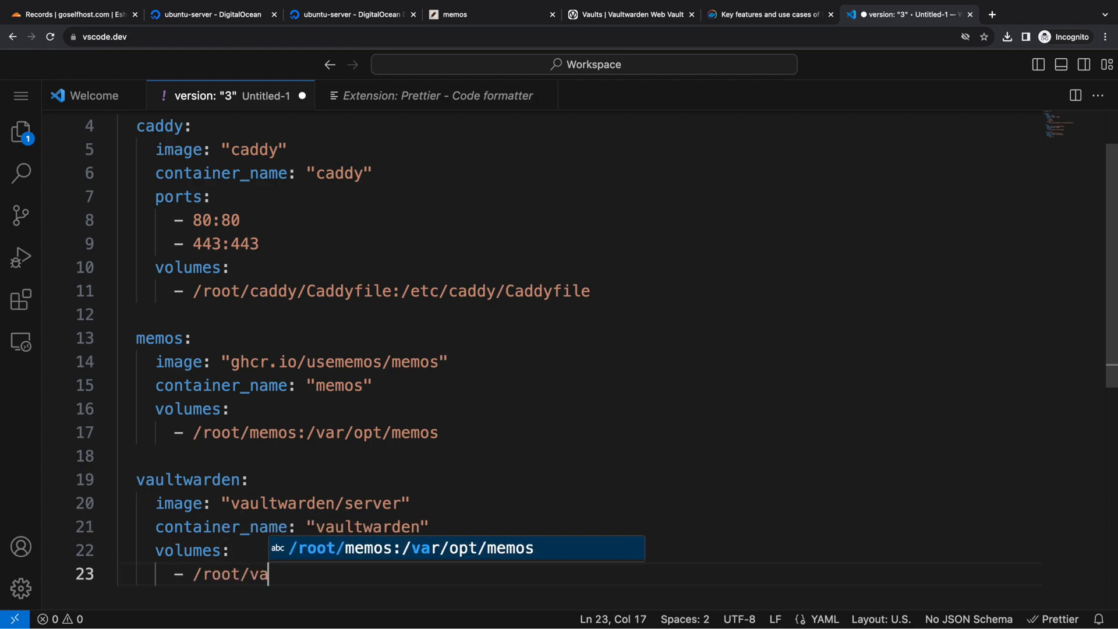
text(ultwarden:/data)
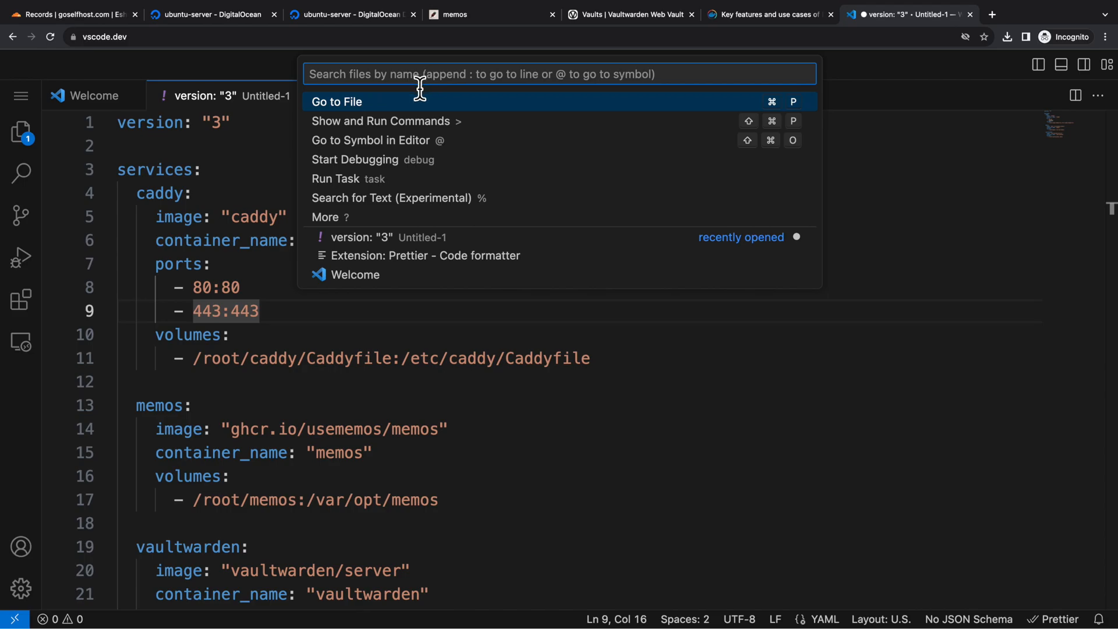
Step: Run Format Document and choose Prettier - Code formatter as the YAML default
text(>)
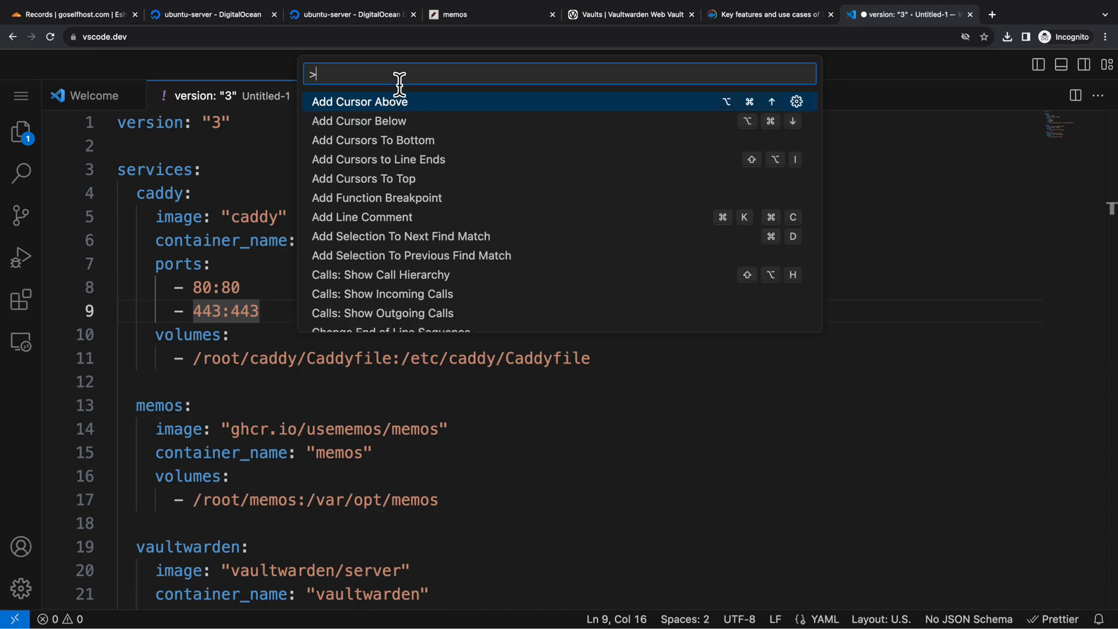
text(format)
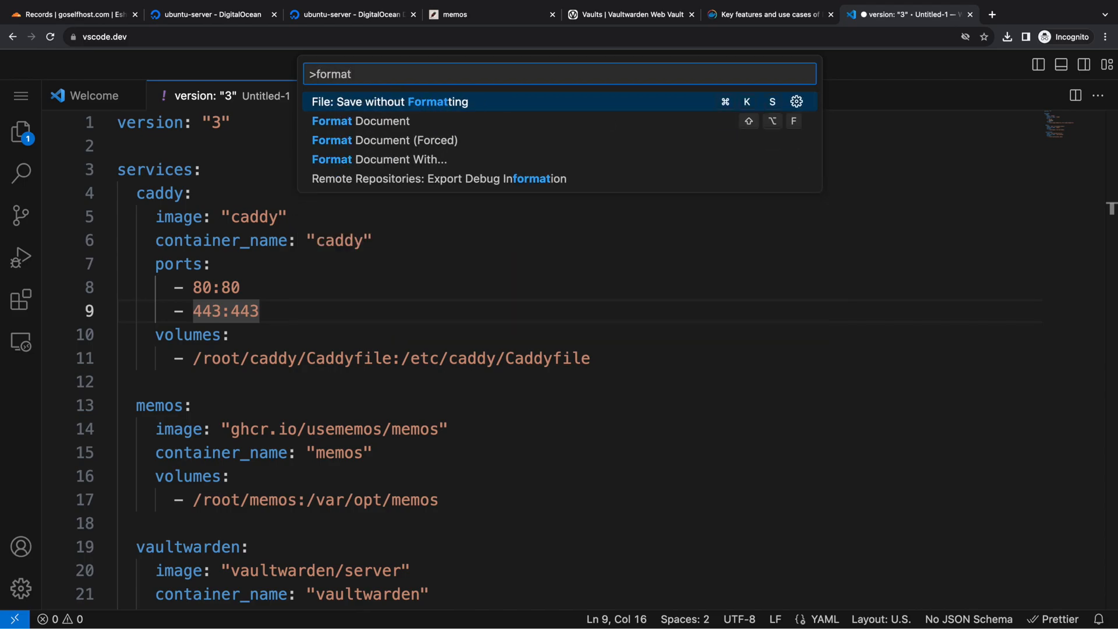
click(361, 121)
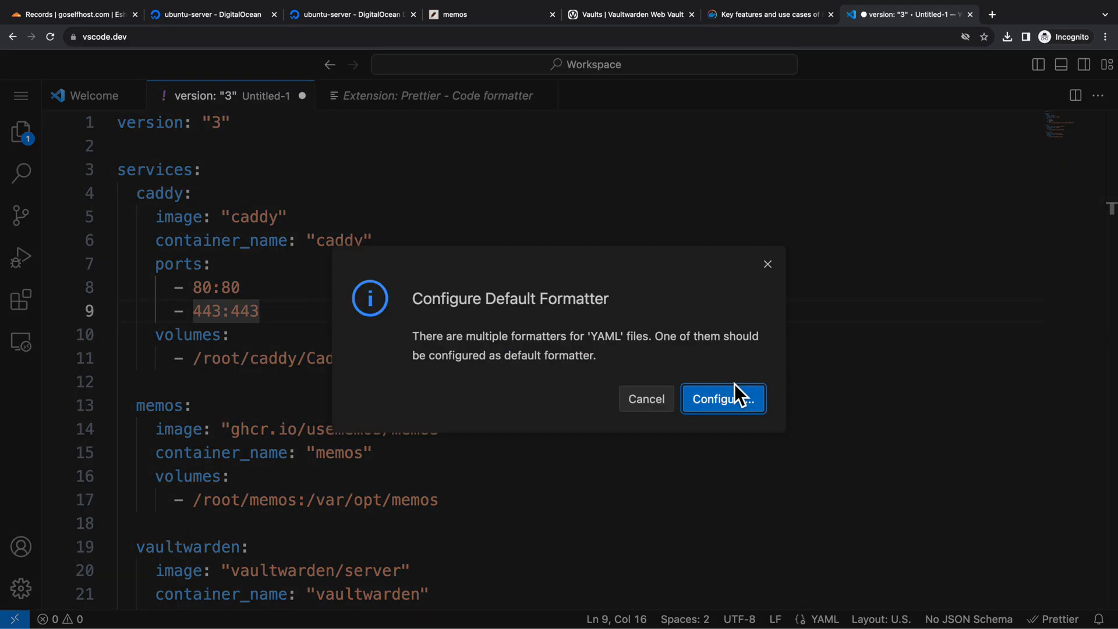
click(723, 399)
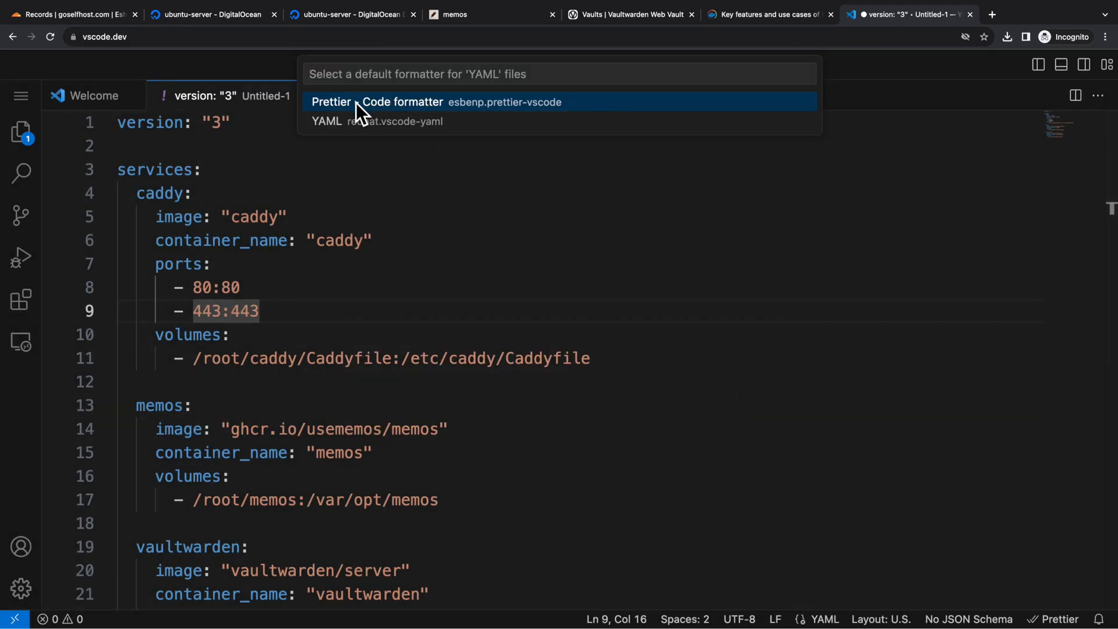
click(351, 14)
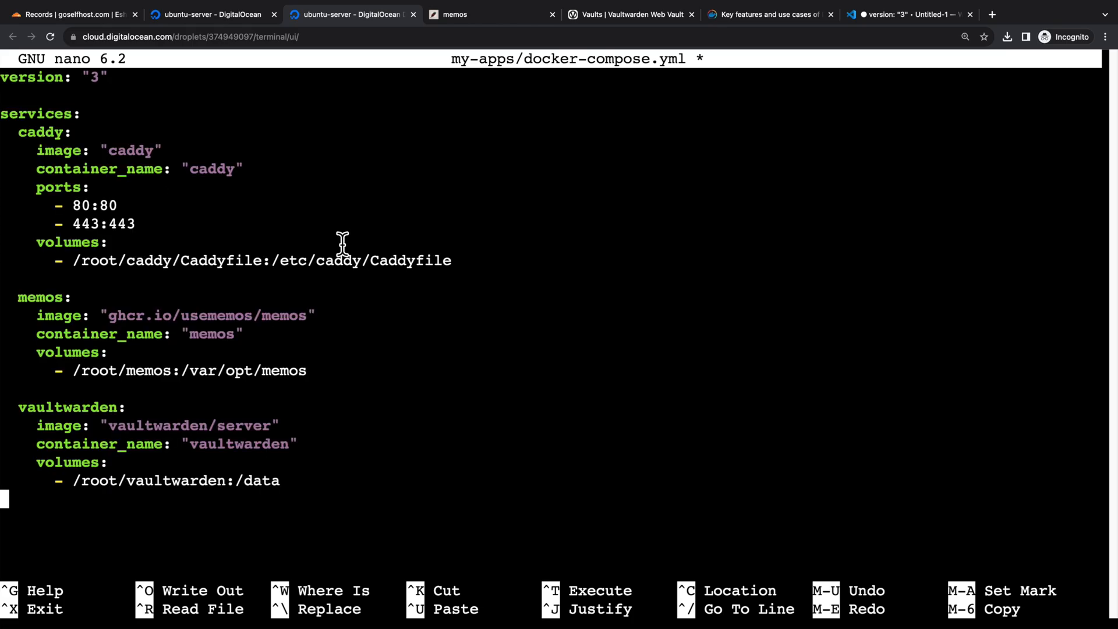
mouse_move(341, 259)
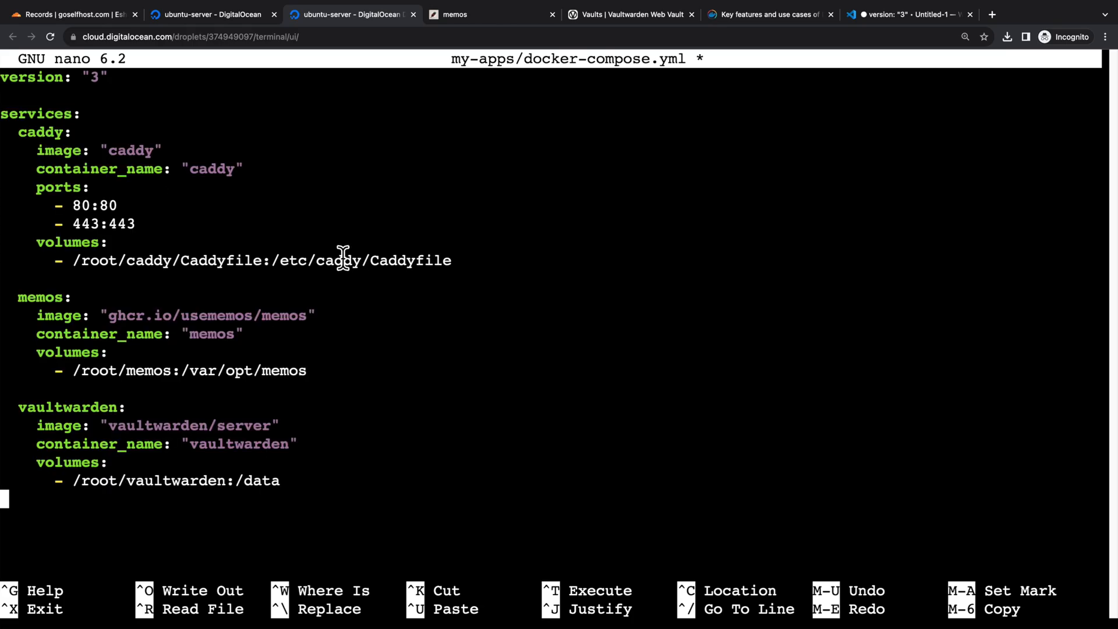
Step: Save docker-compose.yml in nano and print it with cat my-apps/docker-compose.yml
key(ctrl+o)
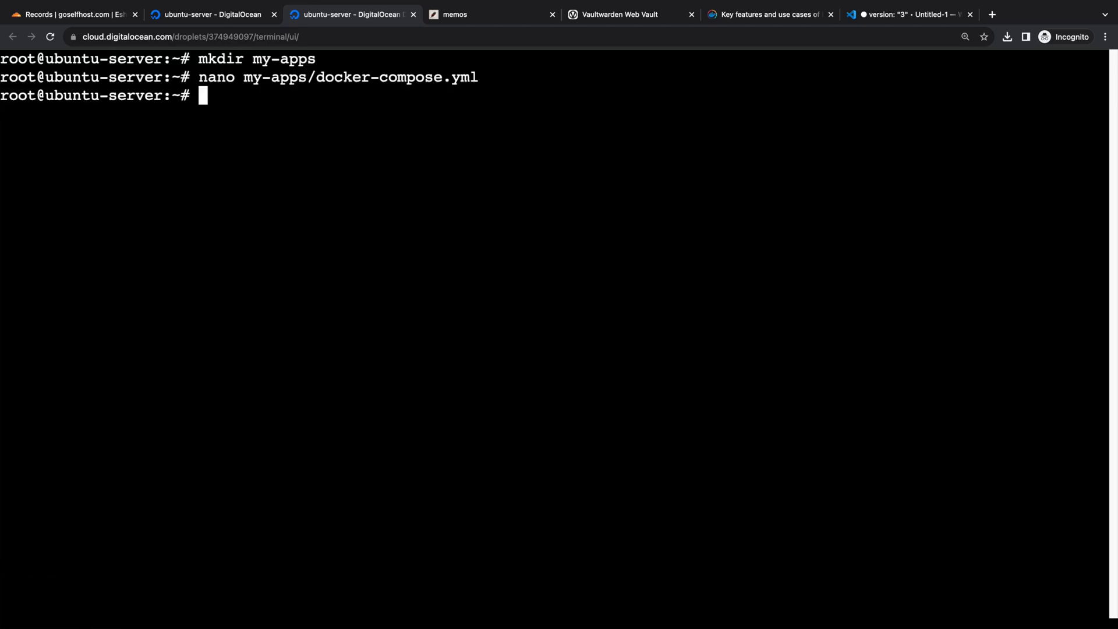
text(cat my-apps/)
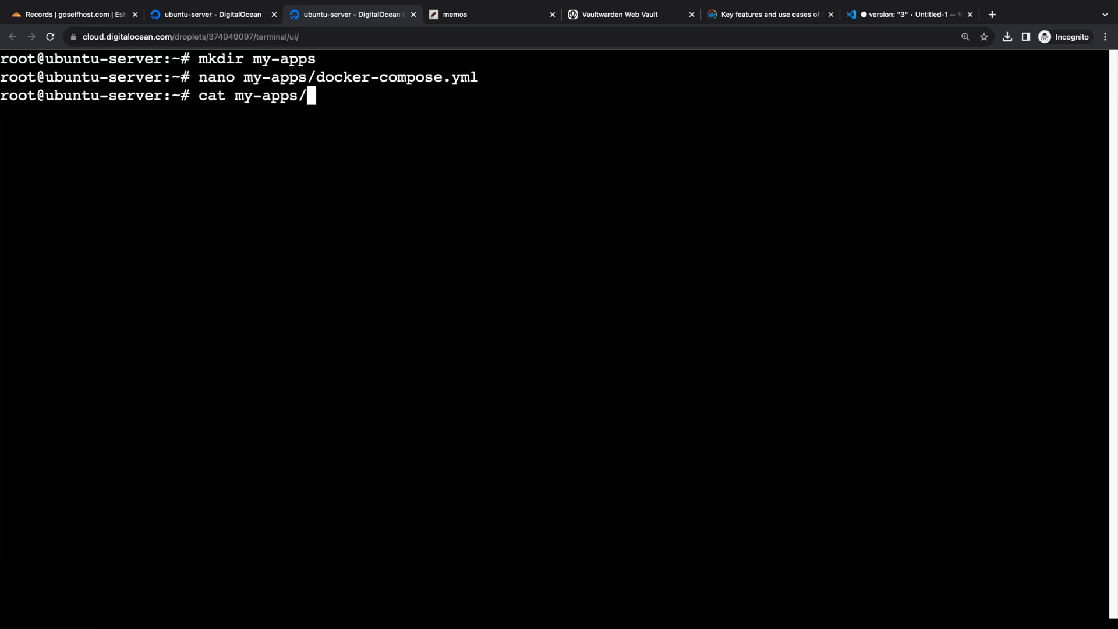
text(docker-compose.yml)
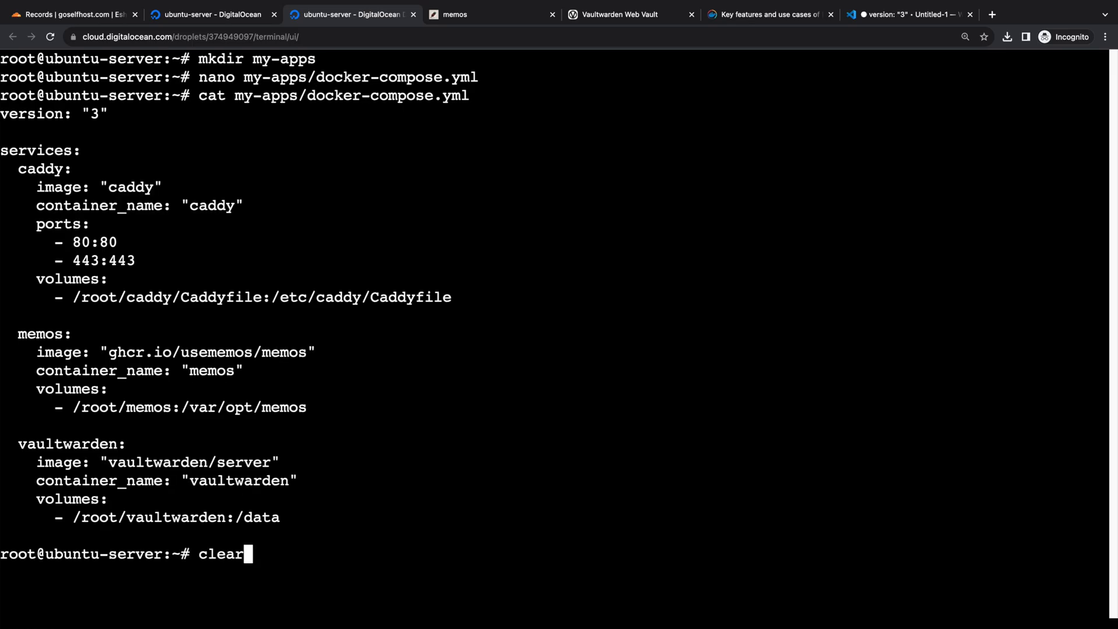
text(docker ps)
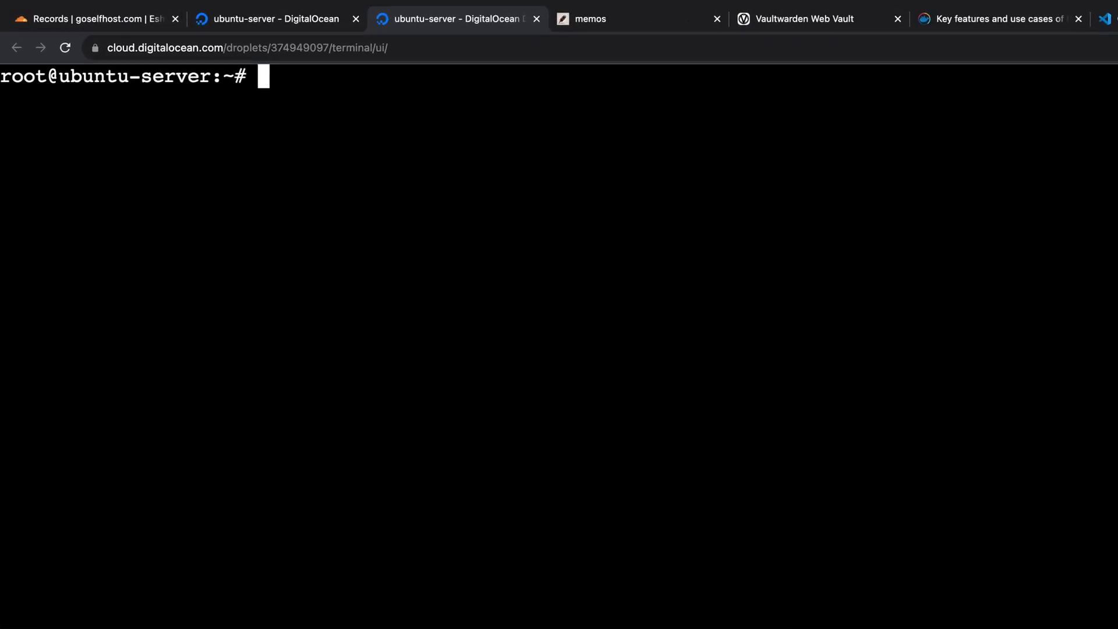
Step: Run docker stop, then docker rm, on caddy, memos and vaultwarden
text(docker stop)
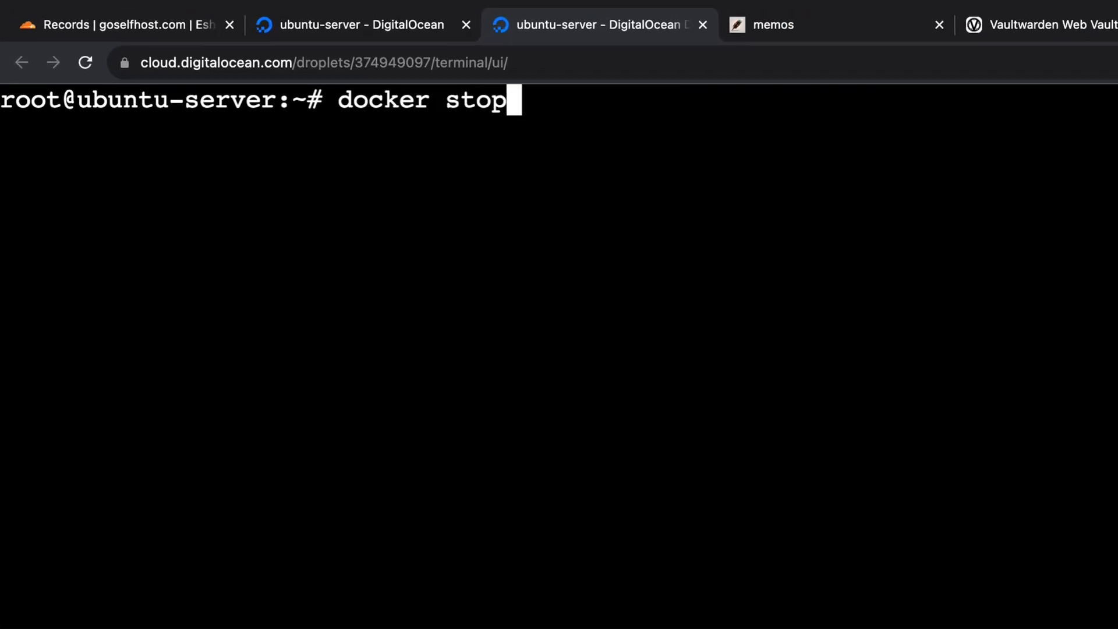
text(caddy memos)
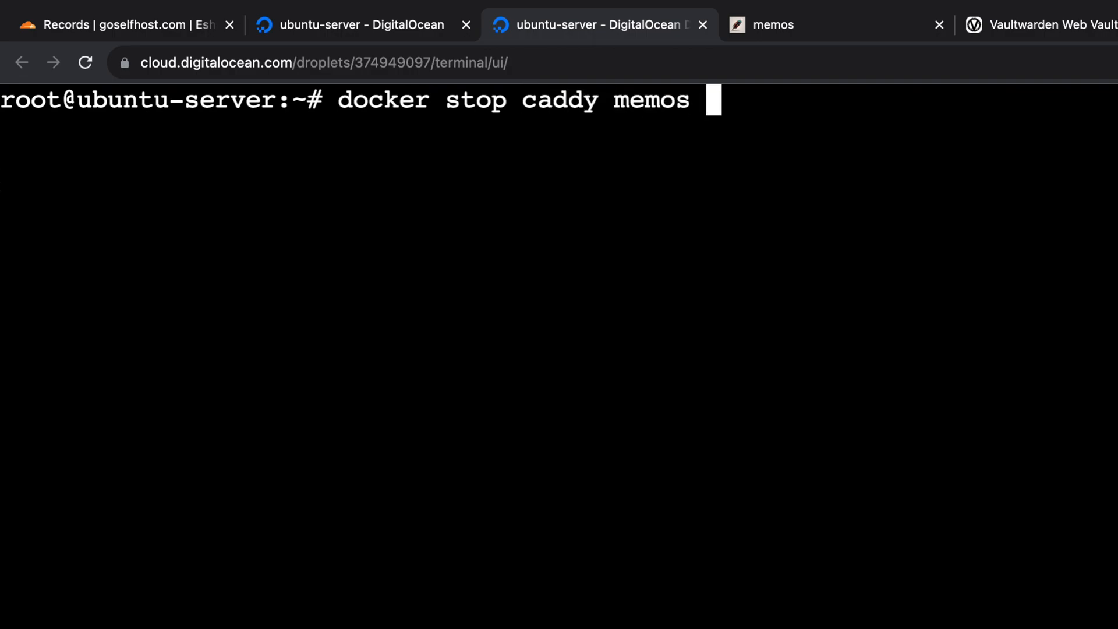
text(vaultwarden)
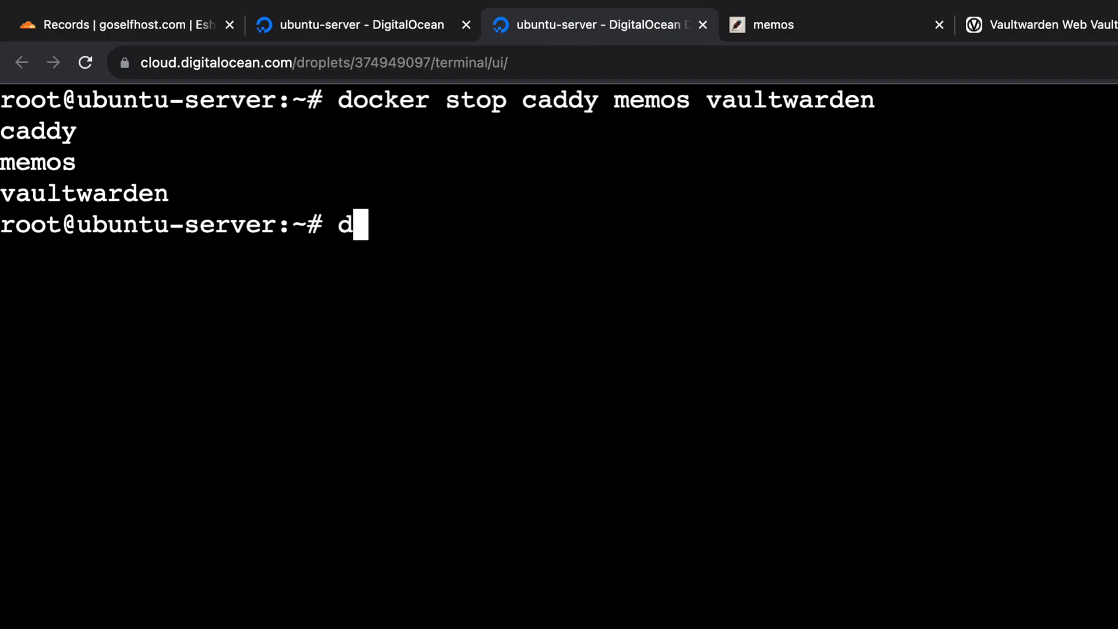
text(ocker rm caddy memos)
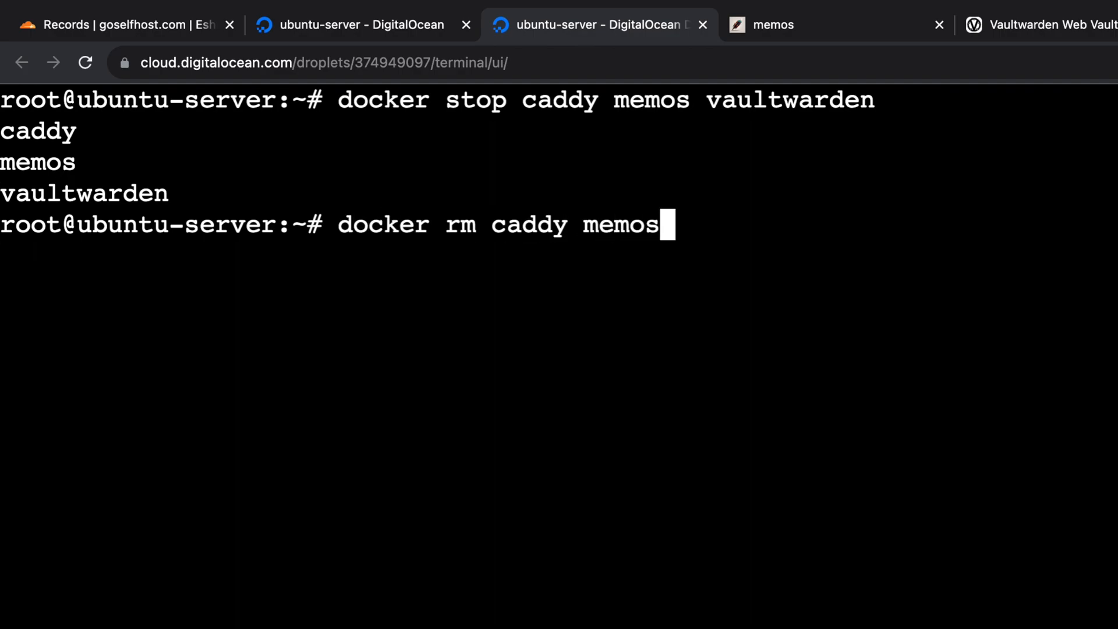
text(vaultwarden)
text(cd)
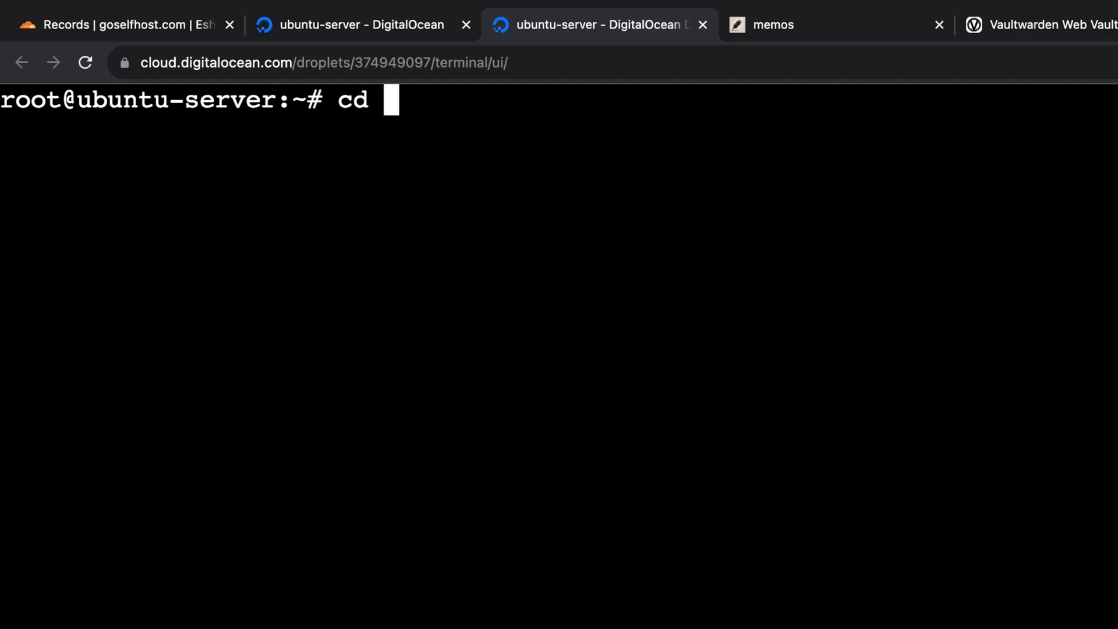
Step: Change into my-apps and list its files
text(my-a)
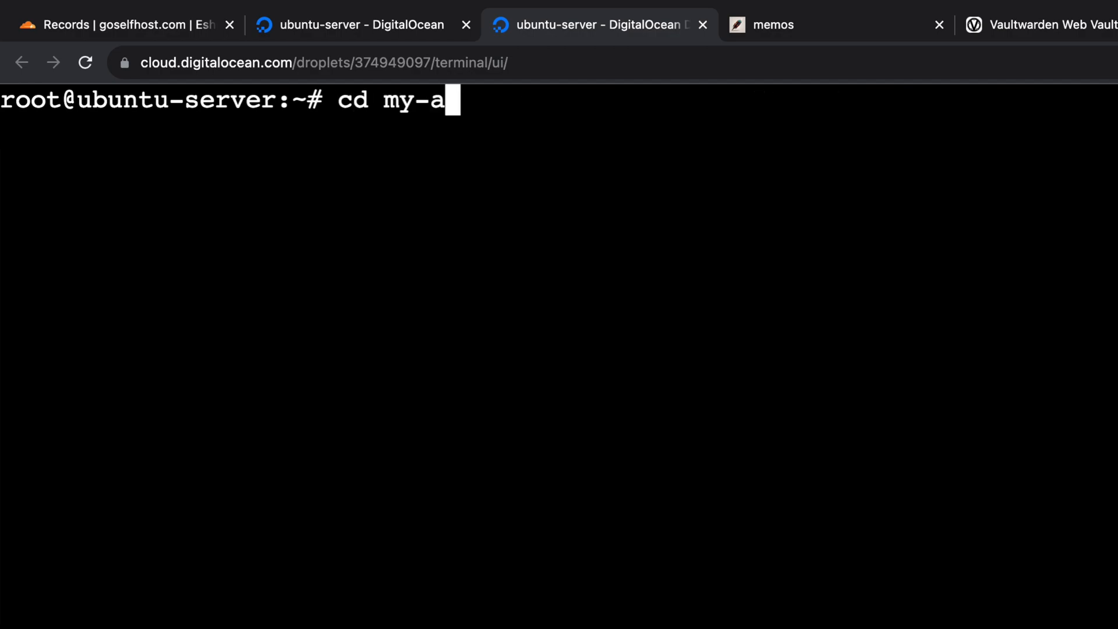
key(Enter)
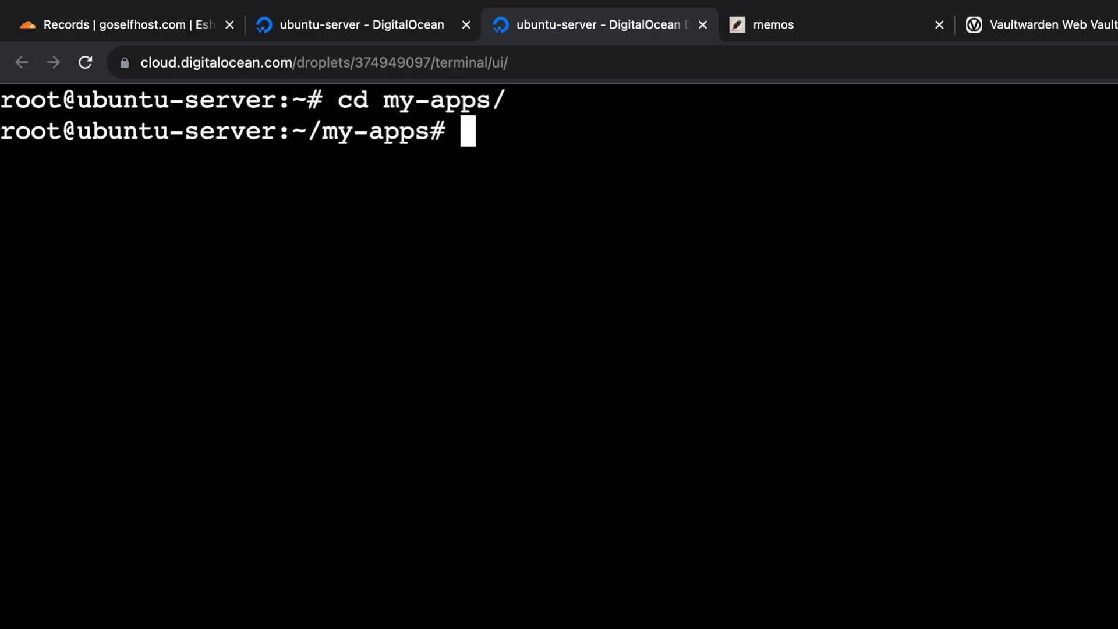
text(ls)
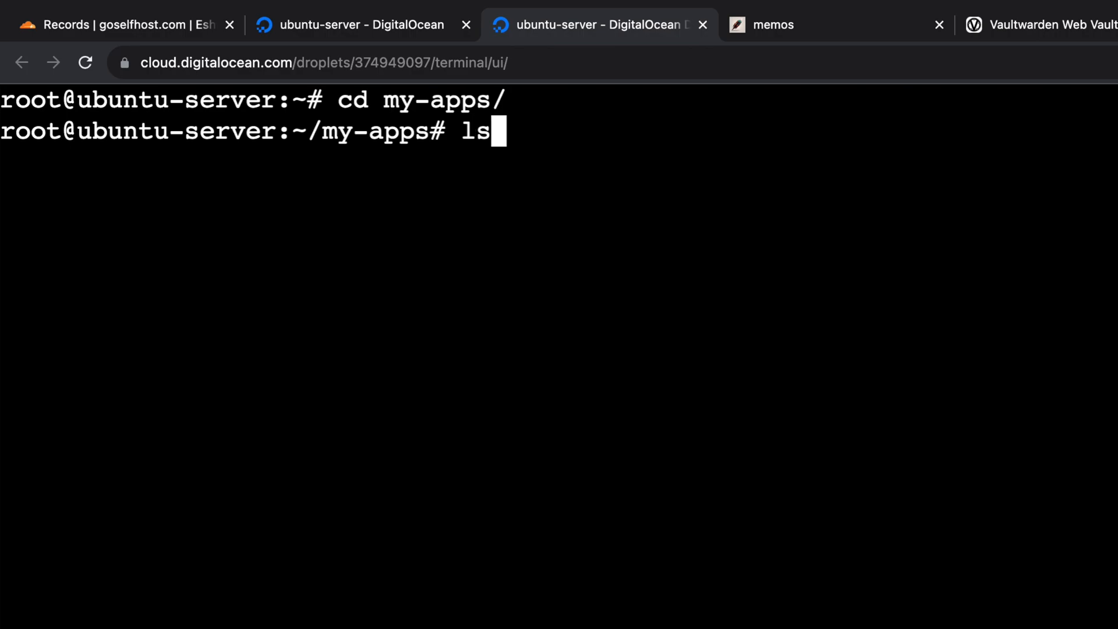
key(Enter)
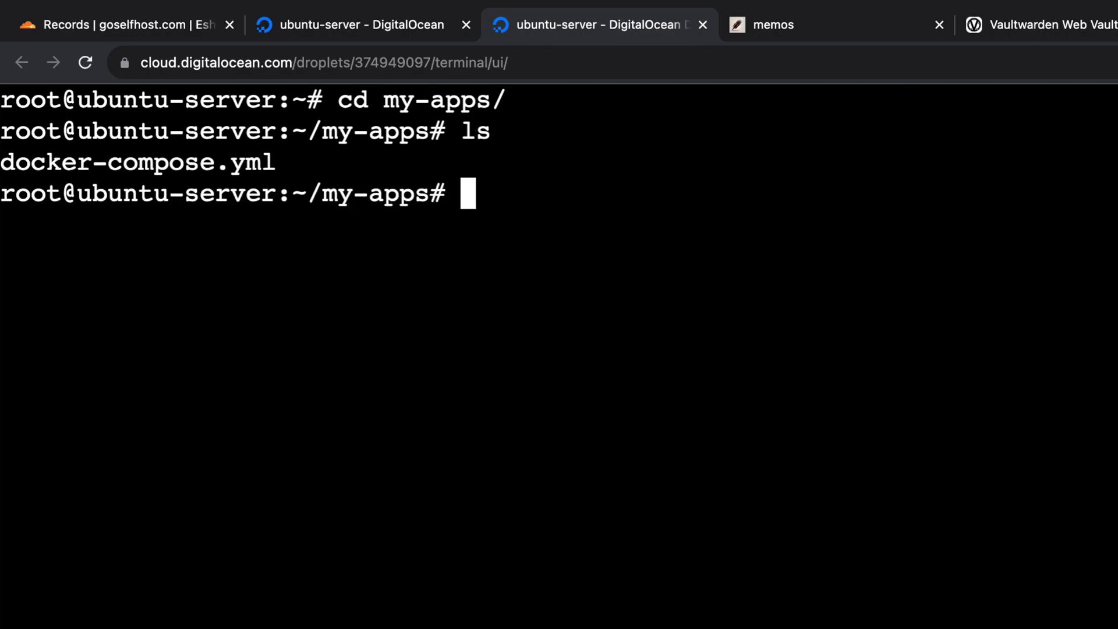
Step: Run docker compose up -d, check with docker ps, and return to the memos site
text(docker compose up)
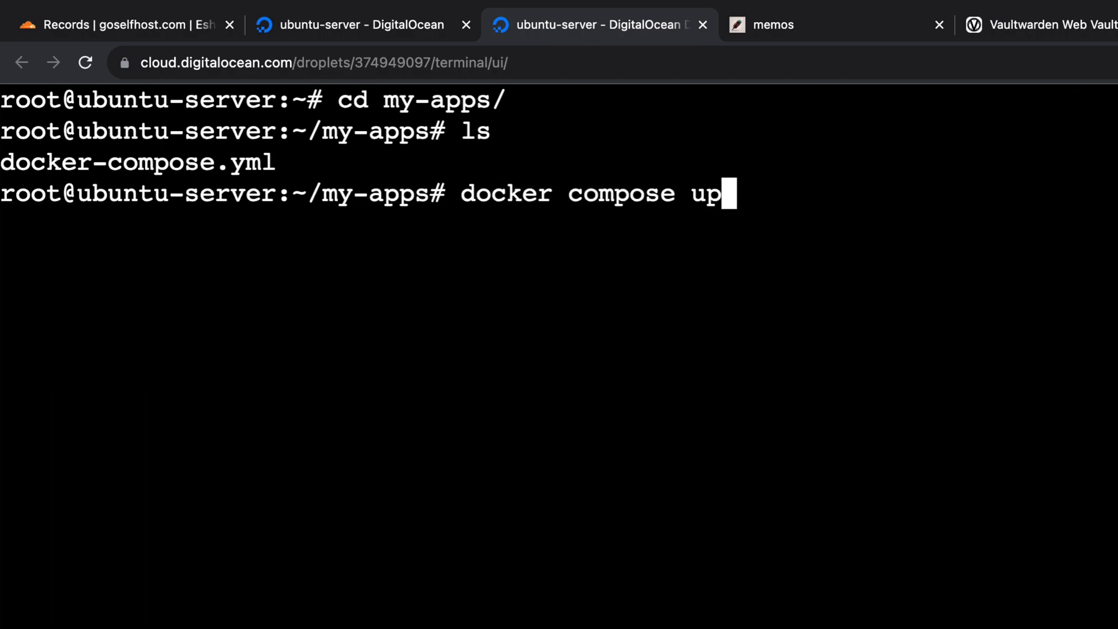
text(-d)
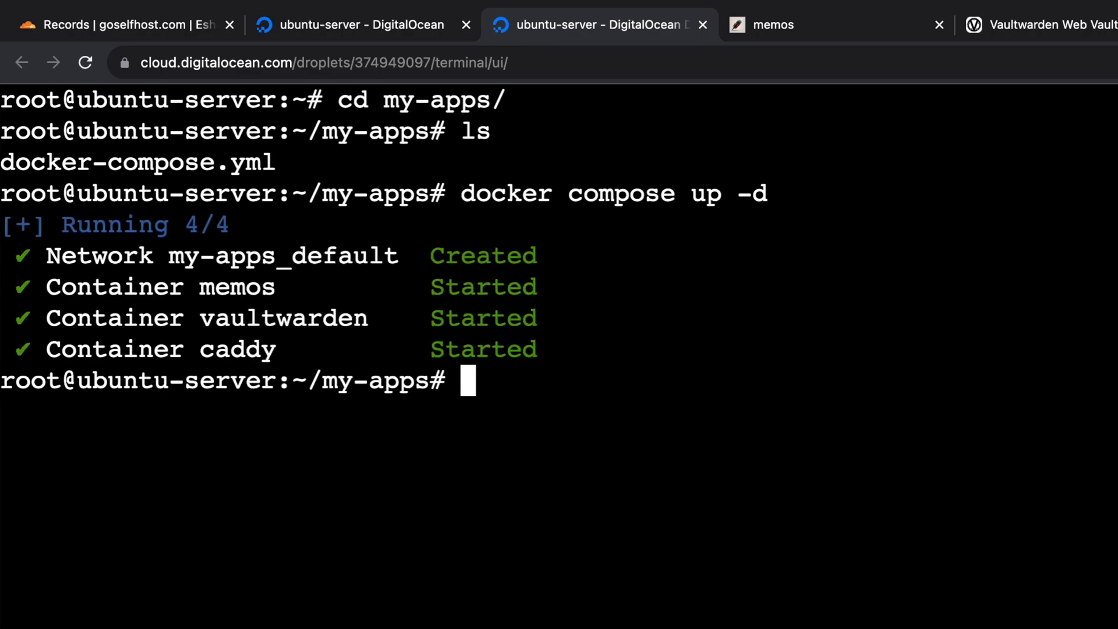
text(docker ps)
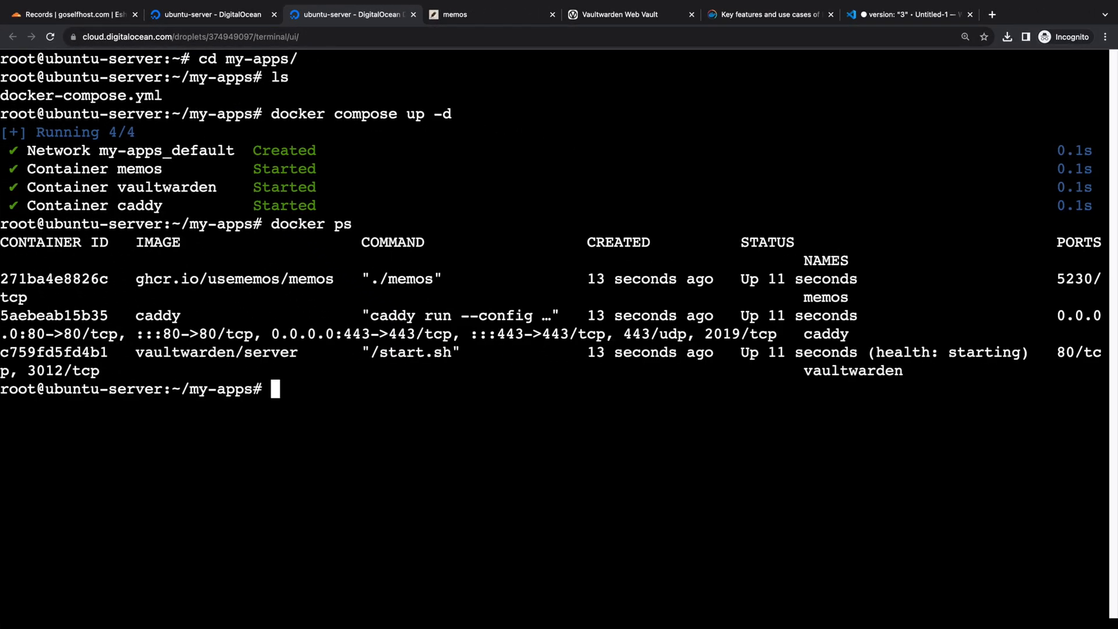
click(459, 14)
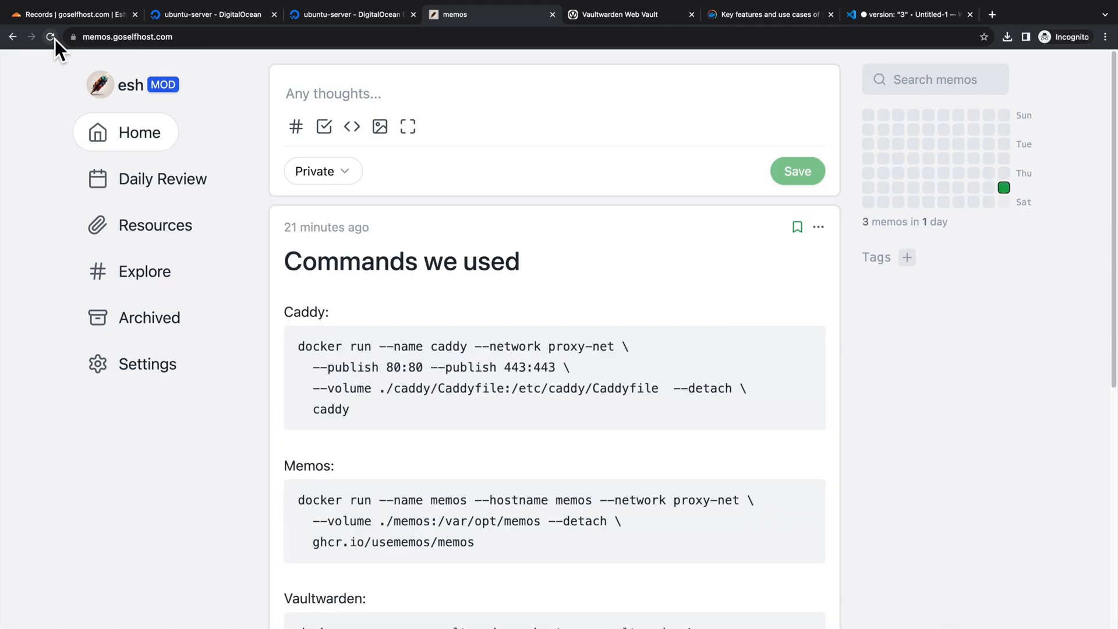
Step: Scroll through the reloaded Memos page to confirm the 'Commands we used' memo survived
scroll(down, 3)
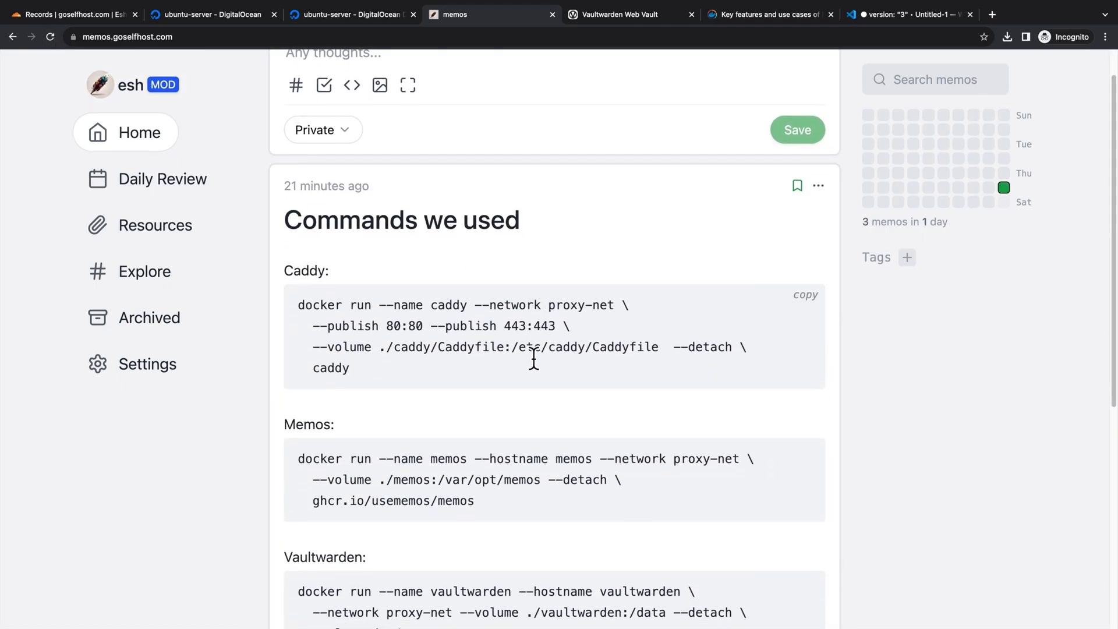